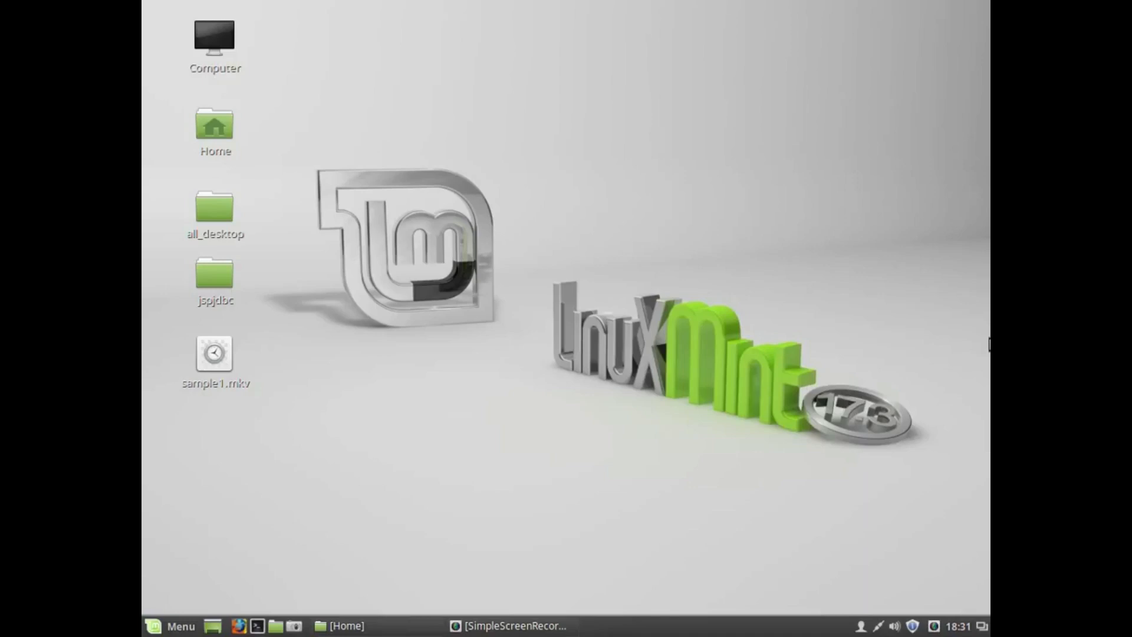
Step: Open the jspjdbc folder from the desktop and select form.html
{"action": "double_click", "coordinate": [214, 280]}
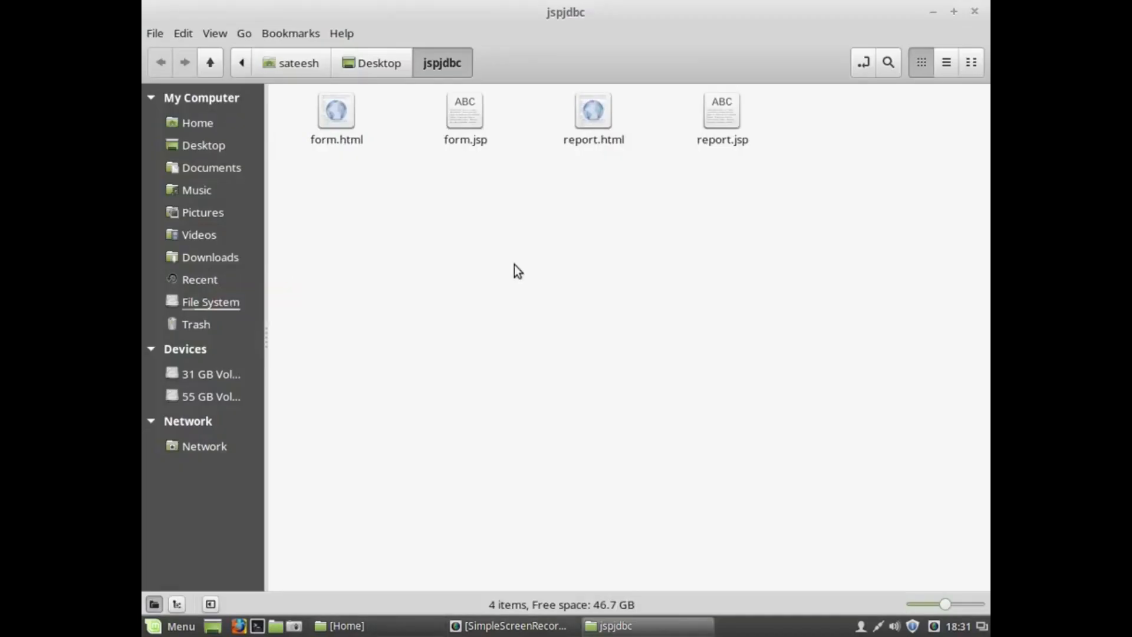
{"action": "left_click", "coordinate": [336, 116]}
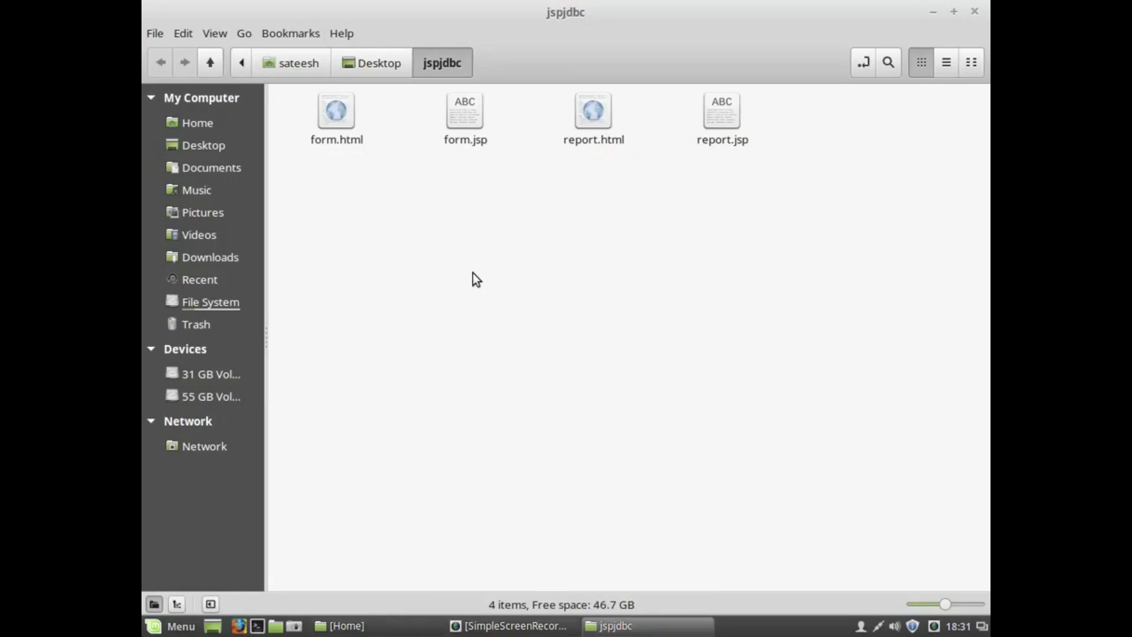
{"action": "left_click", "coordinate": [592, 116]}
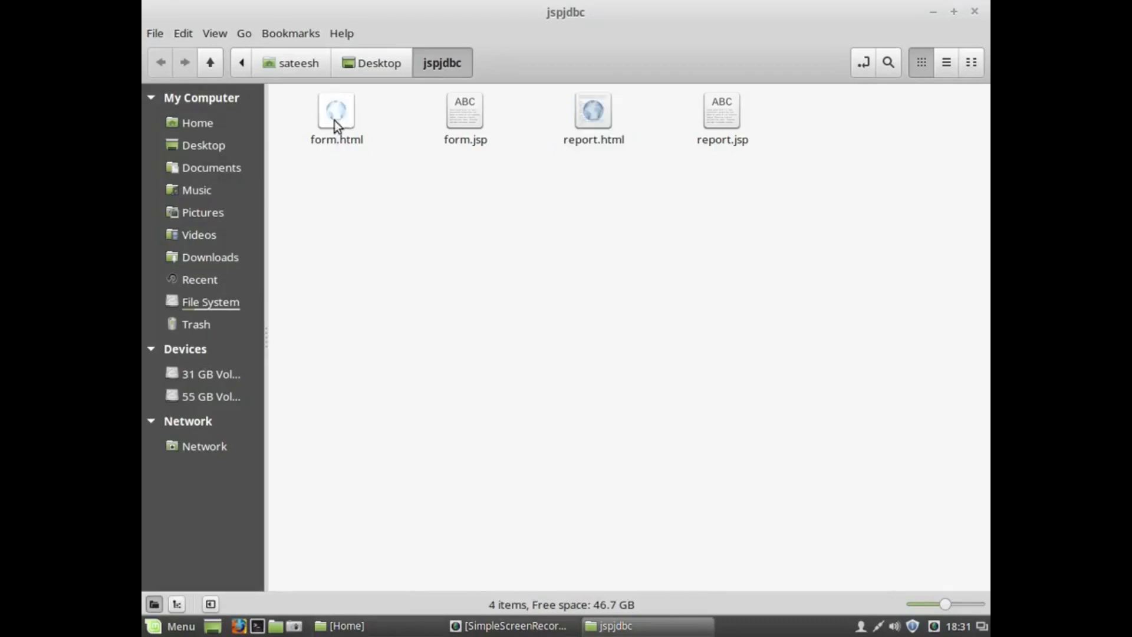
{"action": "left_click", "coordinate": [336, 115]}
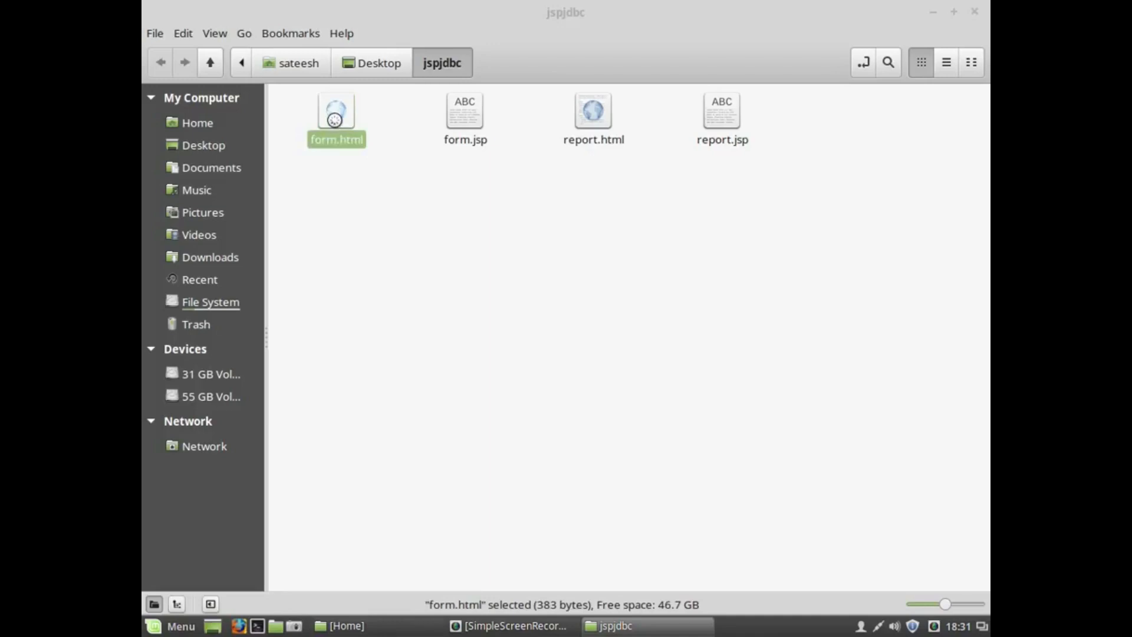
Step: View form.html in Firefox and submit the Save Emp Details form
{"action": "double_click", "coordinate": [336, 119]}
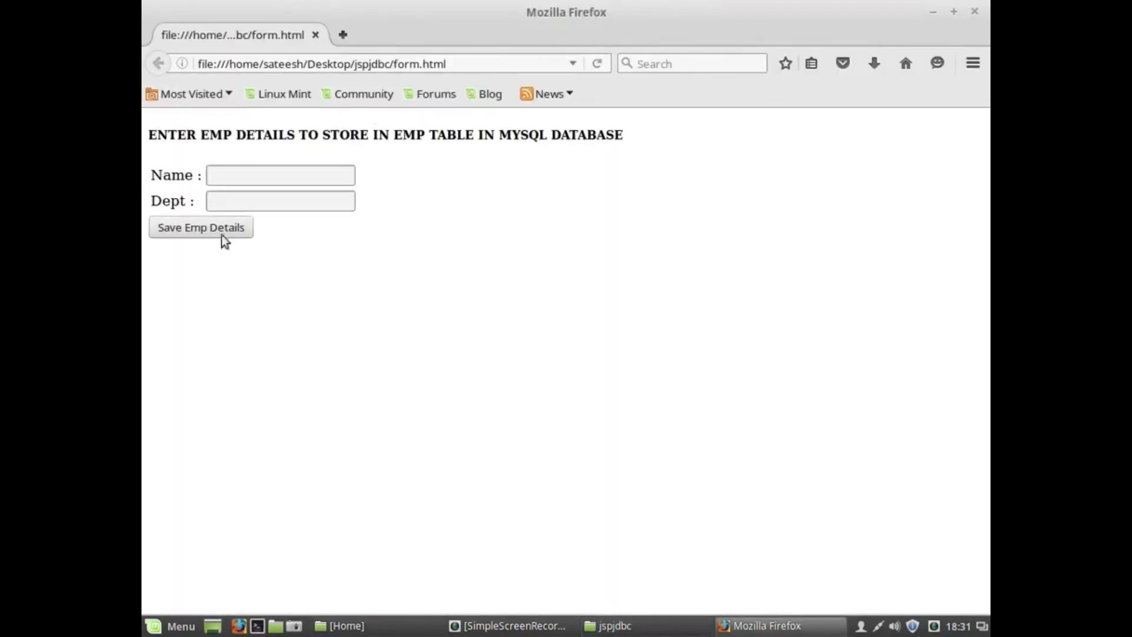
{"action": "mouse_move", "coordinate": [393, 141]}
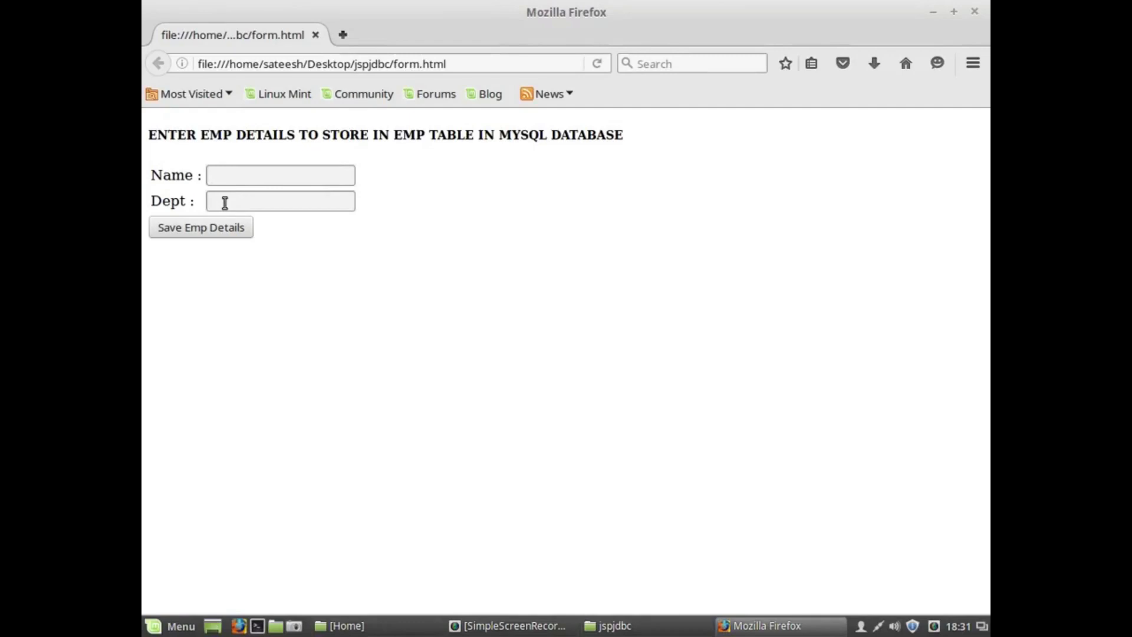
{"action": "mouse_move", "coordinate": [212, 235]}
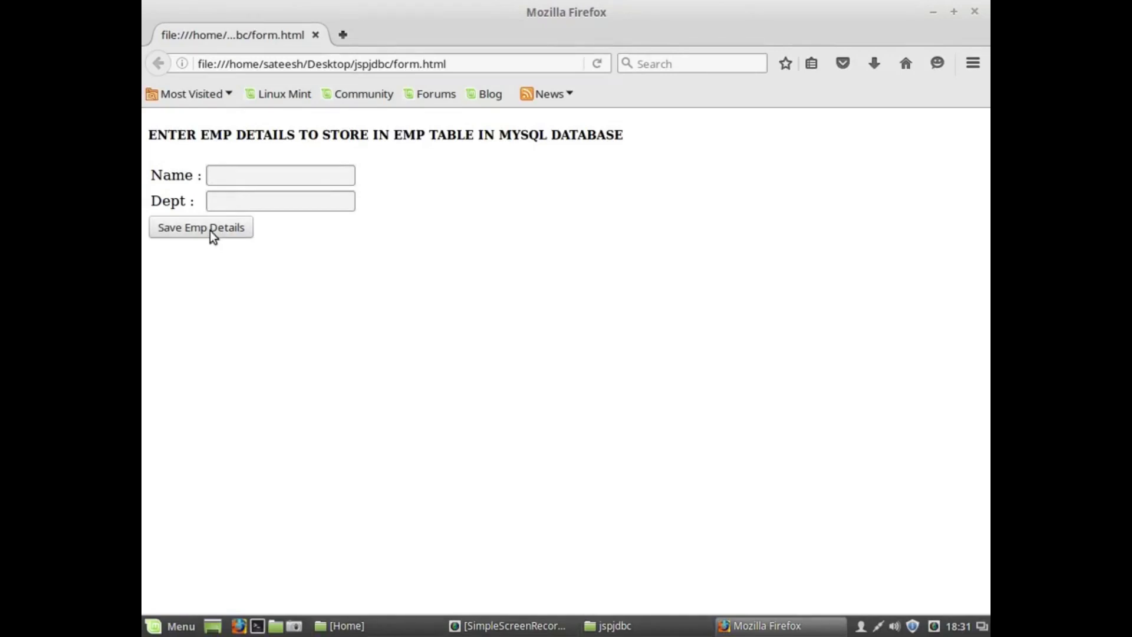
{"action": "left_click", "coordinate": [280, 201]}
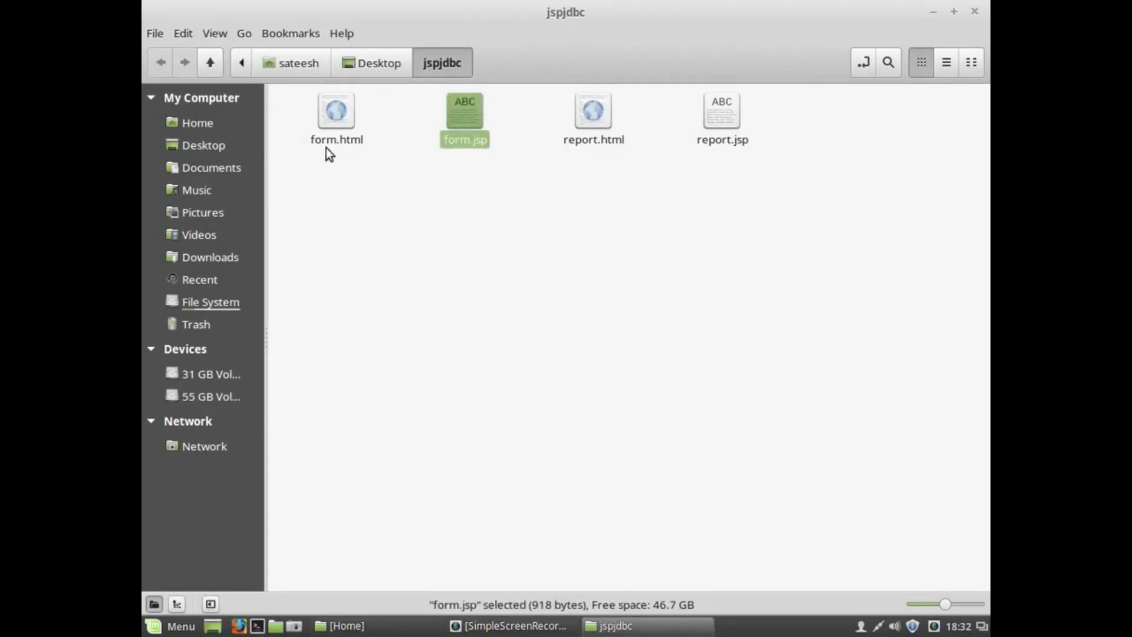
{"action": "mouse_move", "coordinate": [496, 149]}
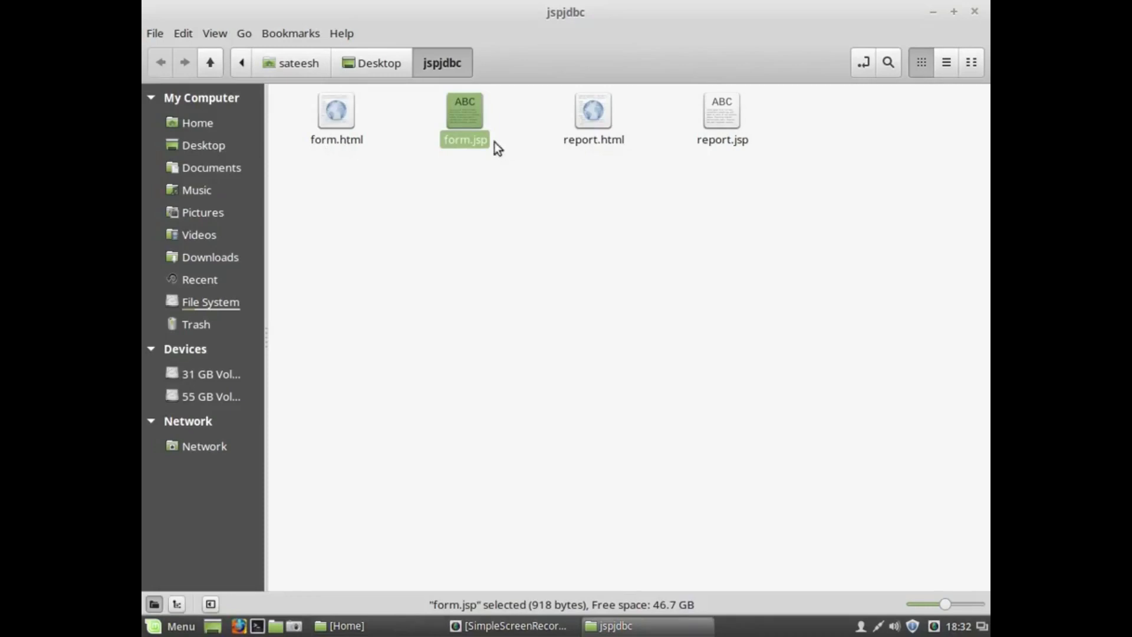
{"action": "mouse_move", "coordinate": [546, 197]}
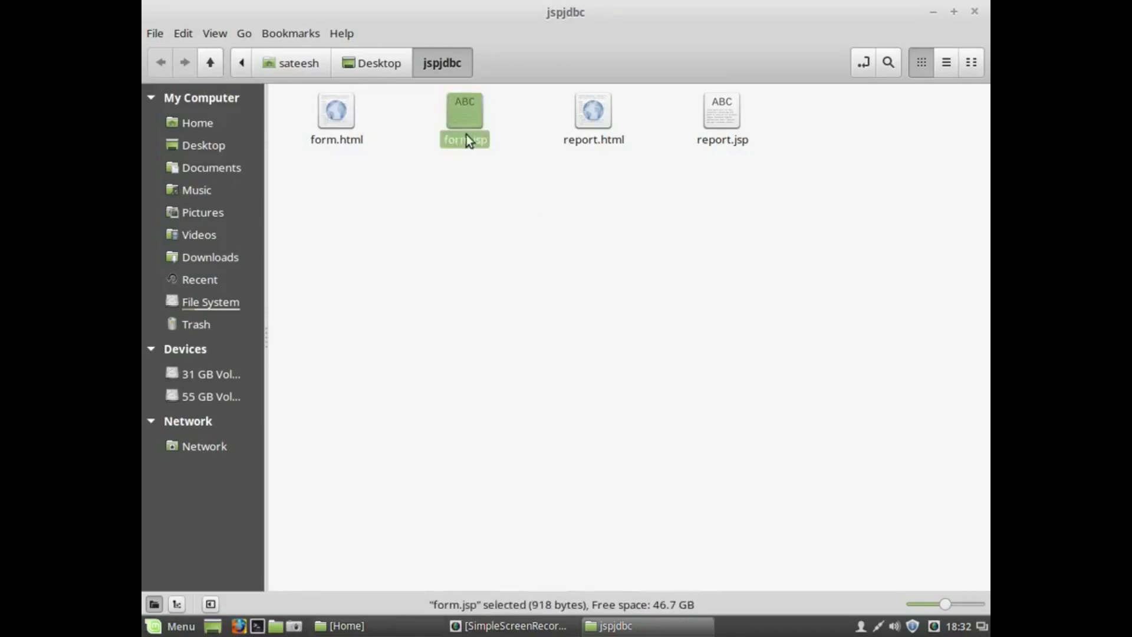
Step: Open form.jsp in gedit to view its JDBC insert of ename and dept
{"action": "double_click", "coordinate": [464, 116]}
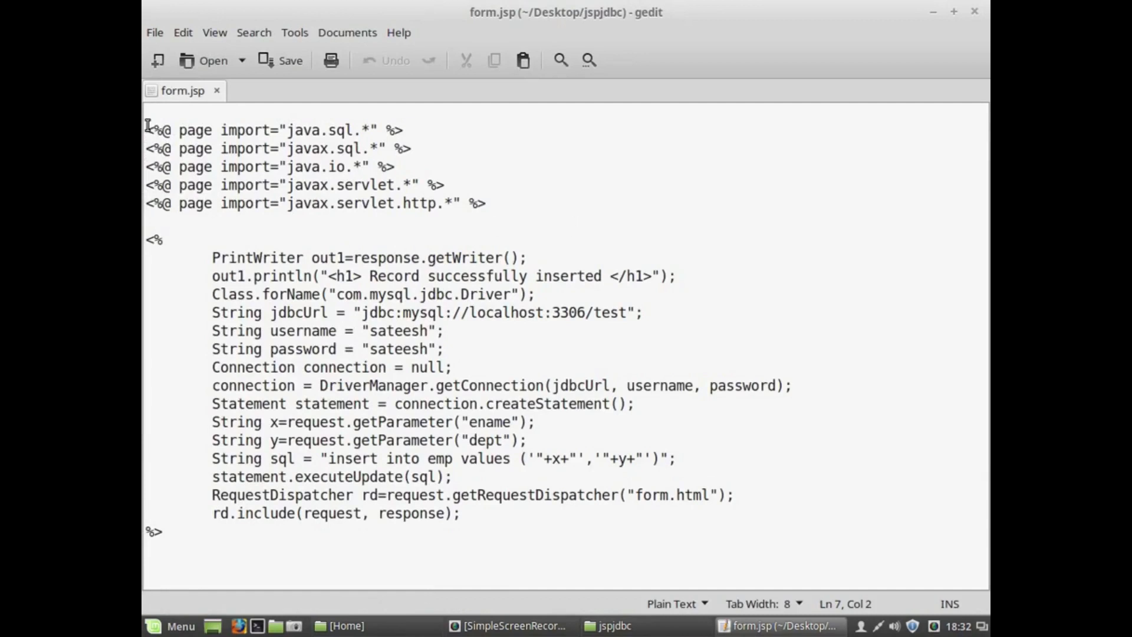
{"action": "left_click_drag", "start_coordinate": [147, 130], "coordinate": [487, 203]}
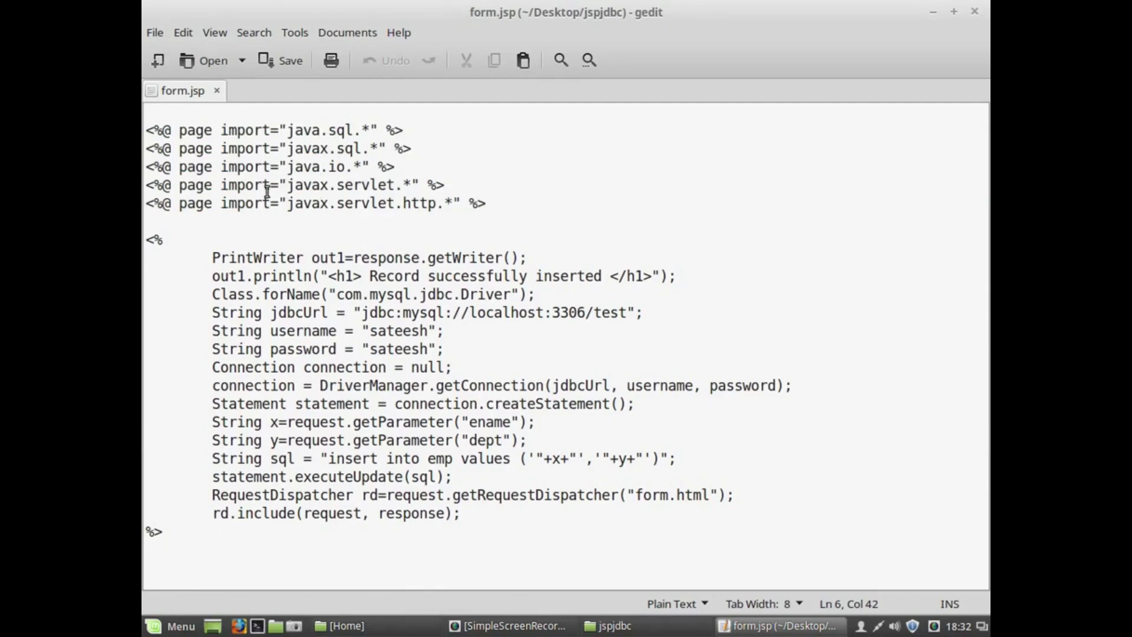
{"action": "mouse_move", "coordinate": [488, 203]}
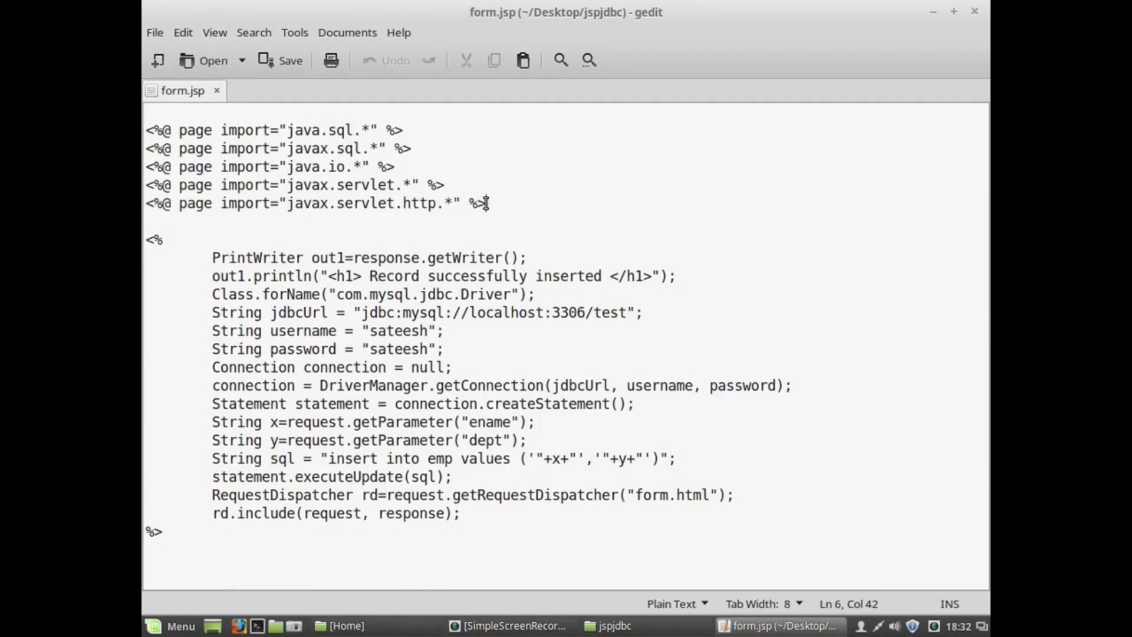
{"action": "left_click_drag", "start_coordinate": [147, 130], "coordinate": [488, 203]}
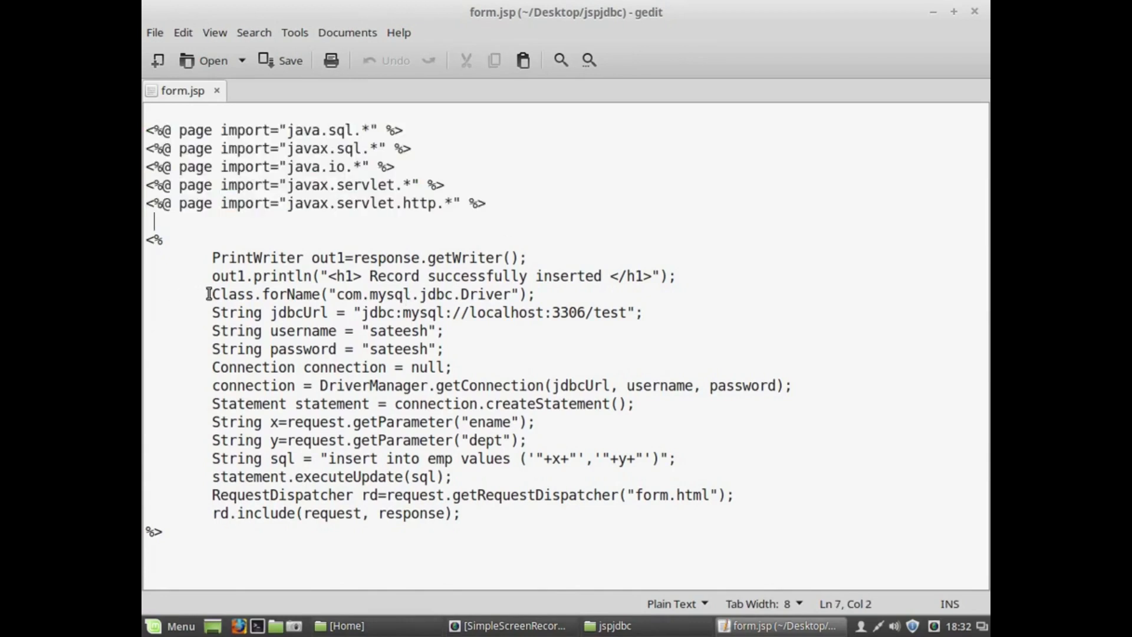
{"action": "left_click_drag", "start_coordinate": [212, 293], "coordinate": [473, 374]}
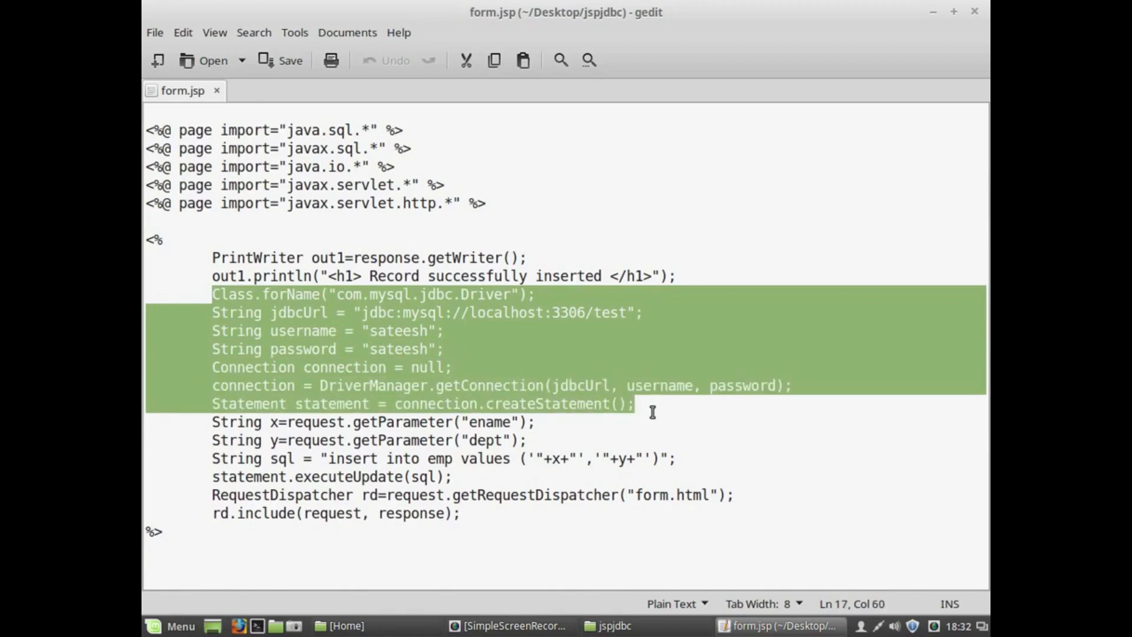
{"action": "mouse_move", "coordinate": [959, 411]}
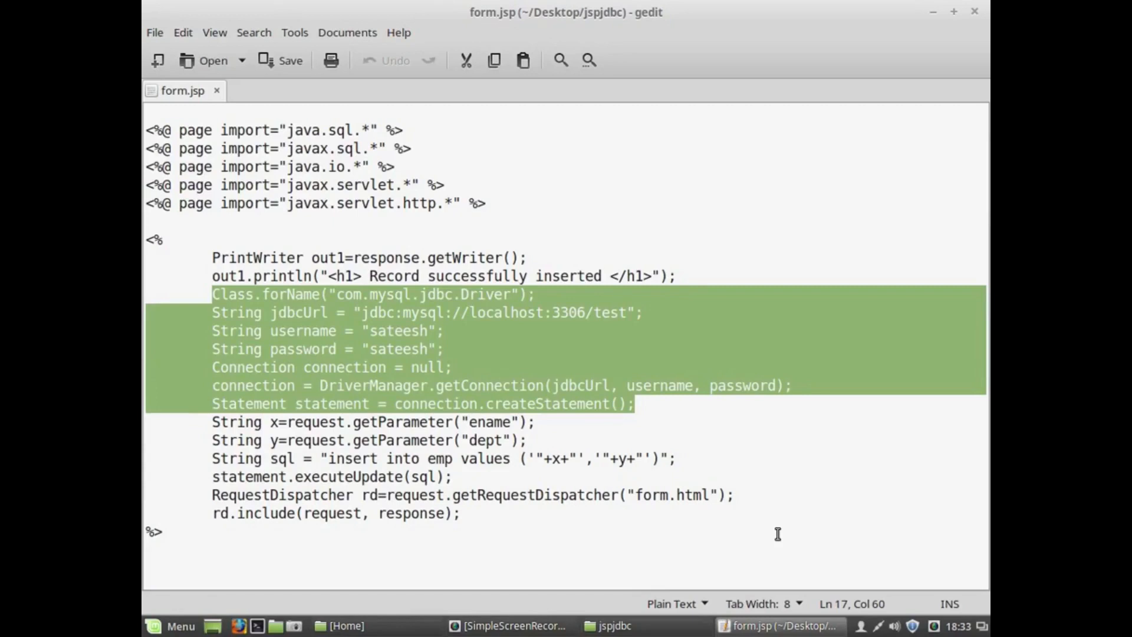
{"action": "mouse_move", "coordinate": [556, 392]}
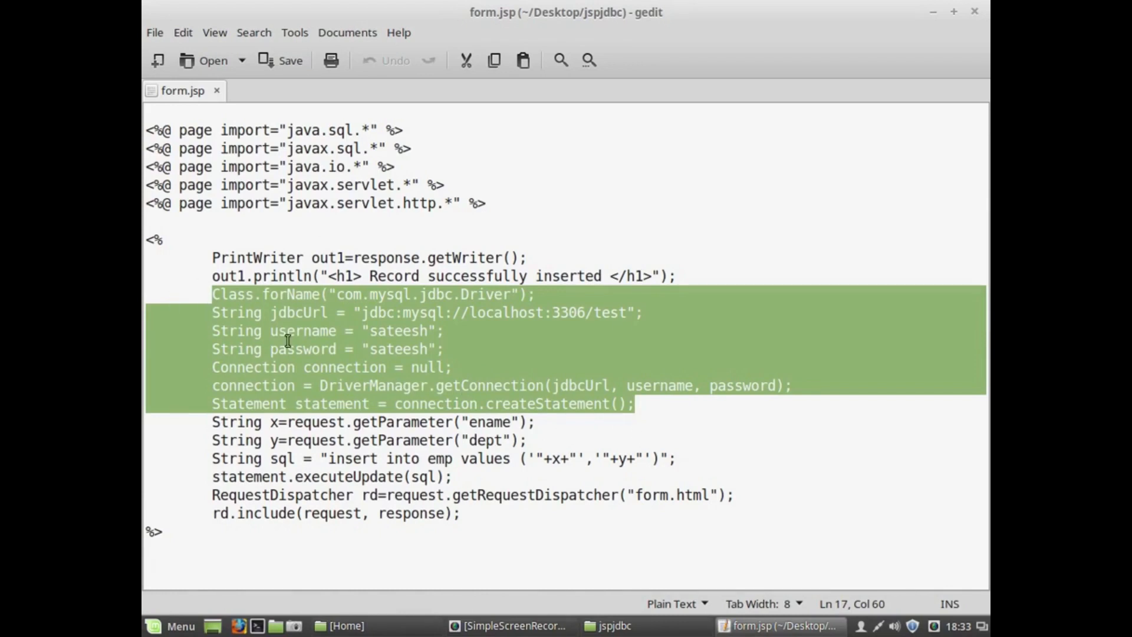
{"action": "left_click", "coordinate": [505, 312]}
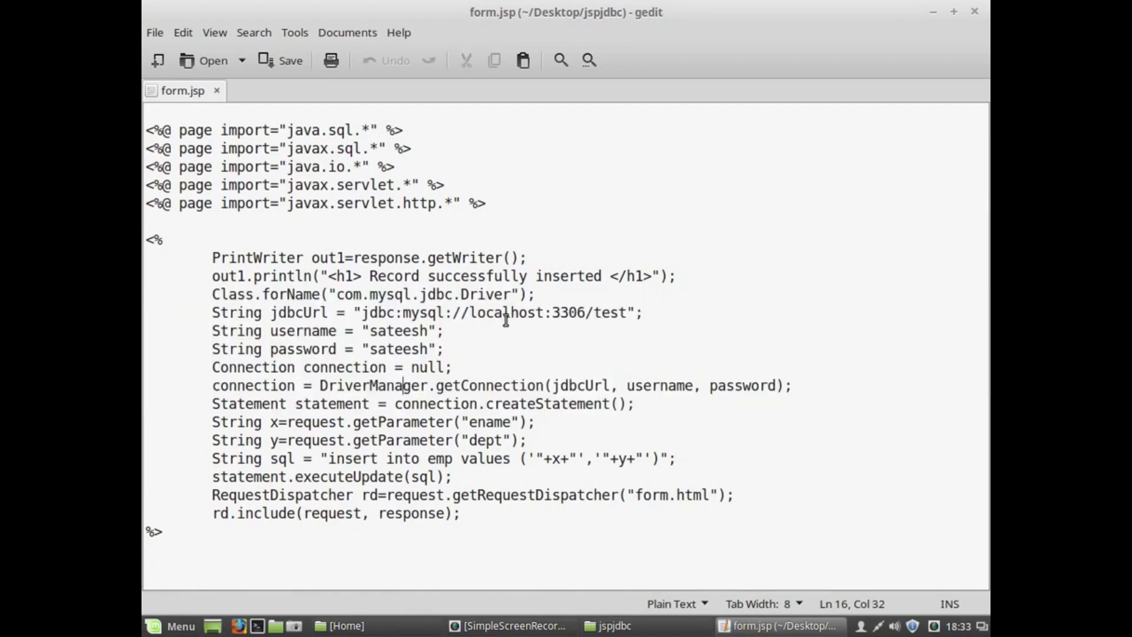
{"action": "double_click", "coordinate": [611, 313]}
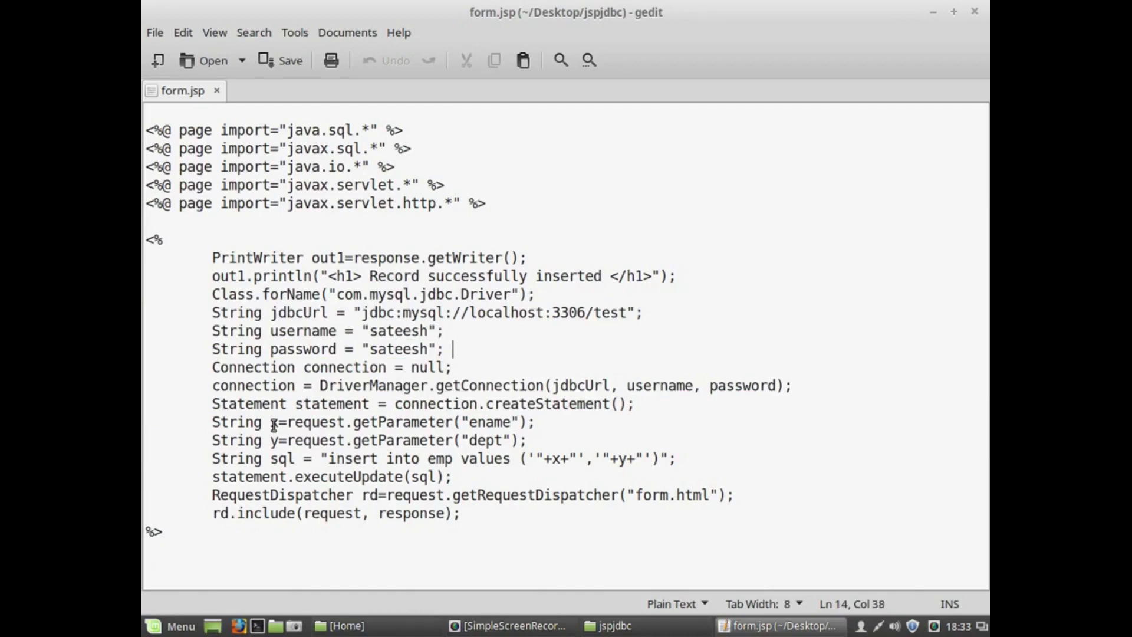
{"action": "mouse_move", "coordinate": [395, 422]}
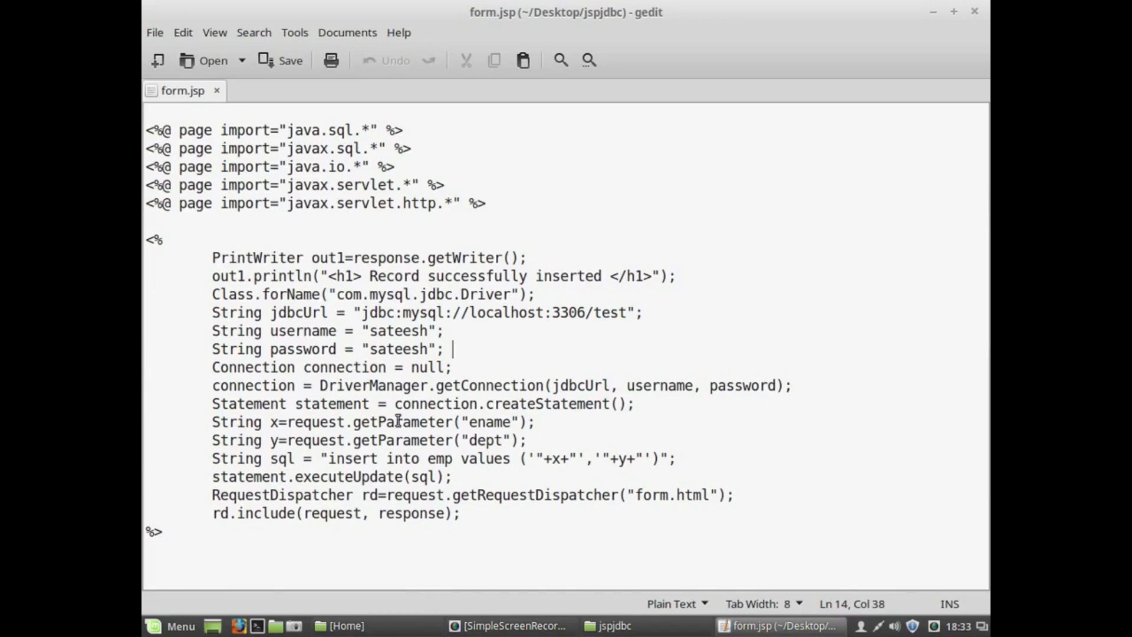
{"action": "double_click", "coordinate": [488, 422]}
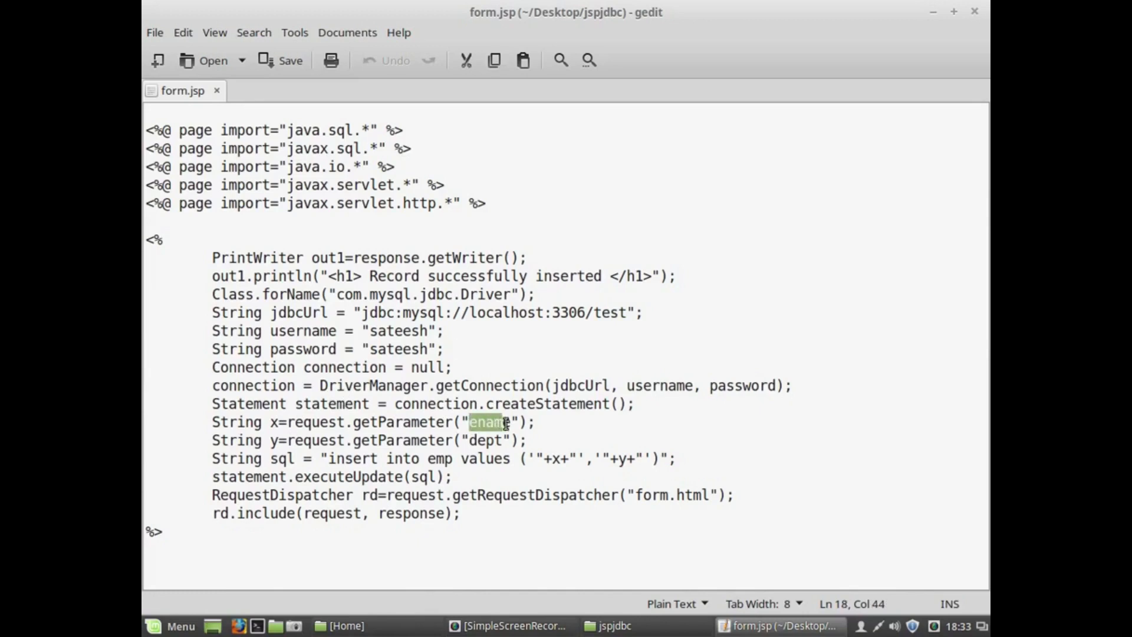
{"action": "double_click", "coordinate": [486, 440]}
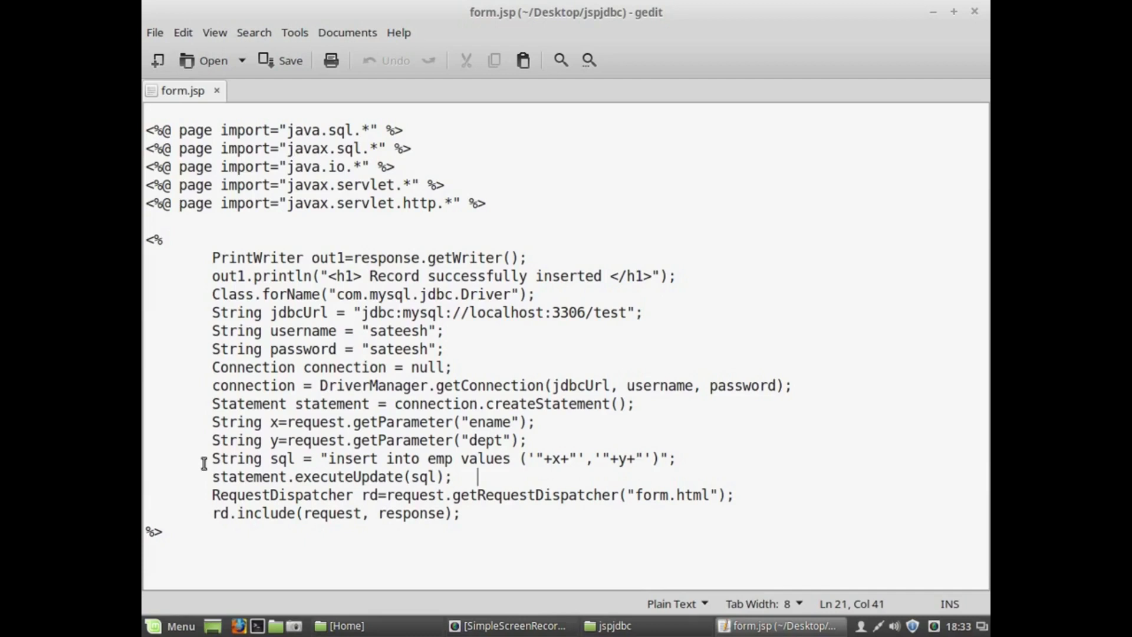
{"action": "triple_click", "coordinate": [444, 459]}
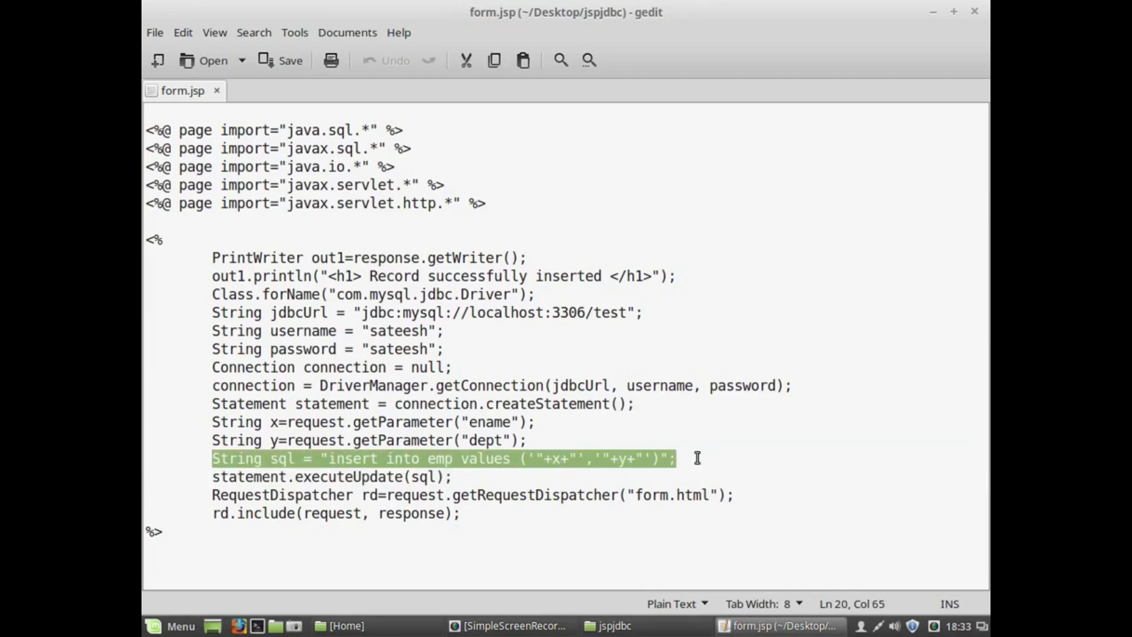
{"action": "mouse_move", "coordinate": [700, 458]}
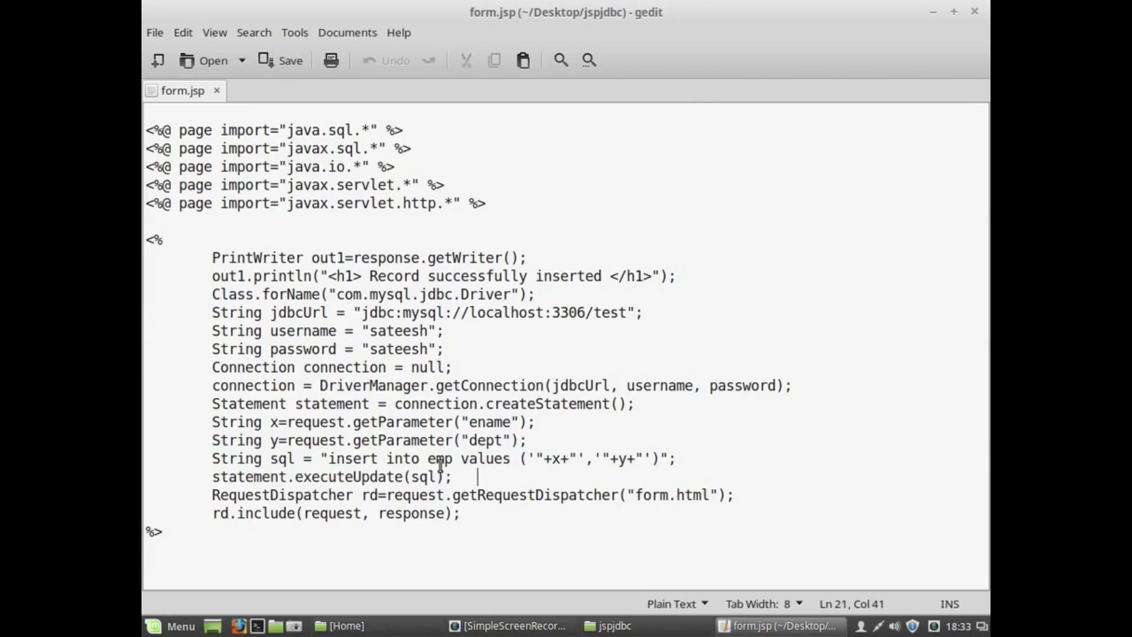
{"action": "mouse_move", "coordinate": [534, 385]}
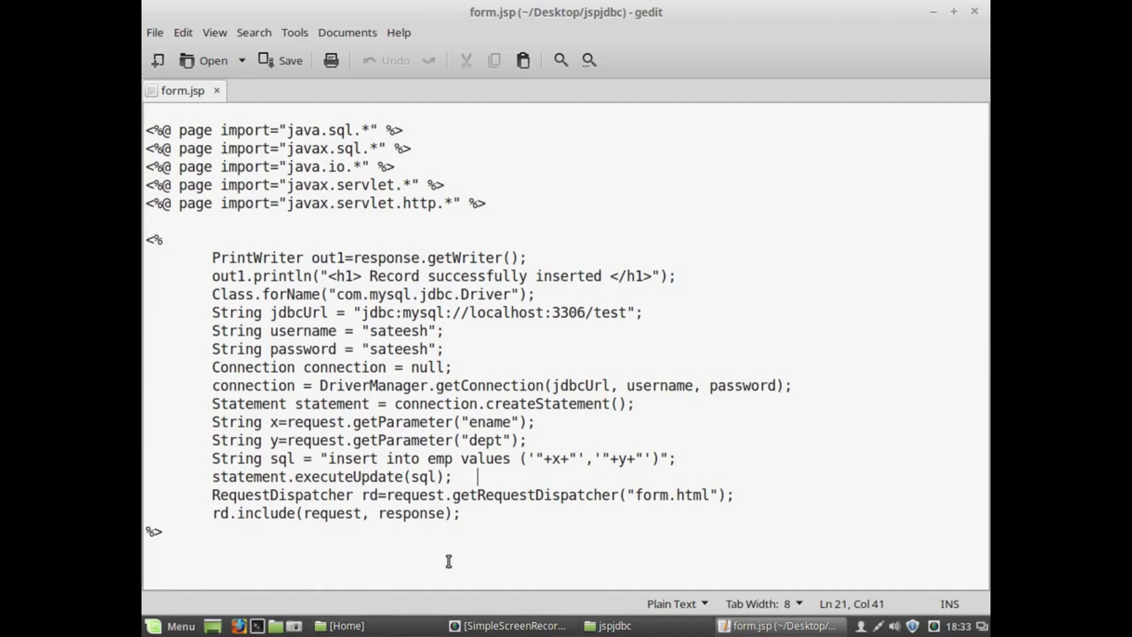
{"action": "double_click", "coordinate": [242, 495]}
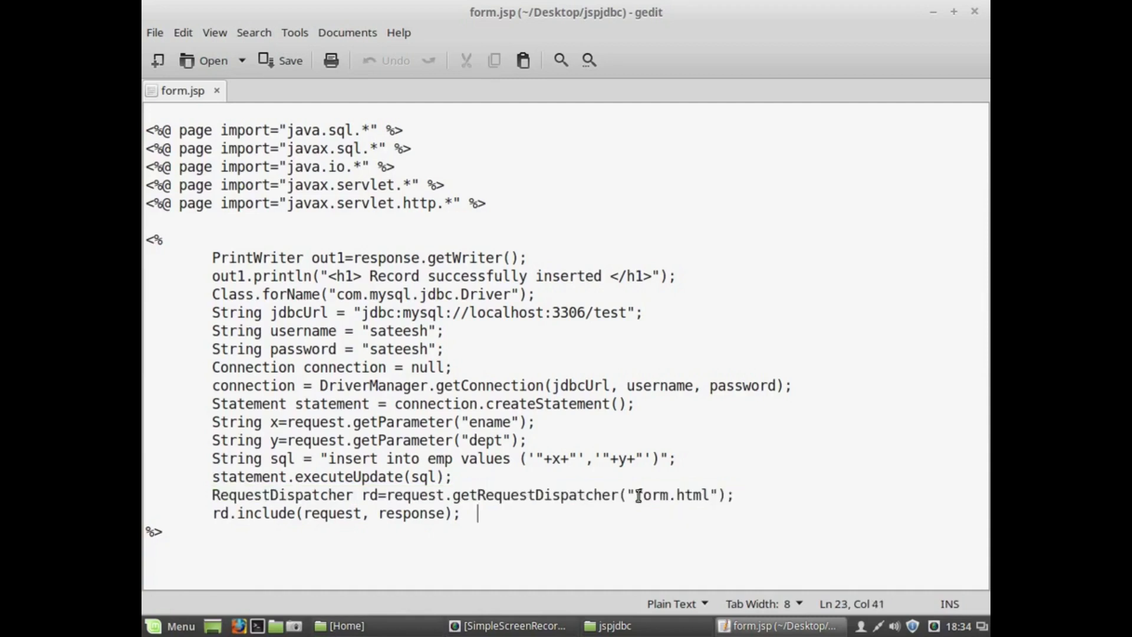
{"action": "double_click", "coordinate": [671, 495]}
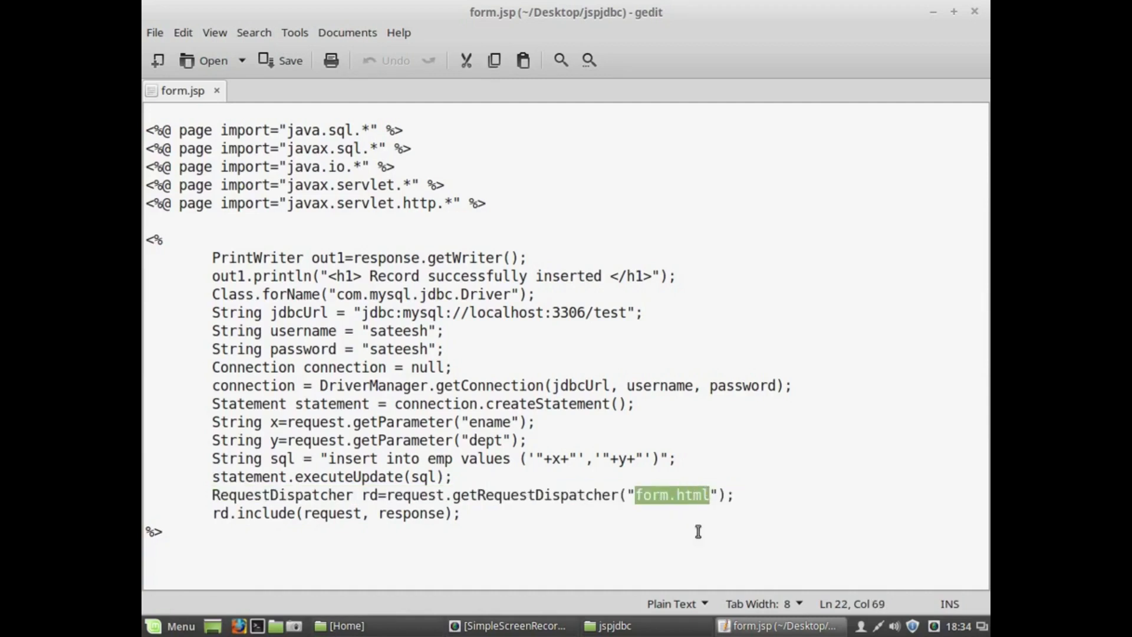
{"action": "mouse_move", "coordinate": [743, 550]}
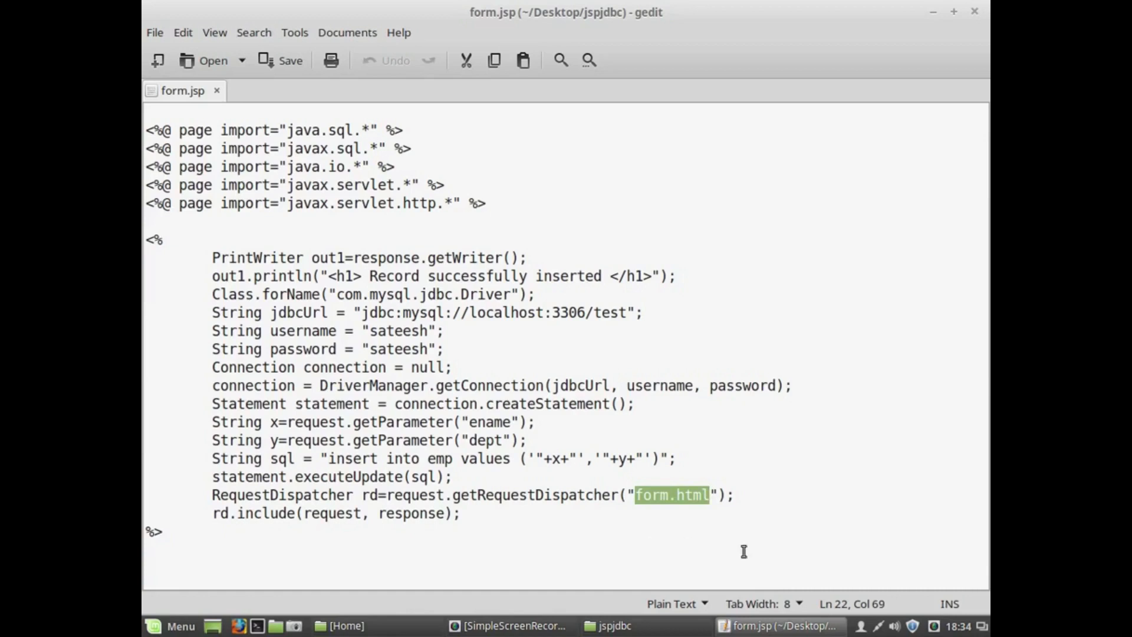
{"action": "mouse_move", "coordinate": [677, 499]}
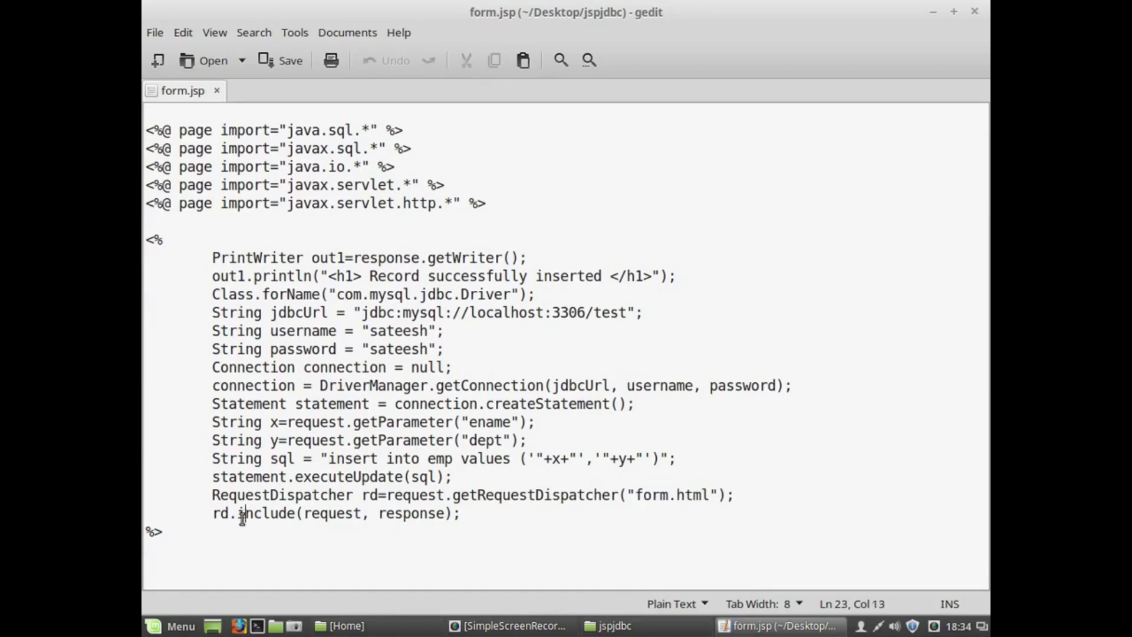
{"action": "double_click", "coordinate": [223, 513]}
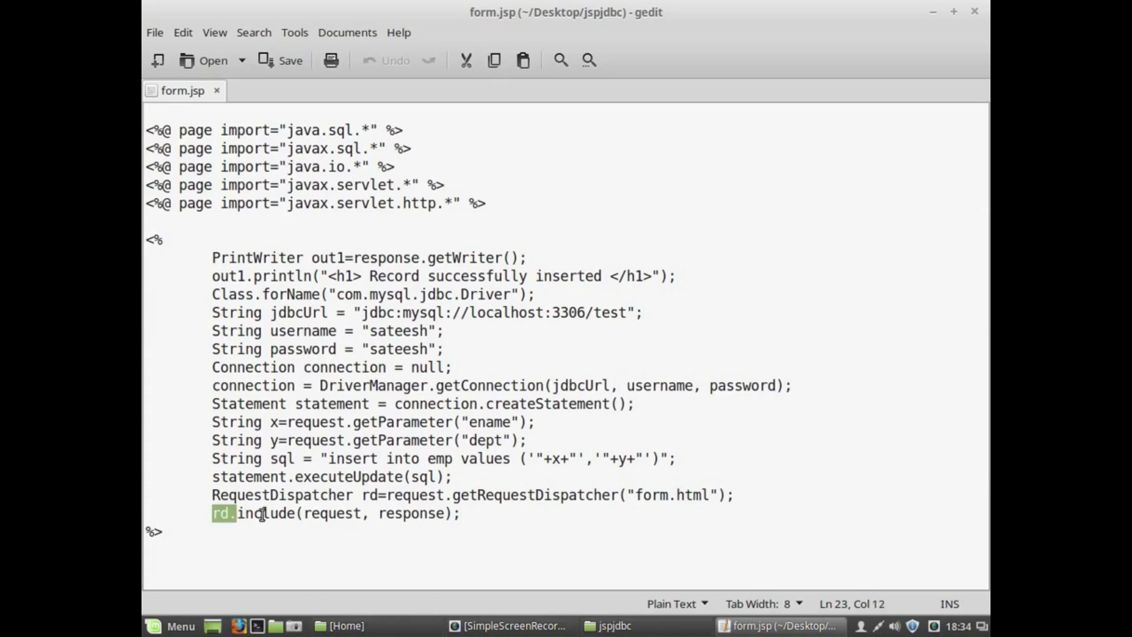
{"action": "left_click_drag", "start_coordinate": [235, 513], "coordinate": [467, 513]}
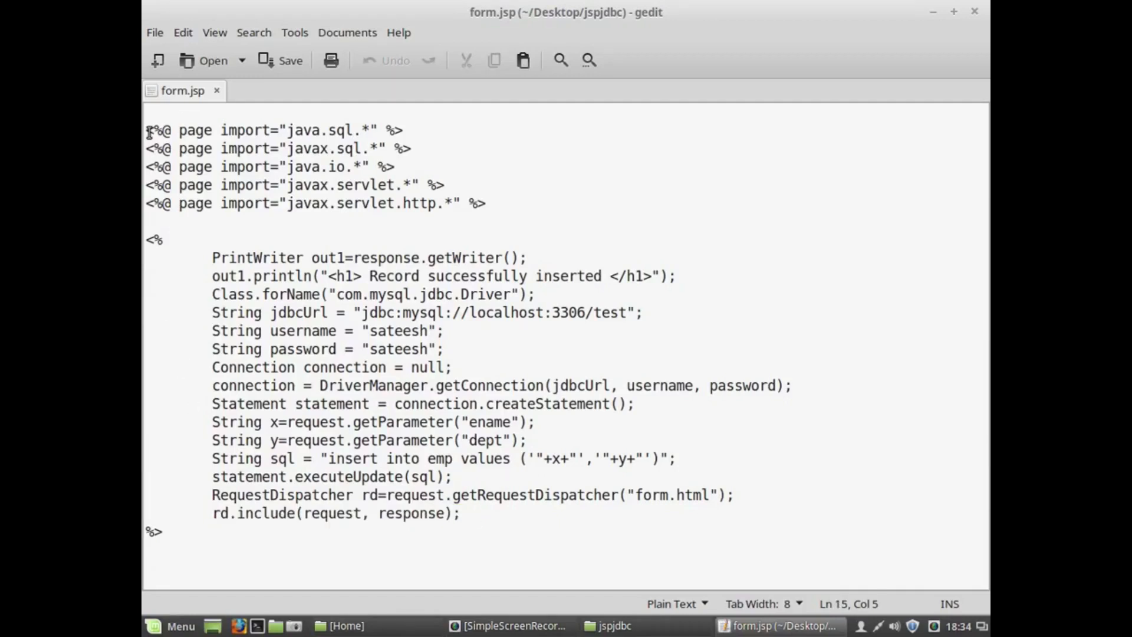
{"action": "key", "text": "ctrl+a"}
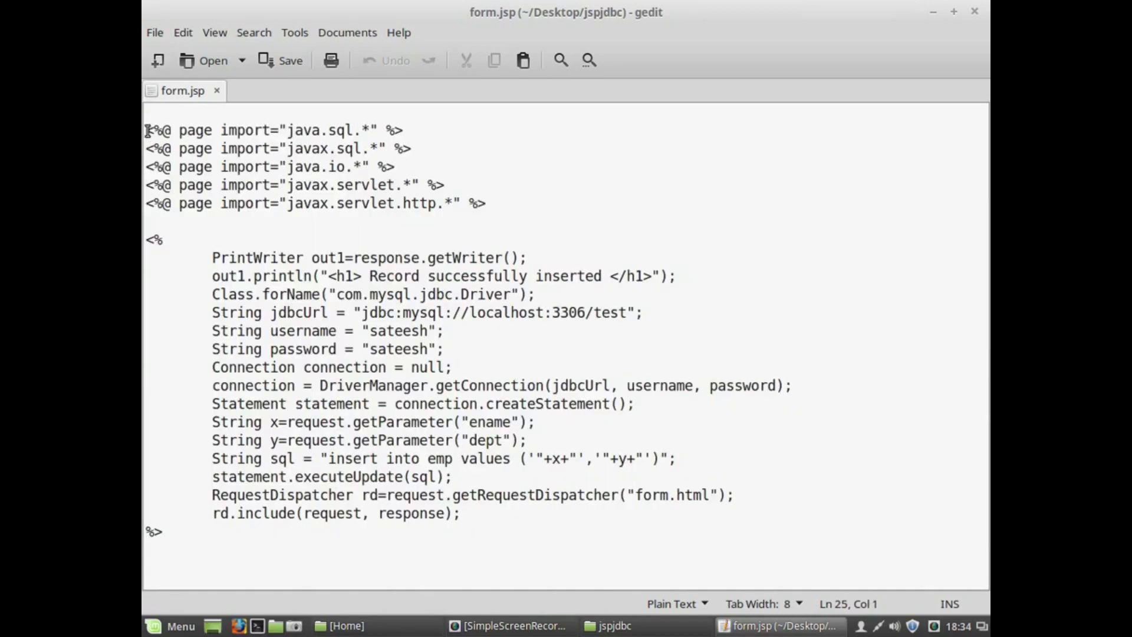
{"action": "key", "text": "ctrl+a"}
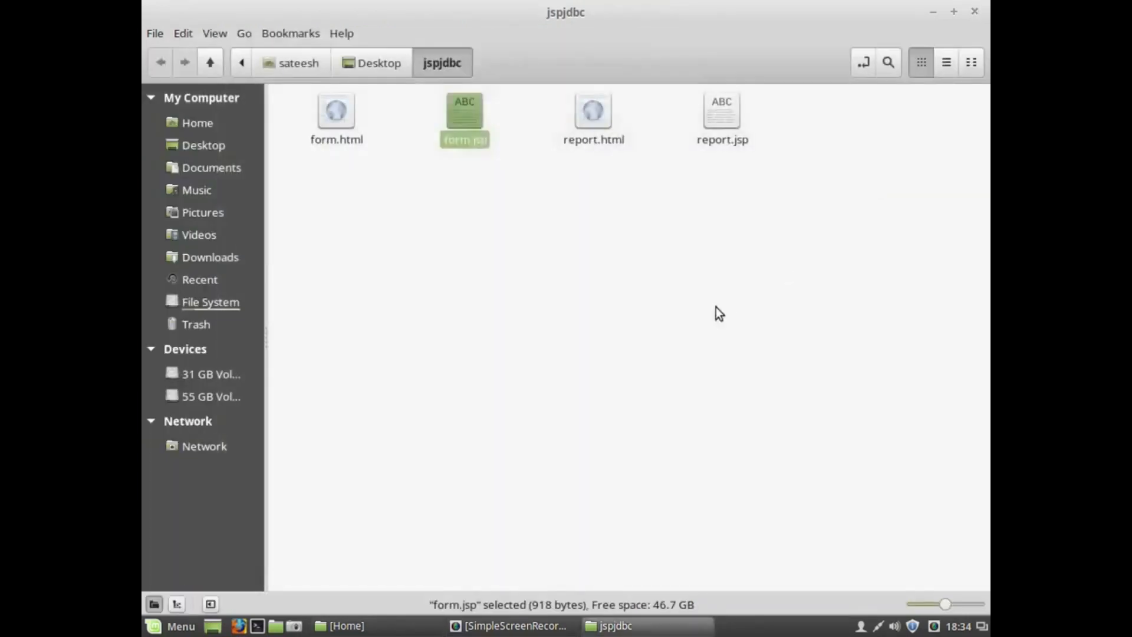
Step: Select report.html and open it in Firefox
{"action": "left_click", "coordinate": [592, 112]}
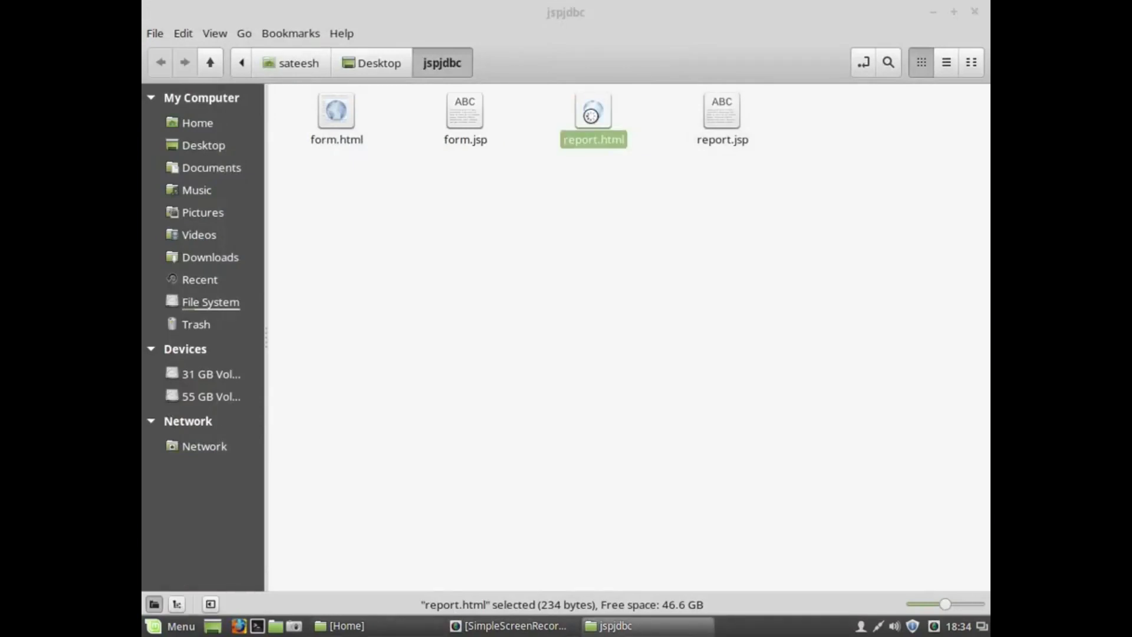
{"action": "double_click", "coordinate": [593, 112]}
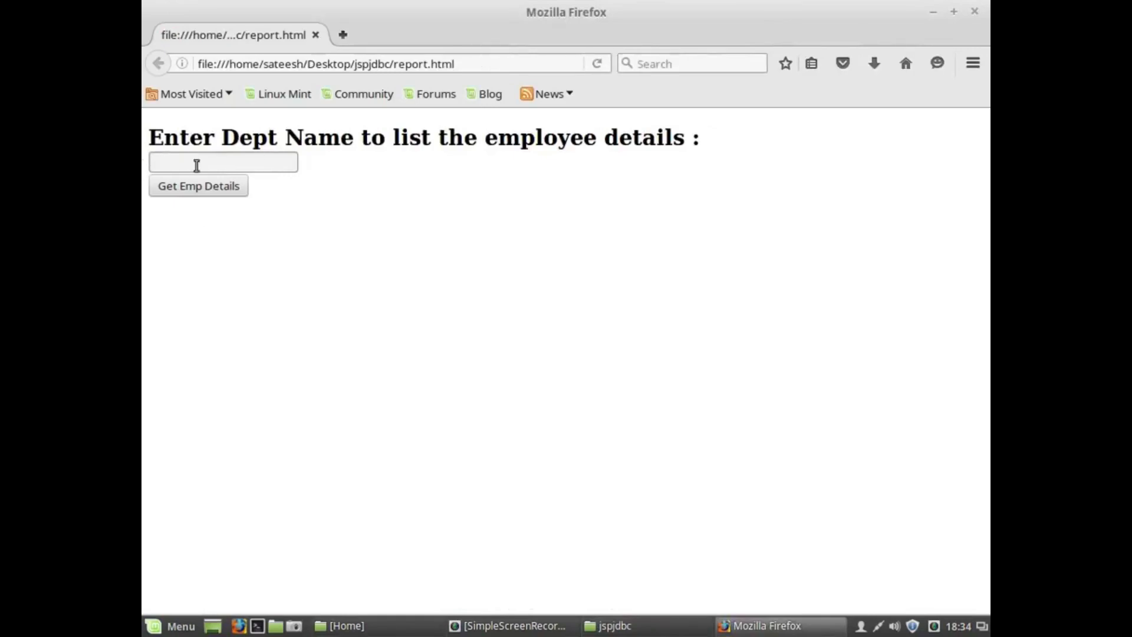
Step: Enter cse in the Dept Name field of the report page
{"action": "left_click_drag", "start_coordinate": [149, 137], "coordinate": [401, 138]}
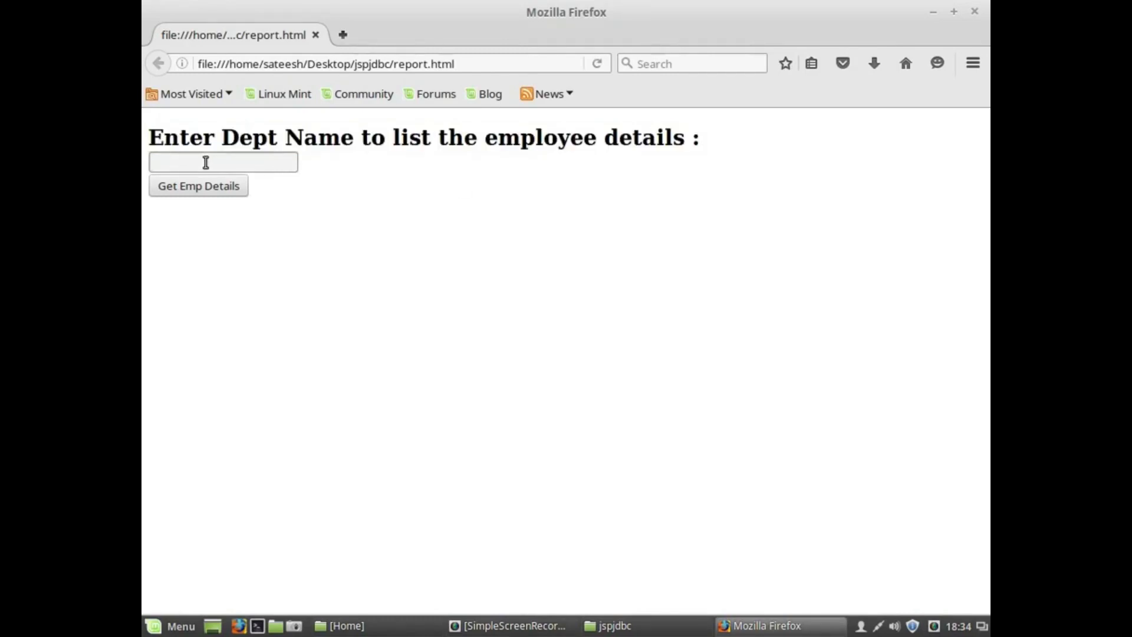
{"action": "left_click", "coordinate": [222, 161]}
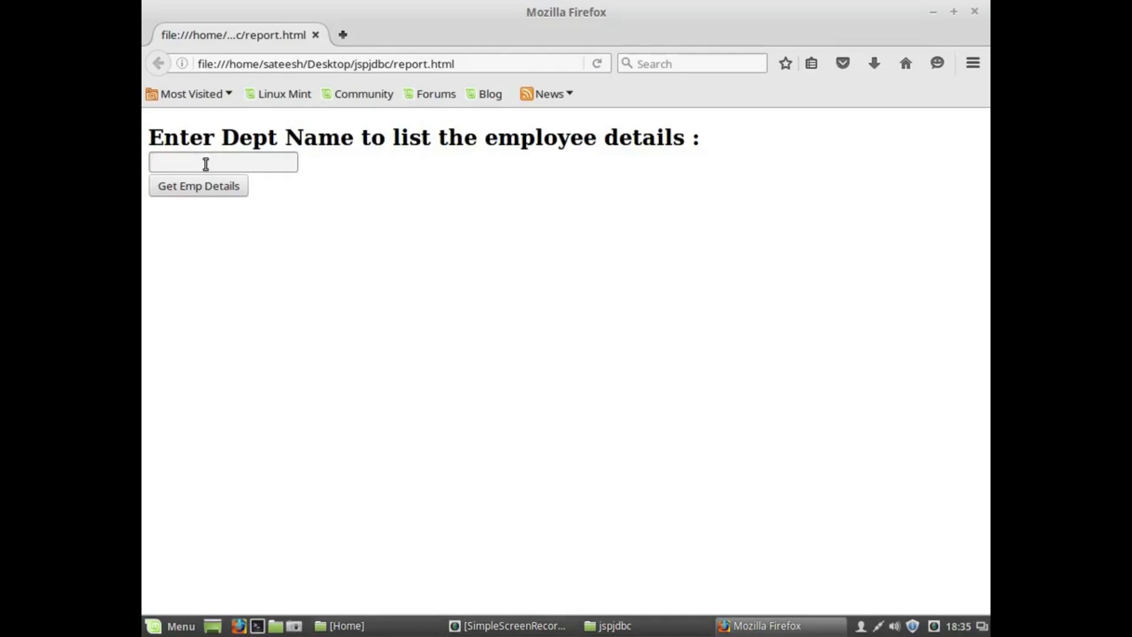
{"action": "left_click", "coordinate": [222, 162]}
{"action": "type", "text": "cse"}
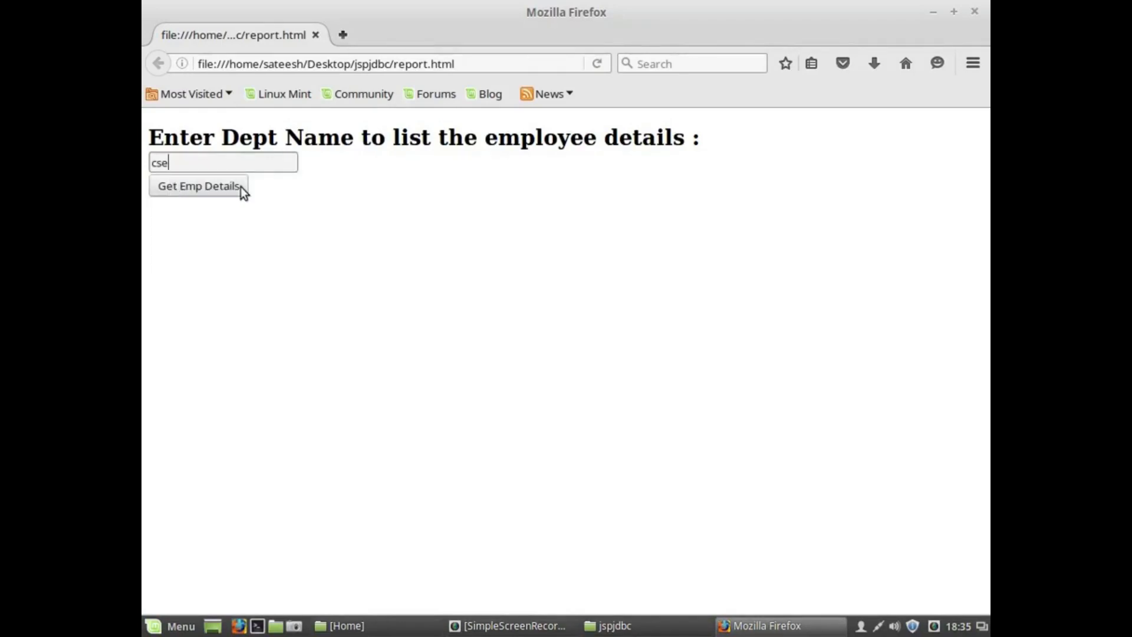
{"action": "mouse_move", "coordinate": [352, 177]}
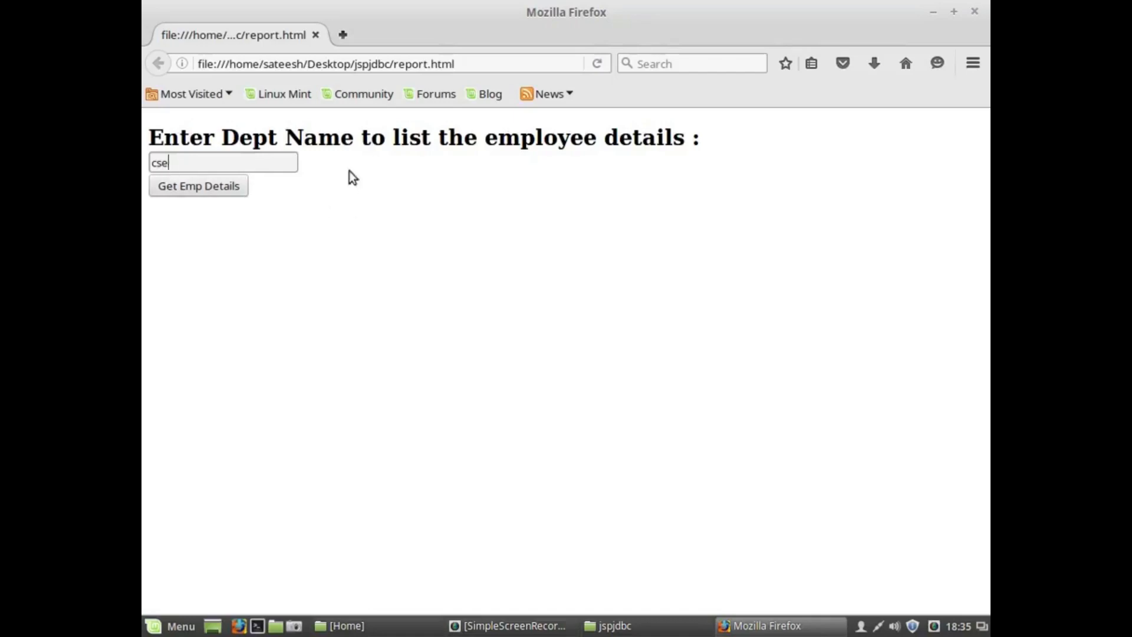
{"action": "mouse_move", "coordinate": [503, 373]}
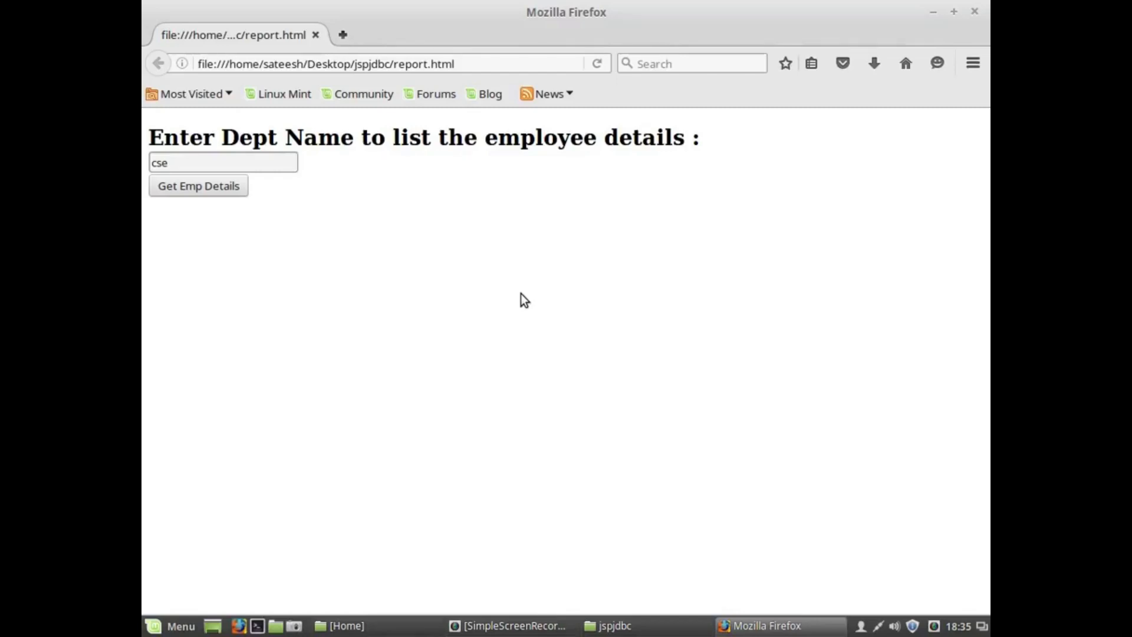
{"action": "mouse_move", "coordinate": [537, 36]}
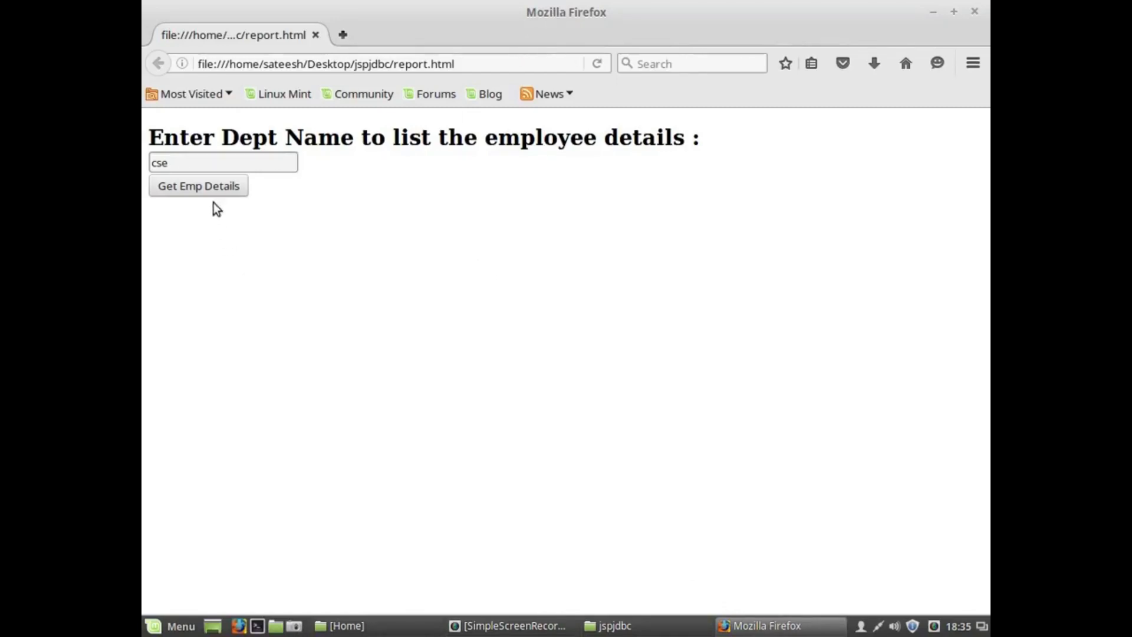
{"action": "mouse_move", "coordinate": [340, 87]}
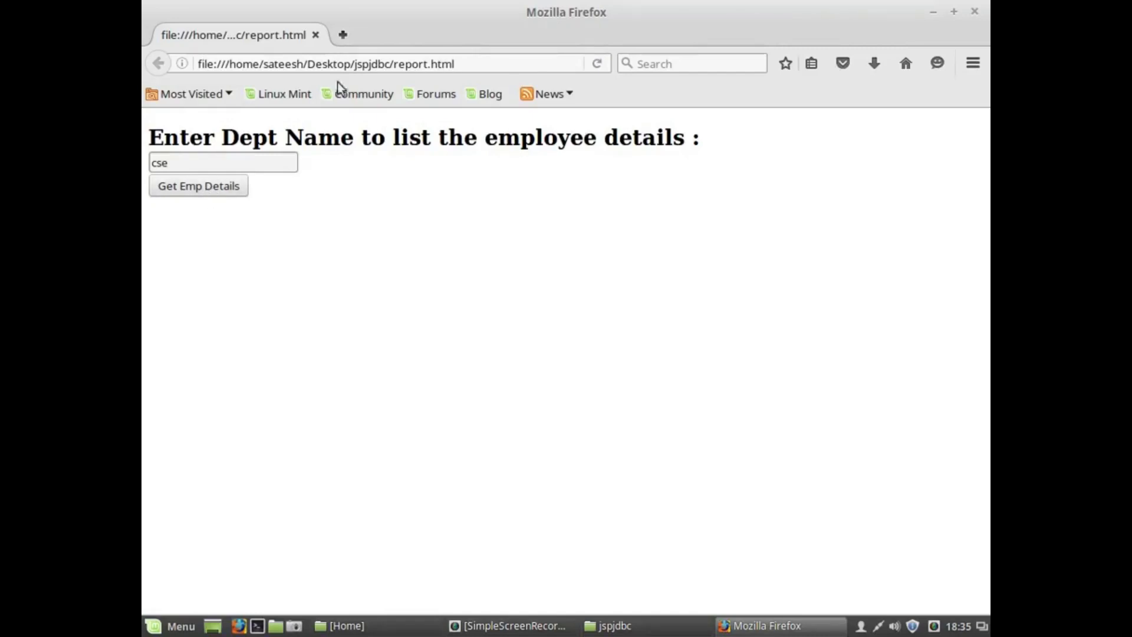
{"action": "mouse_move", "coordinate": [406, 244]}
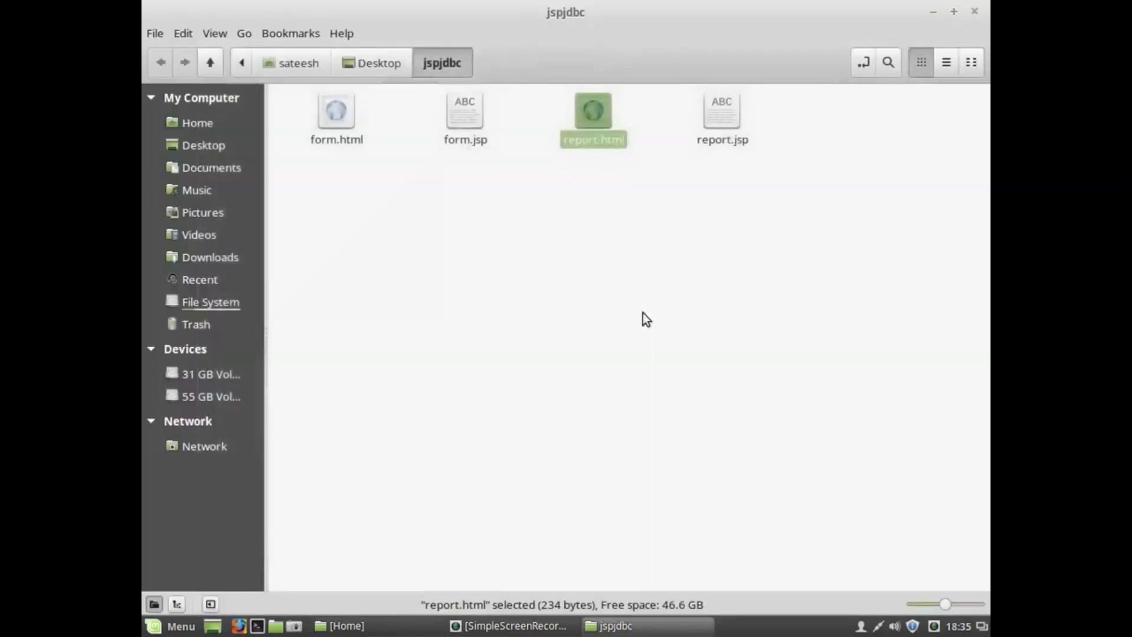
Step: Select report.jsp and open it in gedit
{"action": "left_click", "coordinate": [721, 119]}
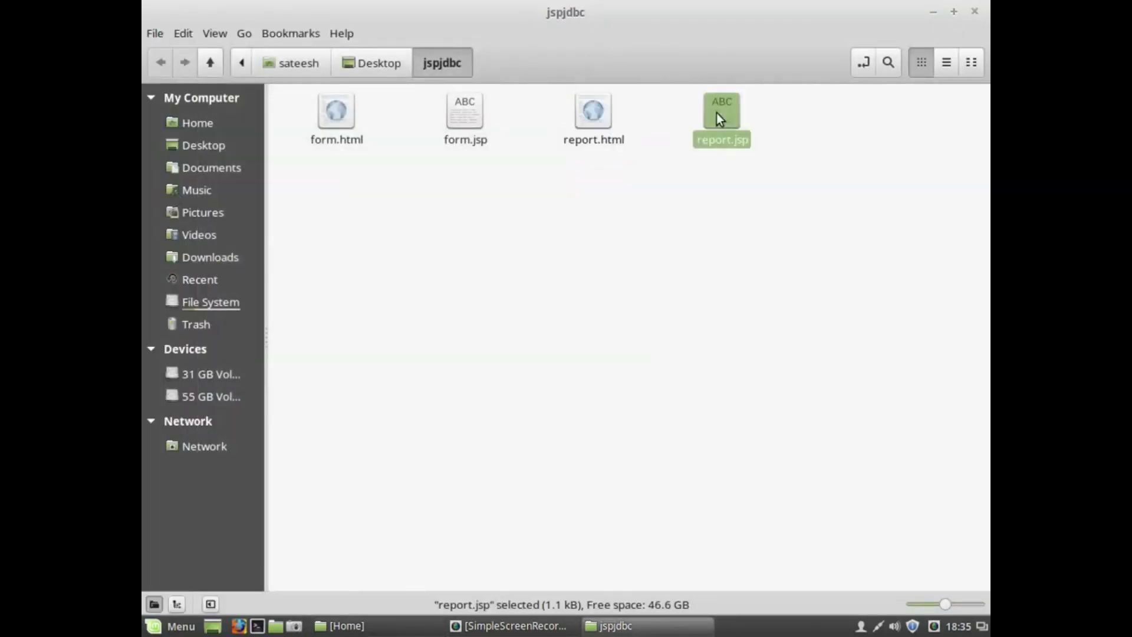
{"action": "double_click", "coordinate": [721, 115]}
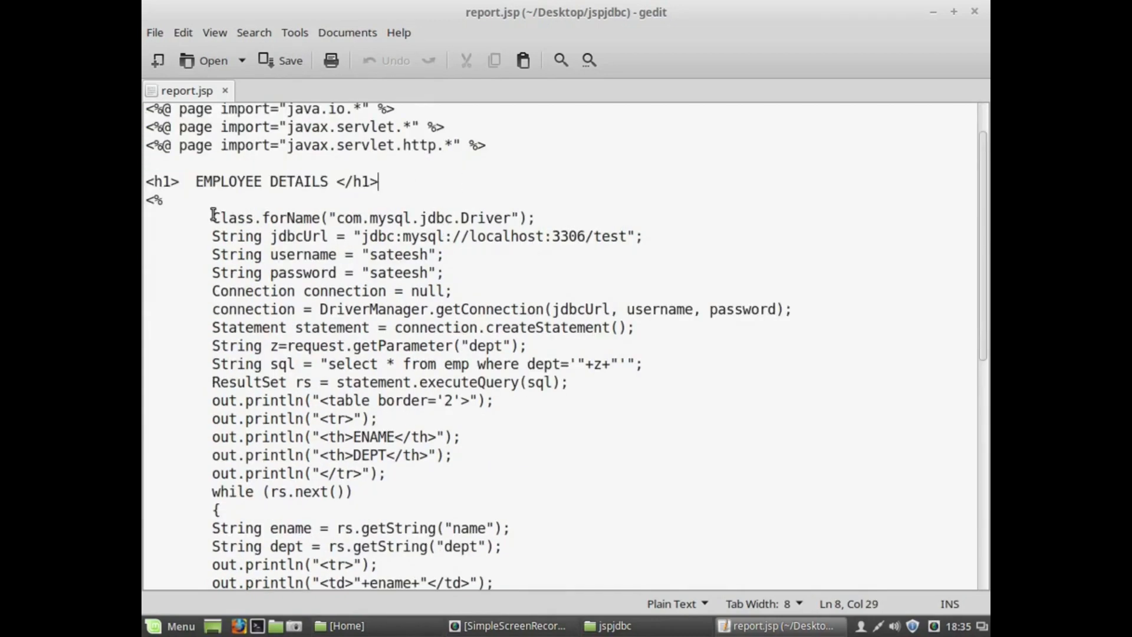
{"action": "left_click_drag", "start_coordinate": [212, 218], "coordinate": [528, 345]}
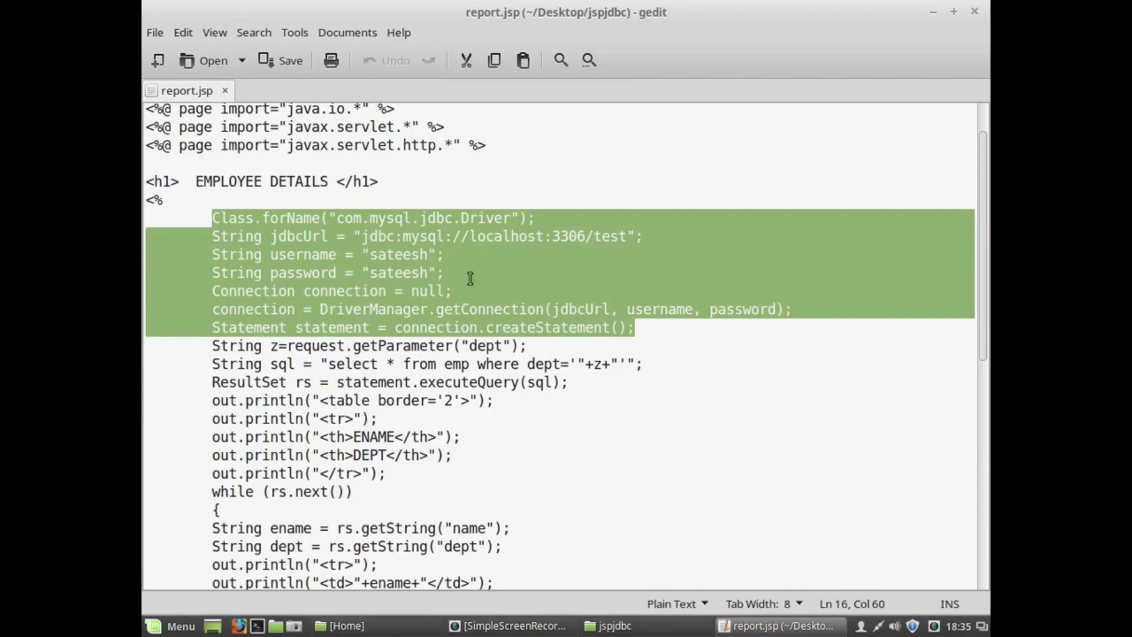
{"action": "mouse_move", "coordinate": [382, 294]}
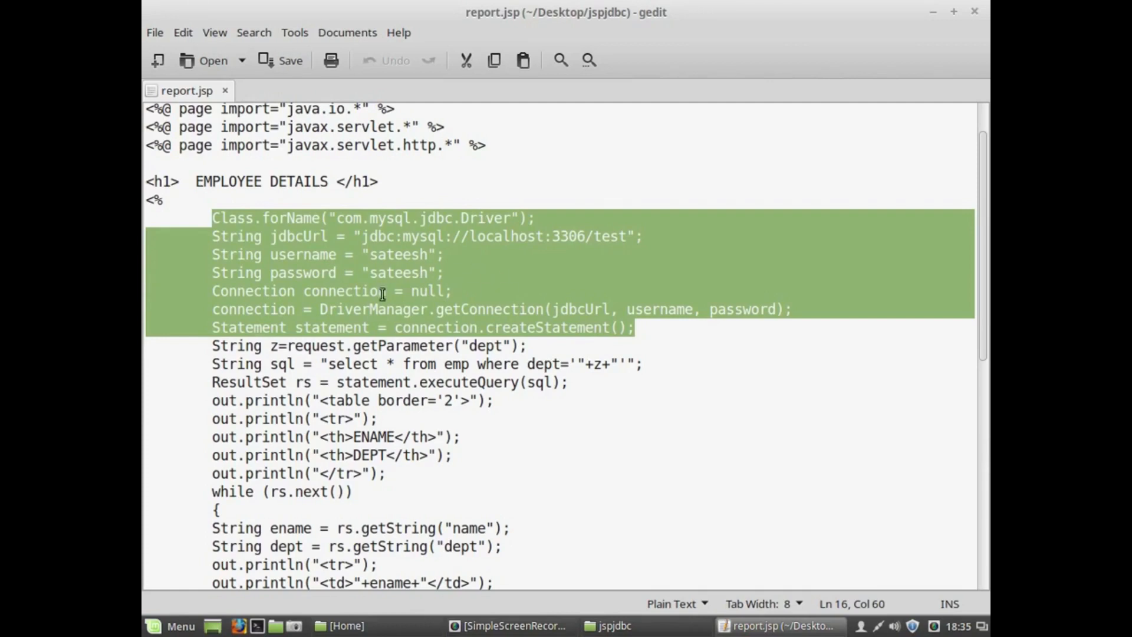
{"action": "mouse_move", "coordinate": [624, 347]}
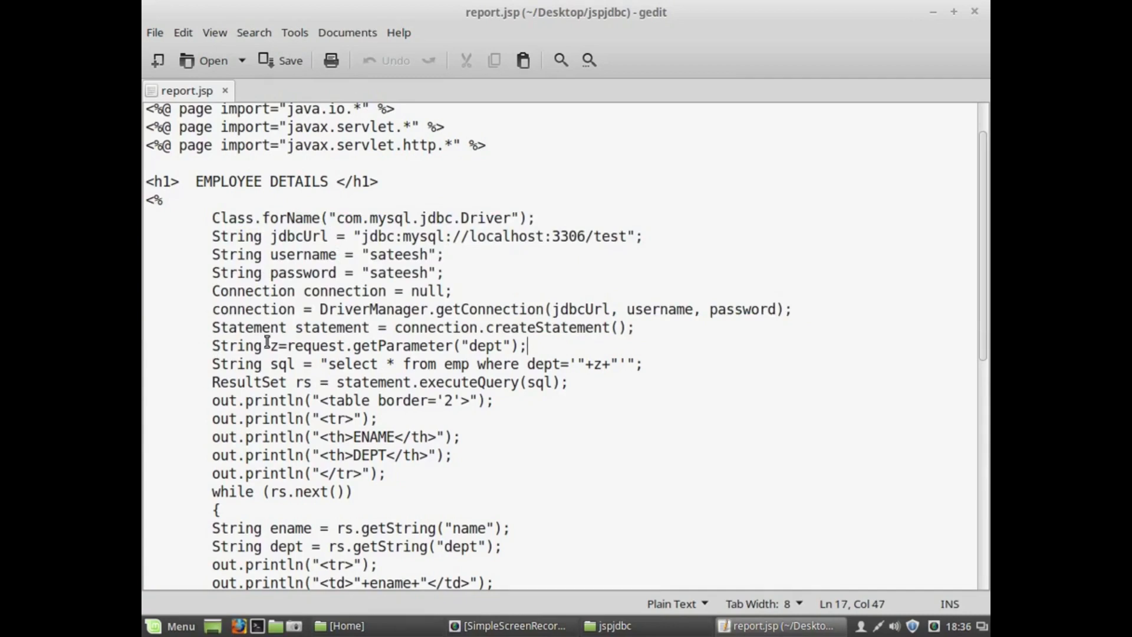
{"action": "double_click", "coordinate": [360, 345]}
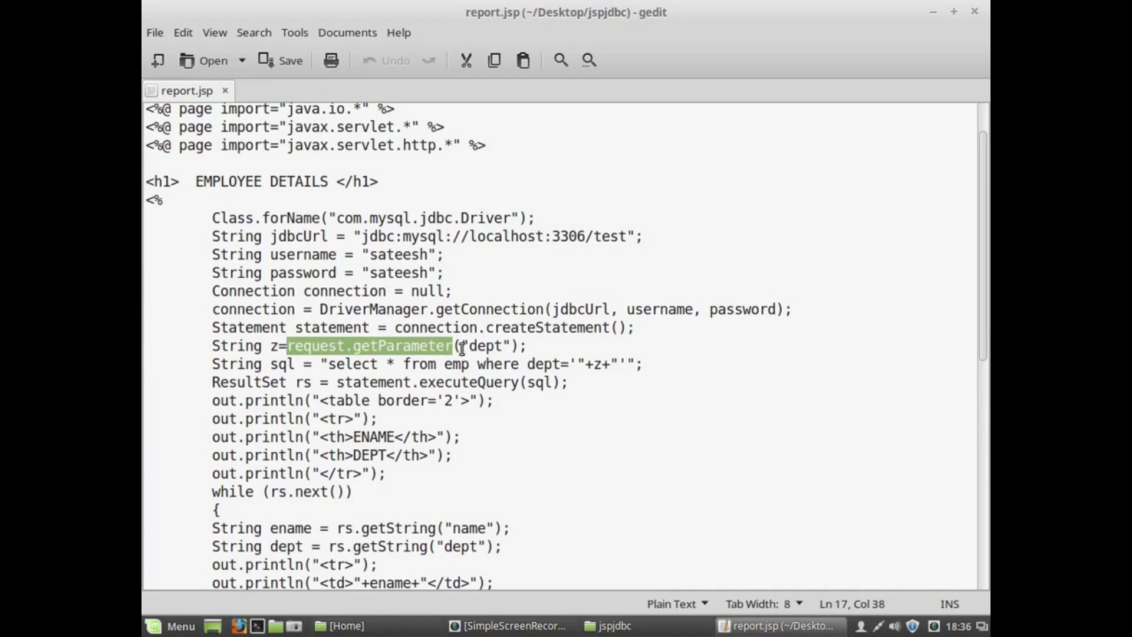
{"action": "left_click", "coordinate": [471, 344]}
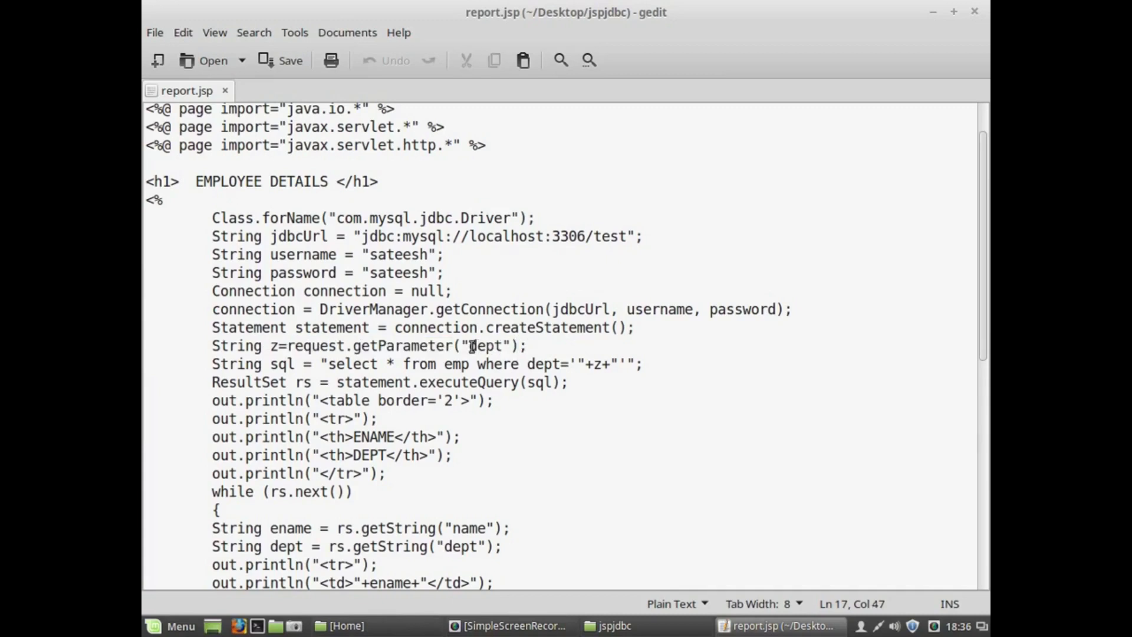
{"action": "double_click", "coordinate": [485, 345]}
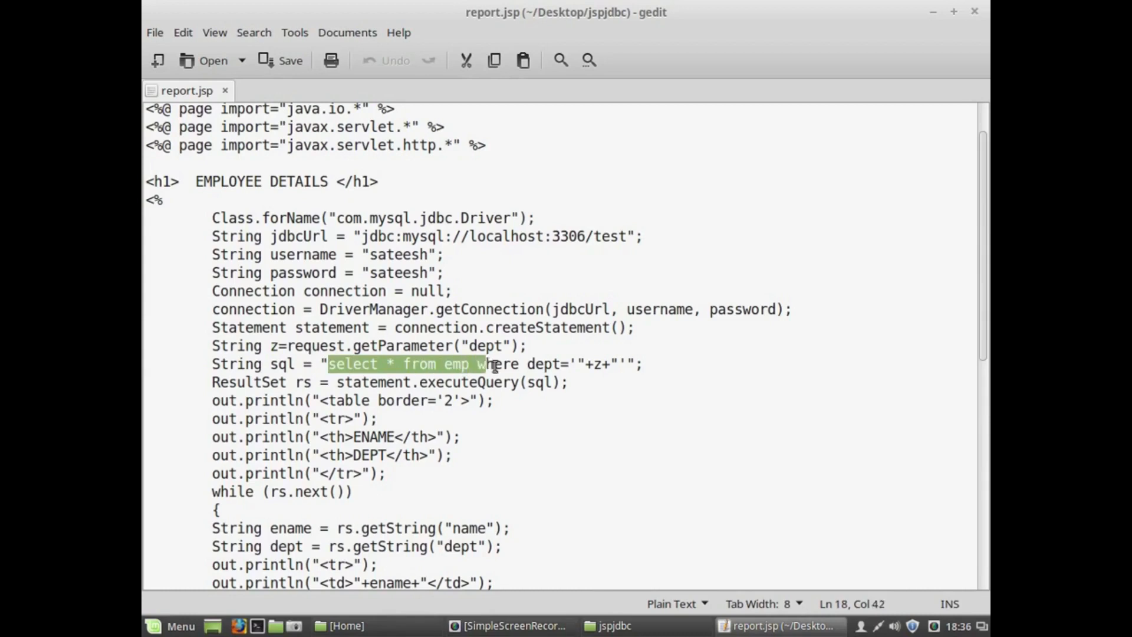
{"action": "left_click_drag", "start_coordinate": [484, 364], "coordinate": [607, 363]}
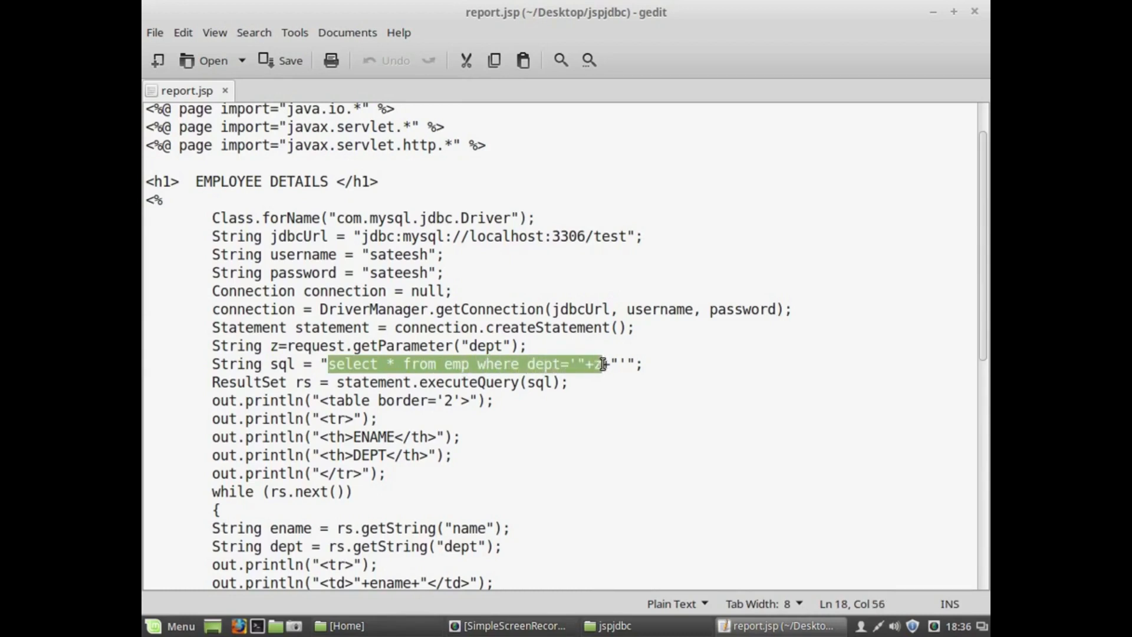
{"action": "left_click", "coordinate": [294, 345]}
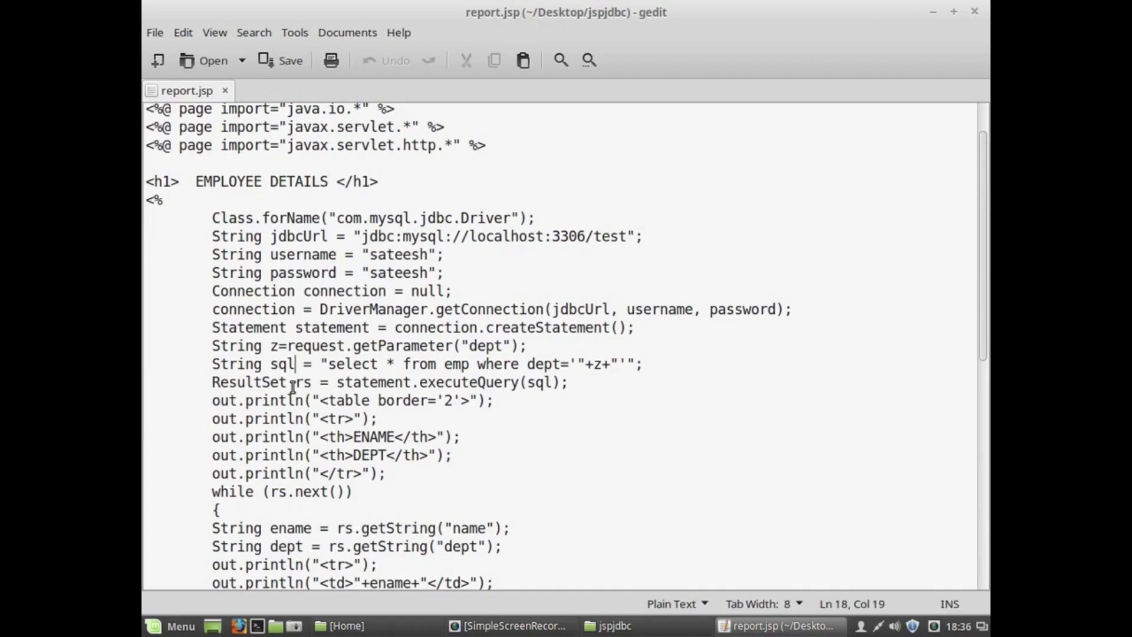
{"action": "double_click", "coordinate": [302, 382]}
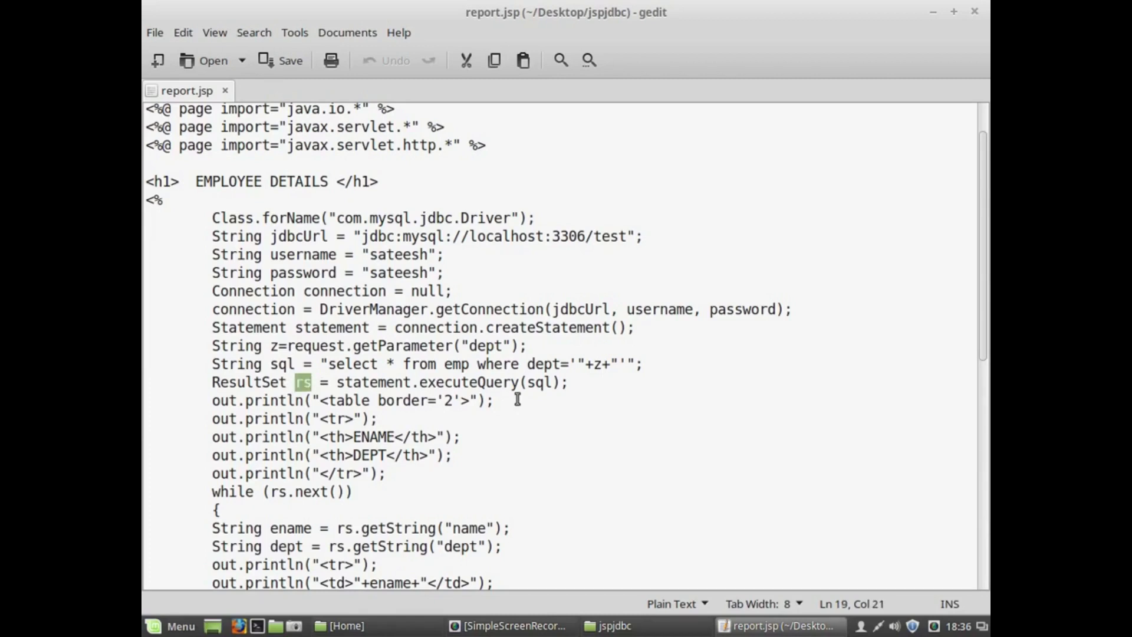
{"action": "mouse_move", "coordinate": [583, 406]}
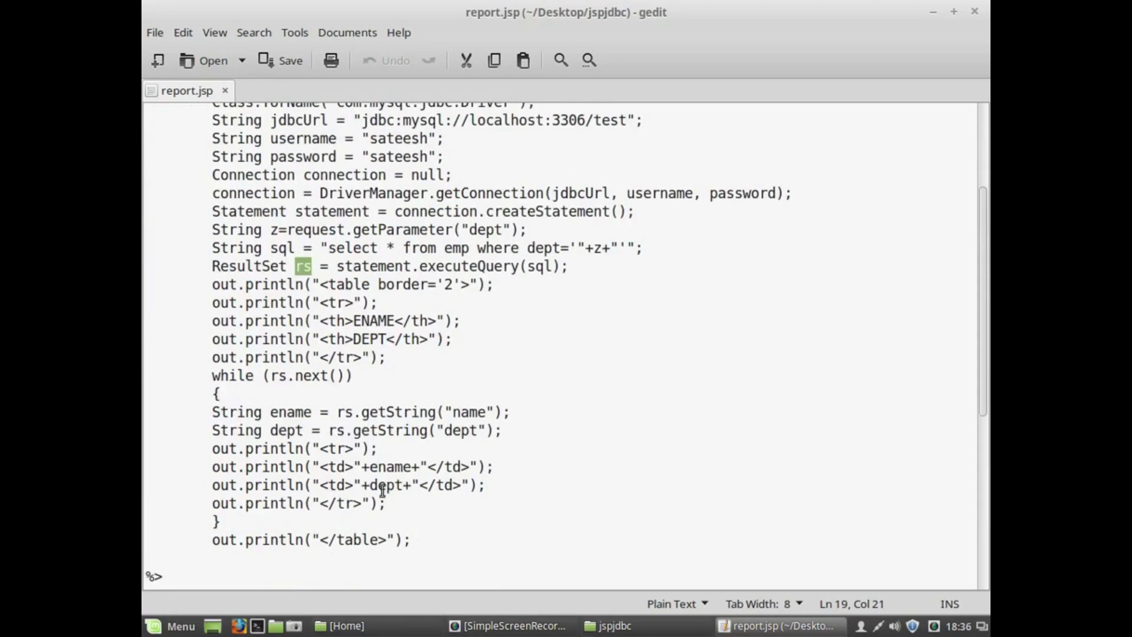
Step: Scroll report.jsp down to the result table output loop, then close gedit
{"action": "left_click_drag", "start_coordinate": [212, 375], "coordinate": [219, 521]}
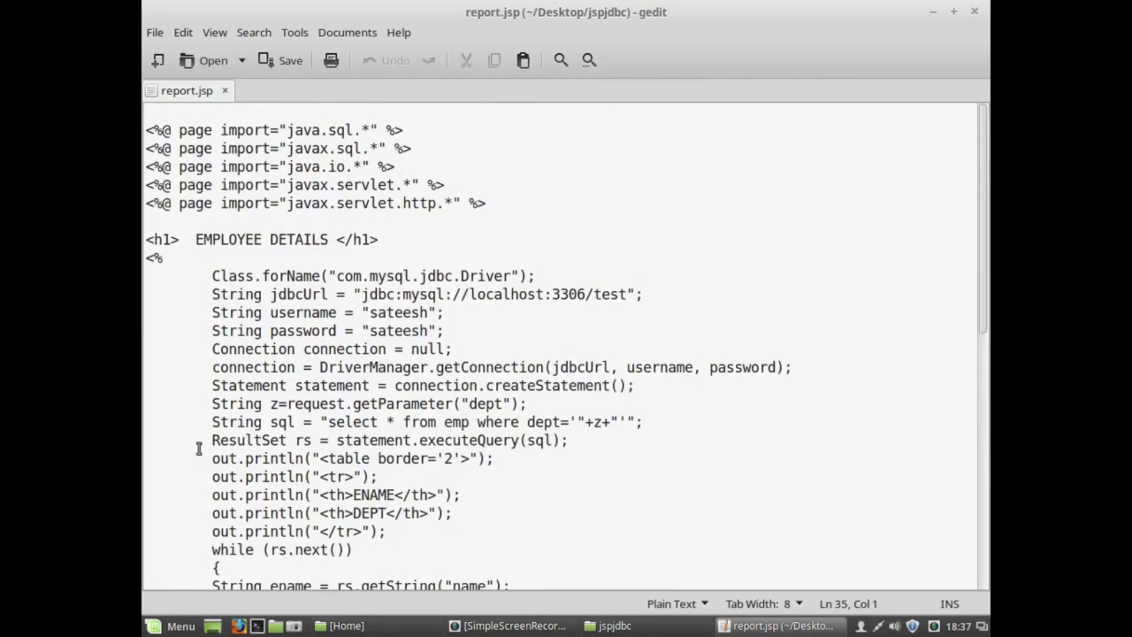
{"action": "scroll", "scroll_direction": "down", "scroll_amount": 3}
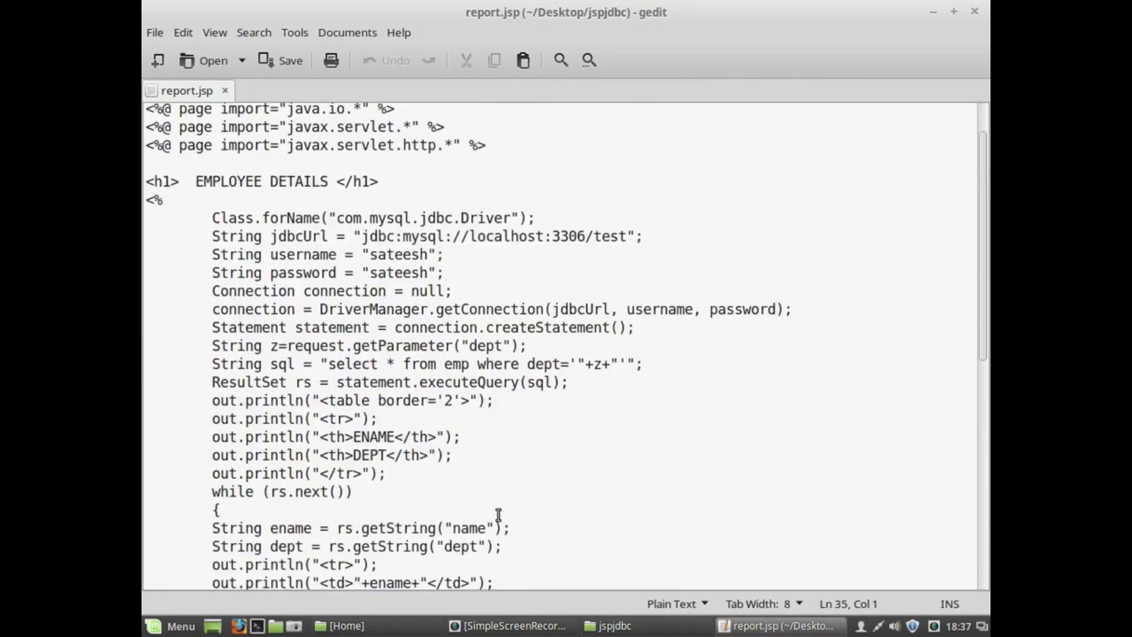
{"action": "mouse_move", "coordinate": [343, 282]}
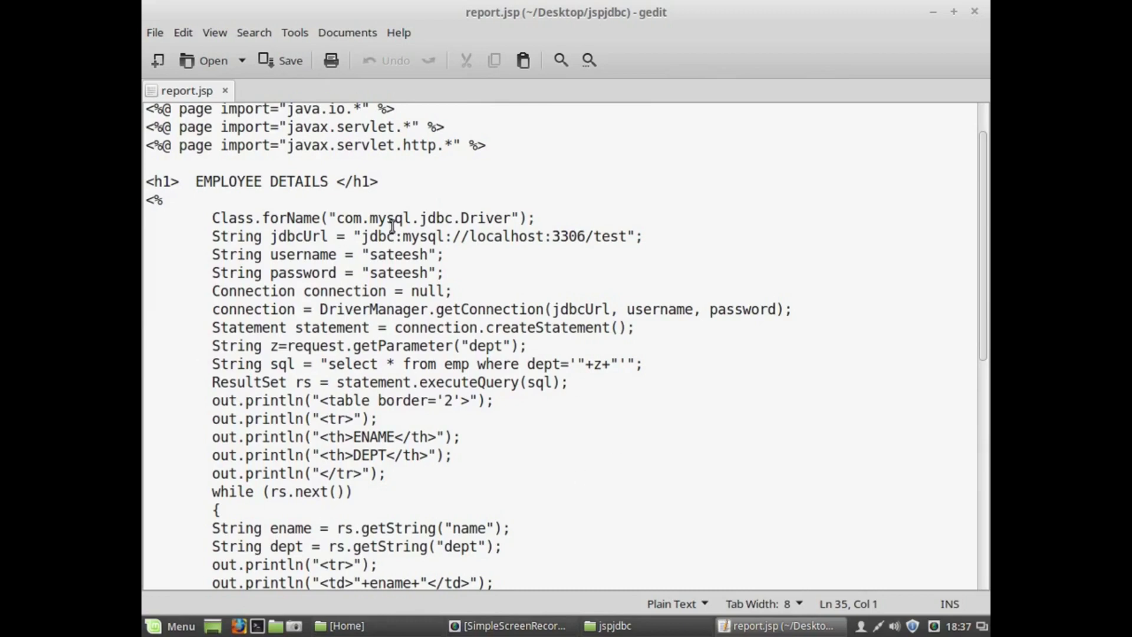
{"action": "scroll", "scroll_direction": "down", "scroll_amount": 3}
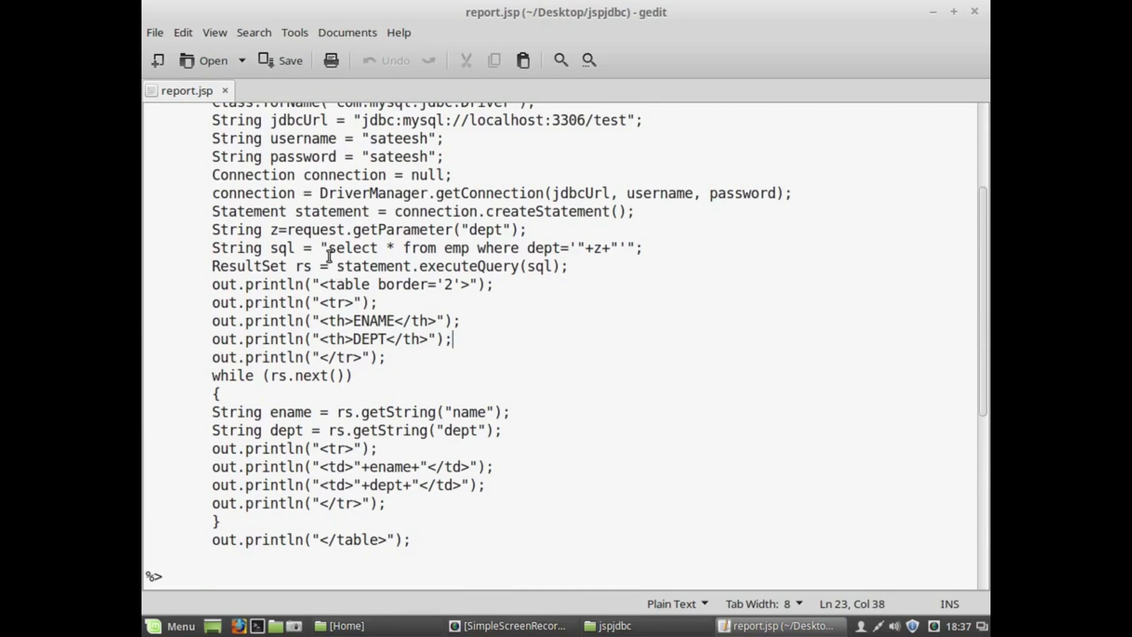
{"action": "left_click_drag", "start_coordinate": [330, 247], "coordinate": [619, 247]}
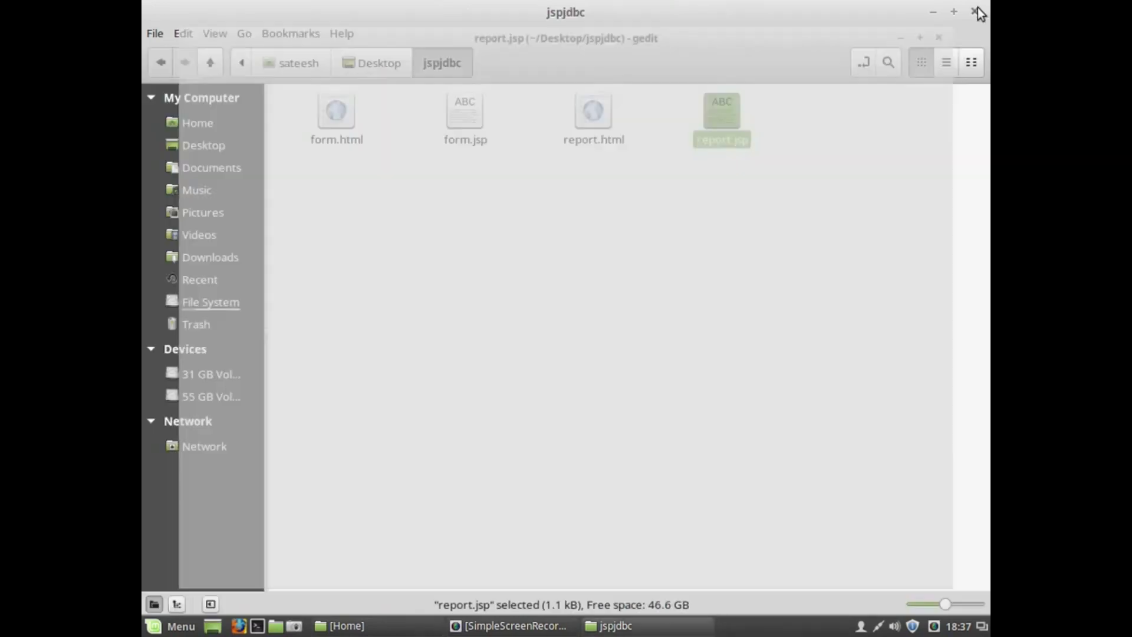
Step: Look over form.html and report.html, then close the jspjdbc folder window
{"action": "left_click", "coordinate": [336, 119]}
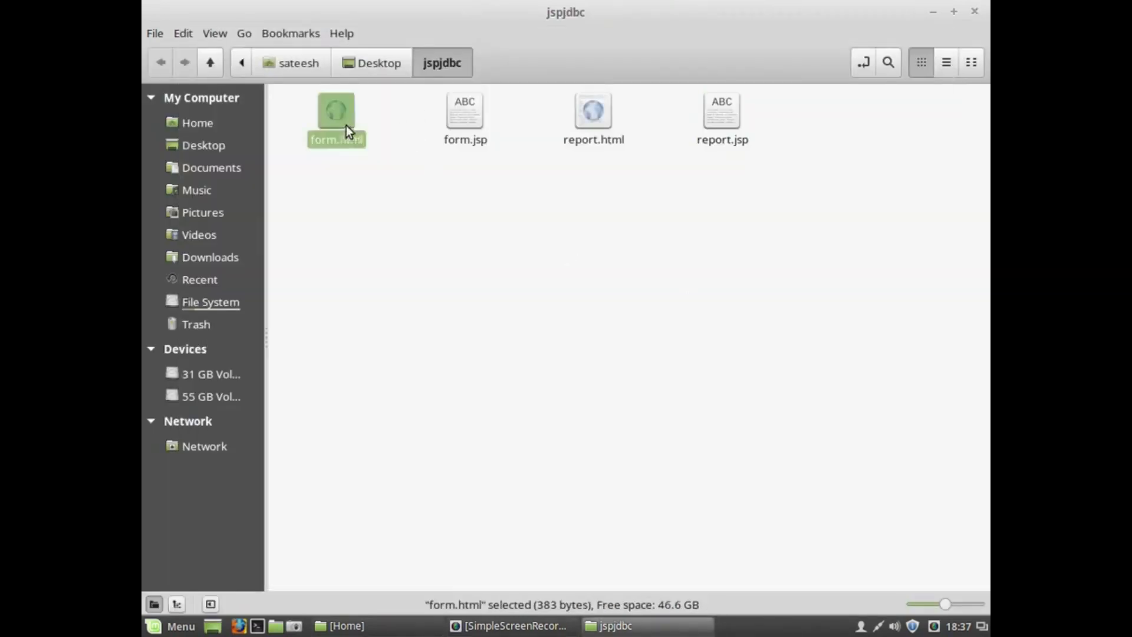
{"action": "left_click", "coordinate": [592, 120]}
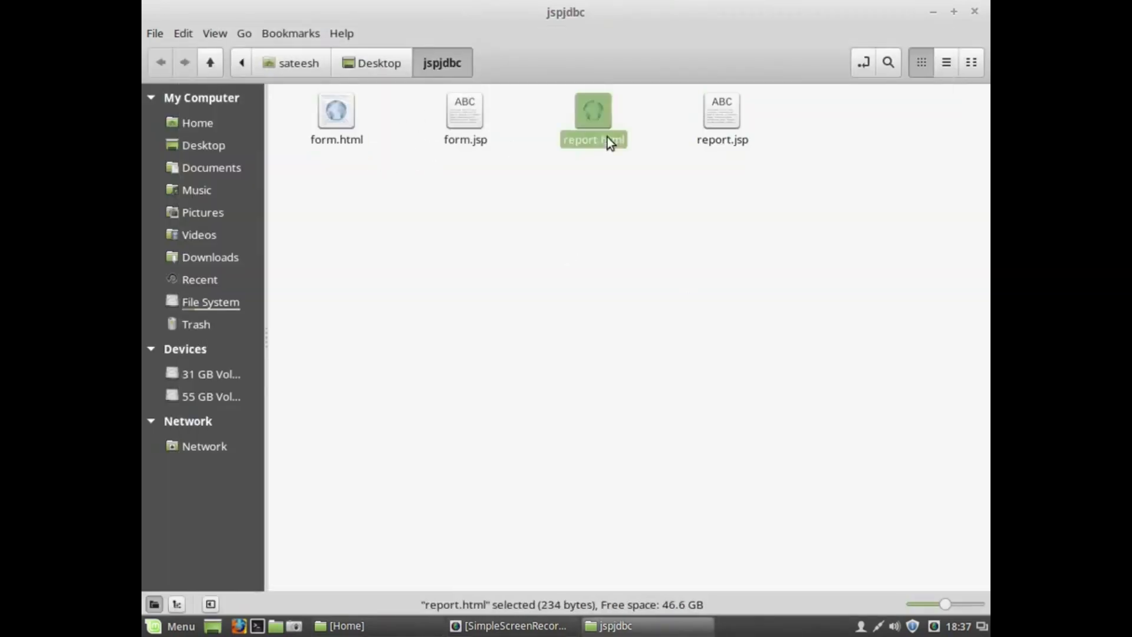
{"action": "left_click", "coordinate": [465, 116]}
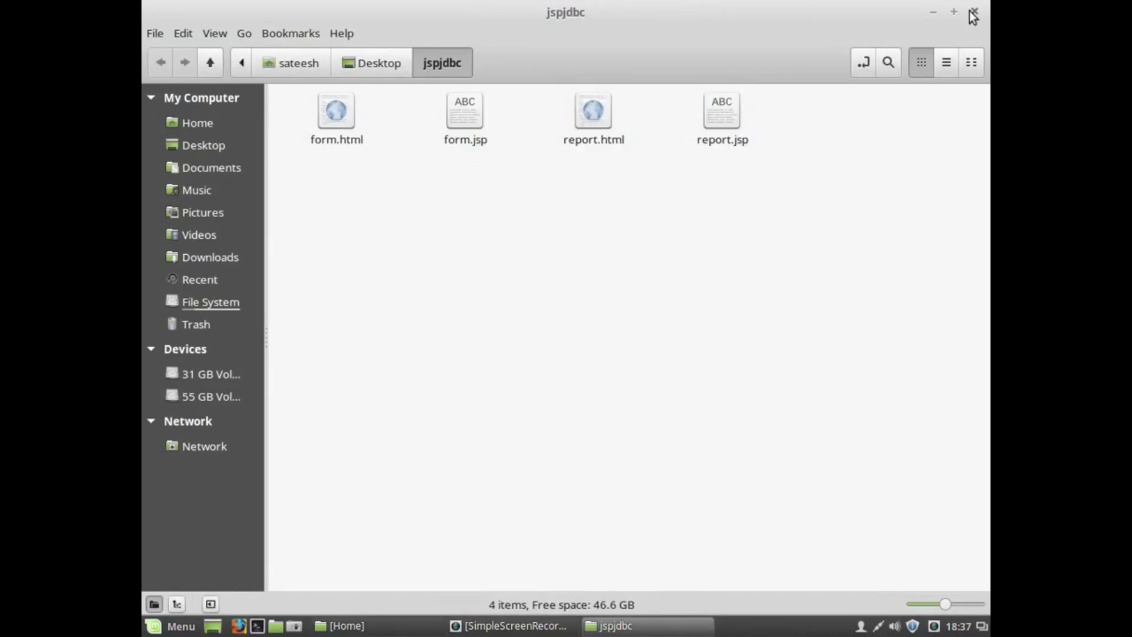
{"action": "left_click", "coordinate": [972, 12]}
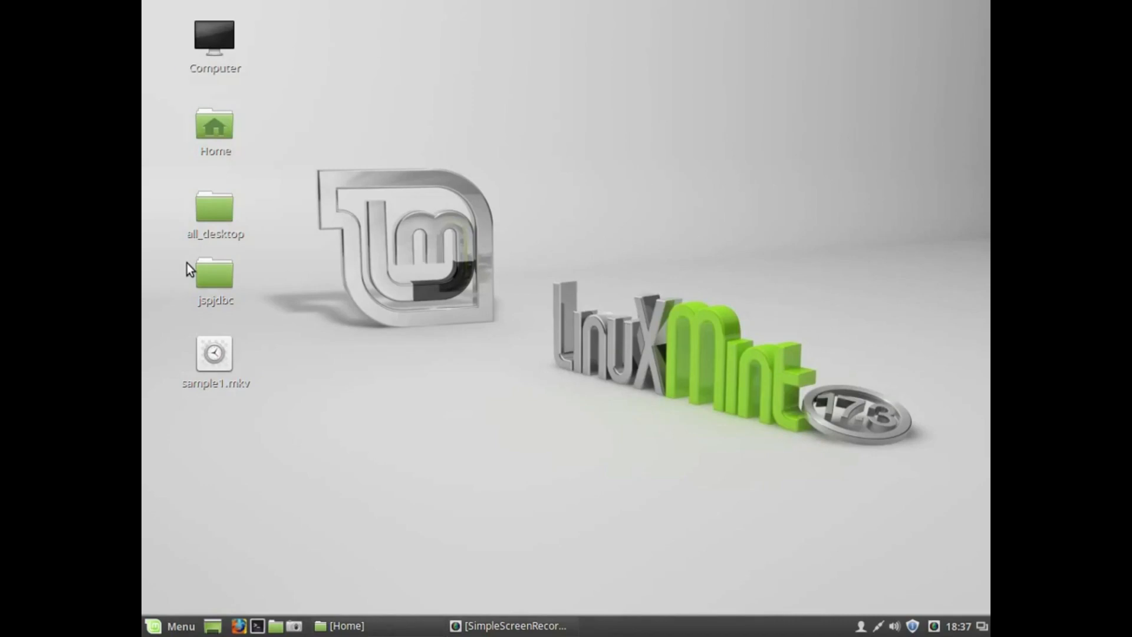
{"action": "mouse_move", "coordinate": [514, 304]}
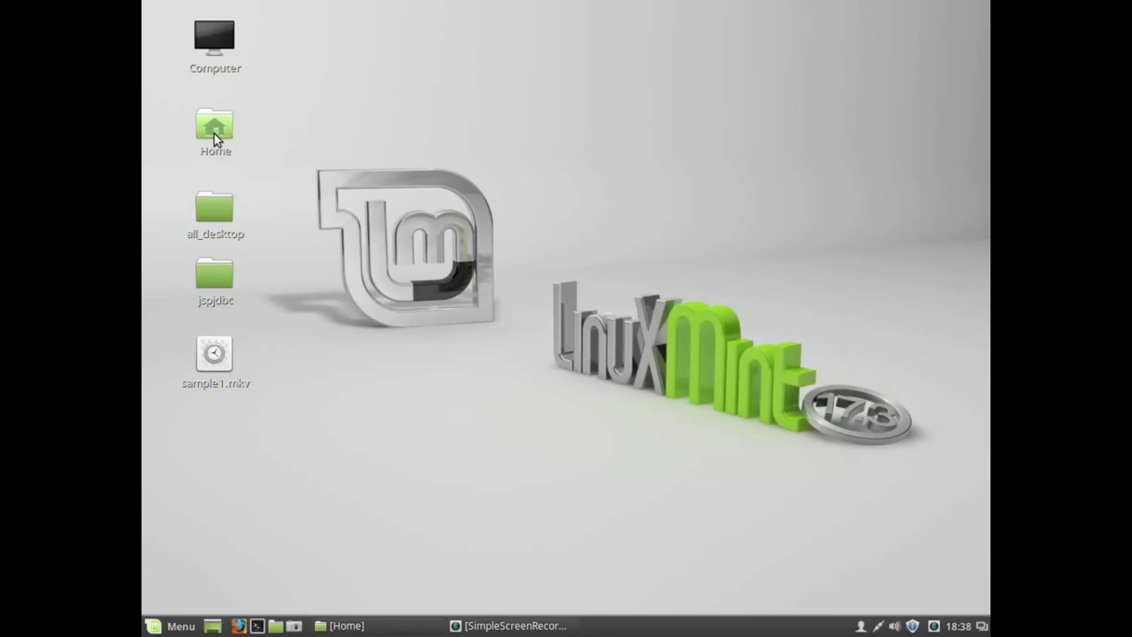
Step: Go through Home and apache-tomcat-8.0.32 into lib to find mysql-connector-java-5.1.38-bin.jar
{"action": "double_click", "coordinate": [215, 128]}
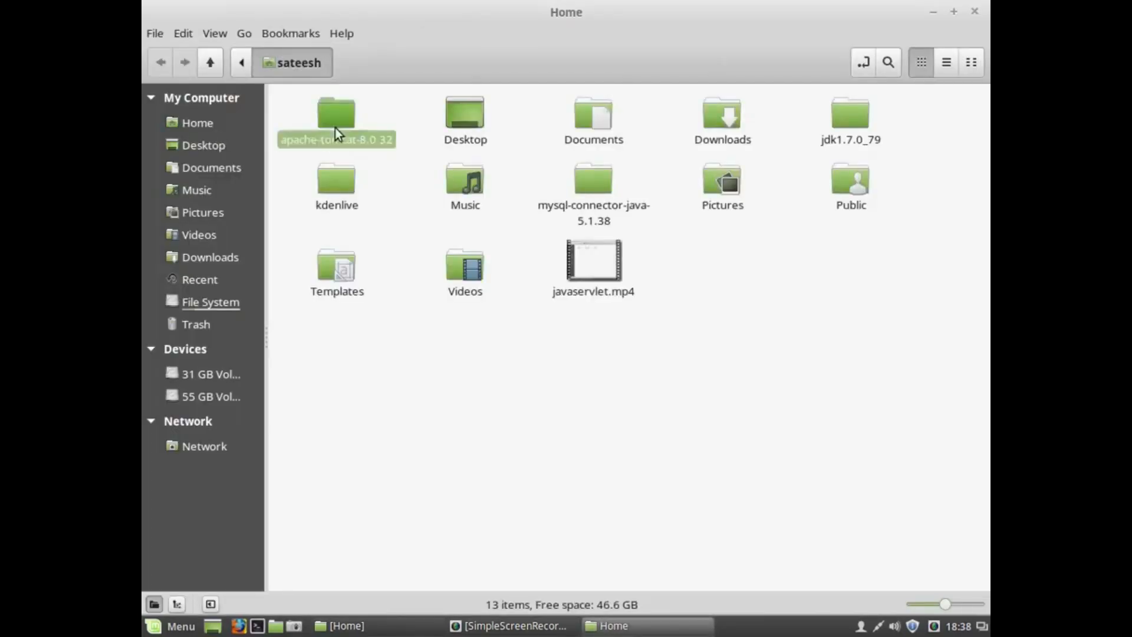
{"action": "double_click", "coordinate": [335, 115]}
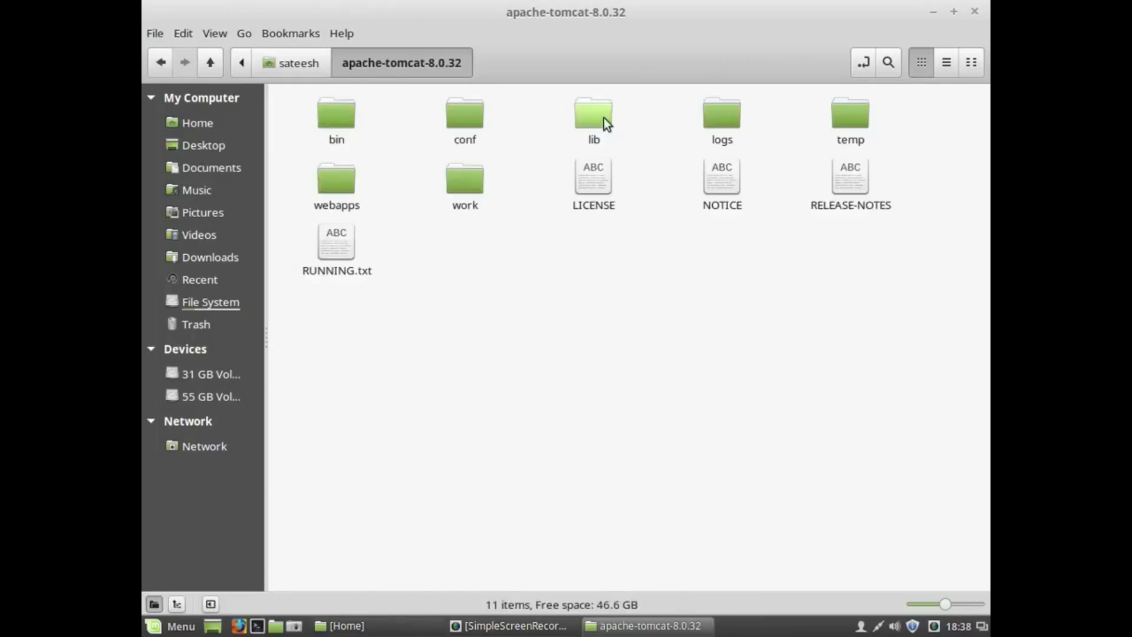
{"action": "double_click", "coordinate": [593, 115]}
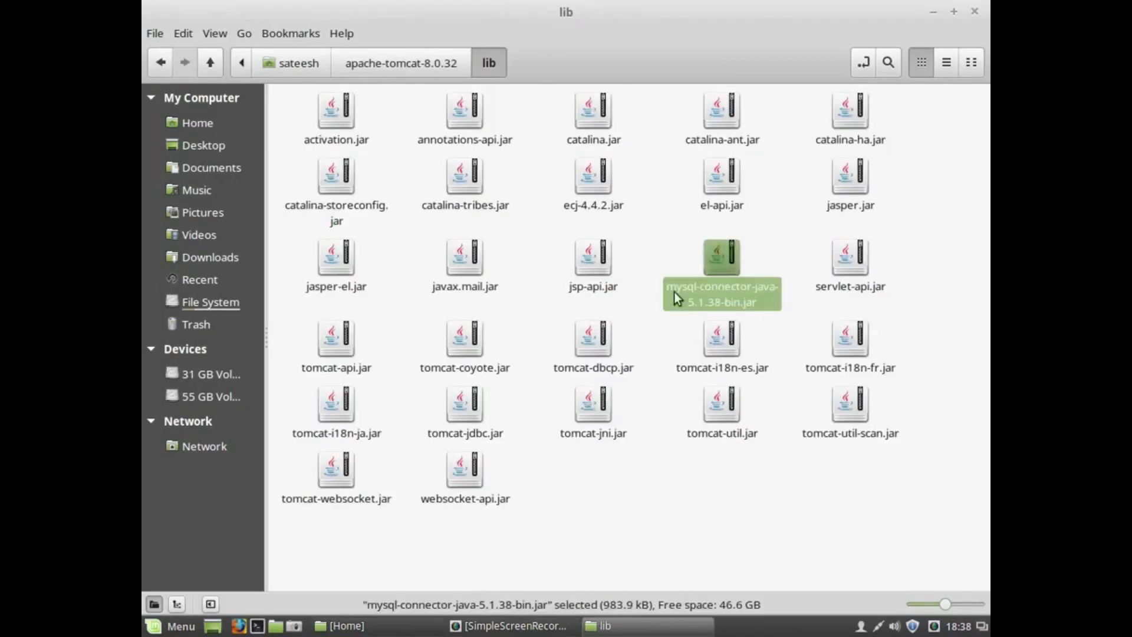
{"action": "mouse_move", "coordinate": [658, 315]}
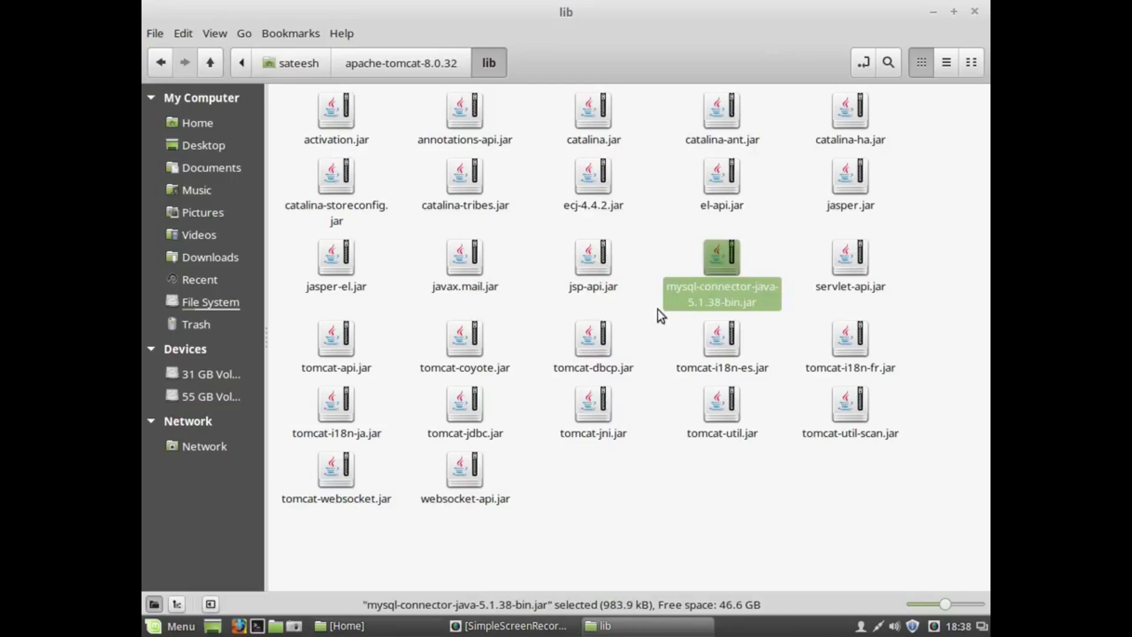
{"action": "mouse_move", "coordinate": [714, 311]}
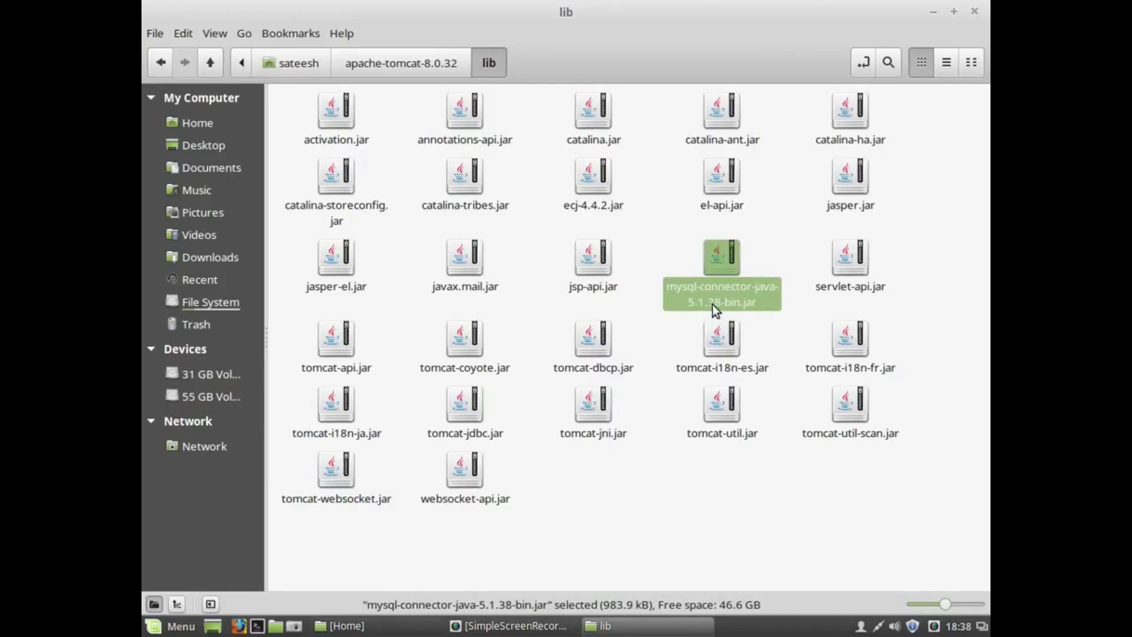
{"action": "mouse_move", "coordinate": [469, 155]}
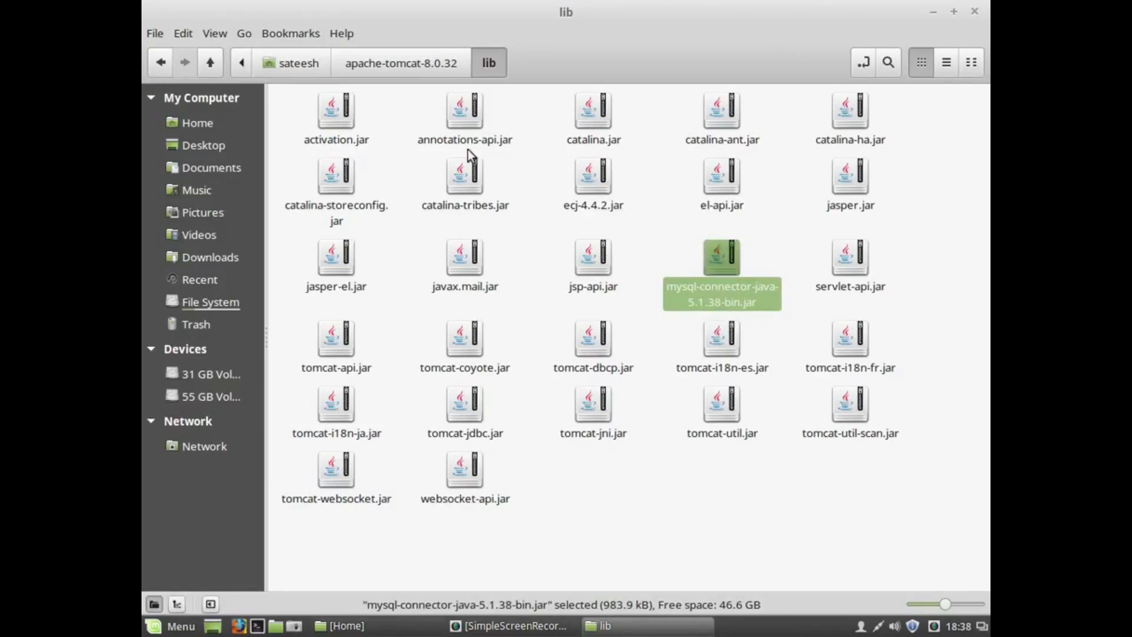
{"action": "mouse_move", "coordinate": [720, 257]}
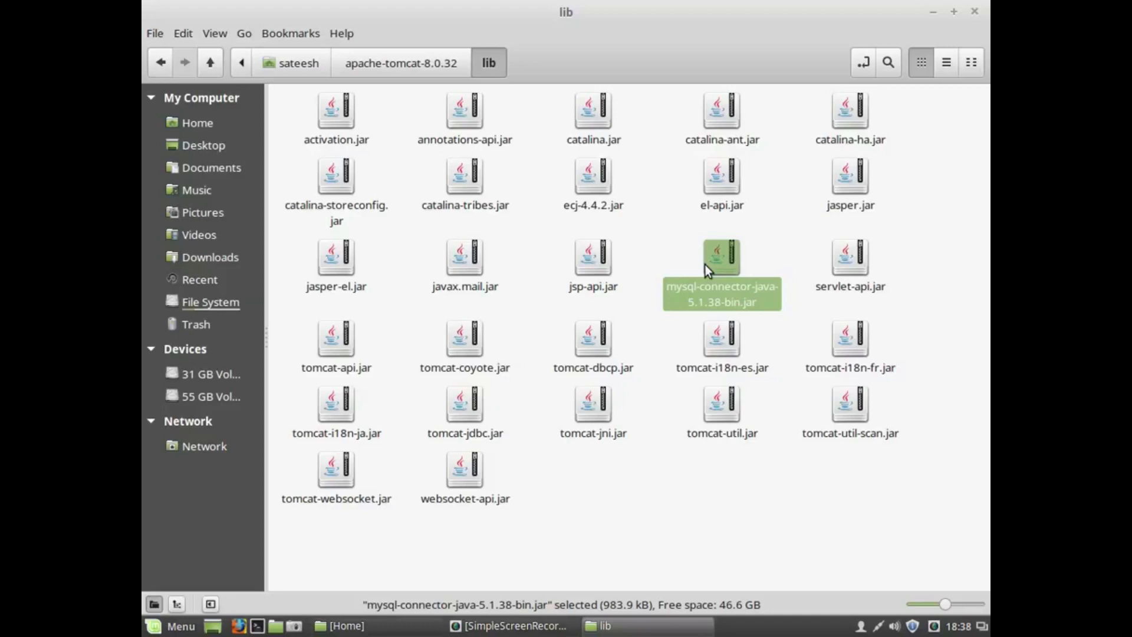
{"action": "mouse_move", "coordinate": [784, 302]}
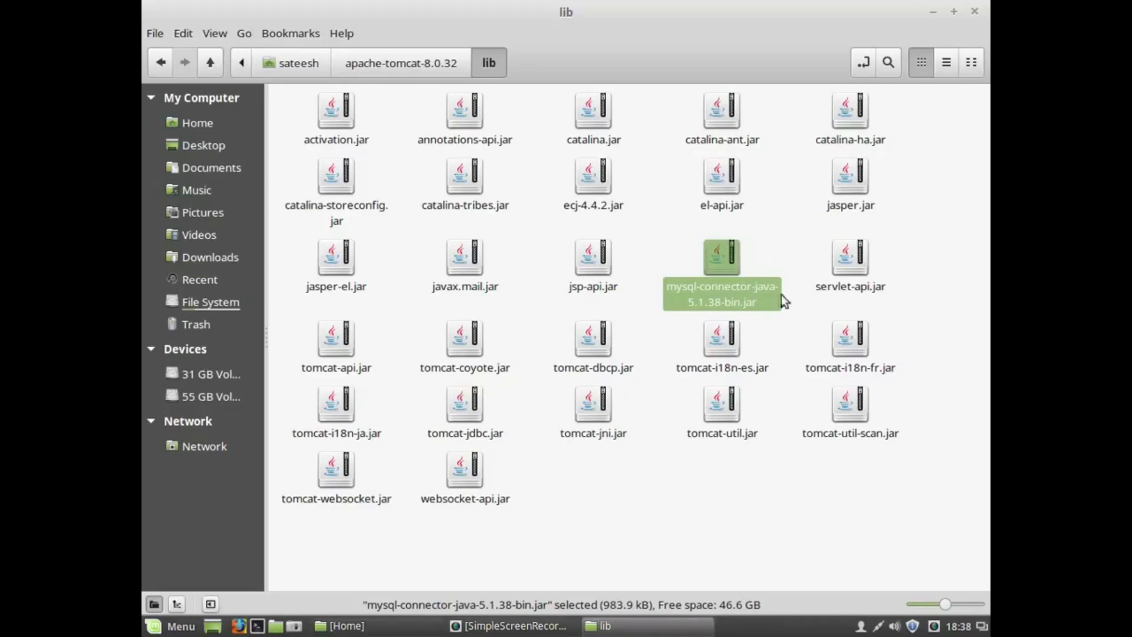
{"action": "mouse_move", "coordinate": [714, 282]}
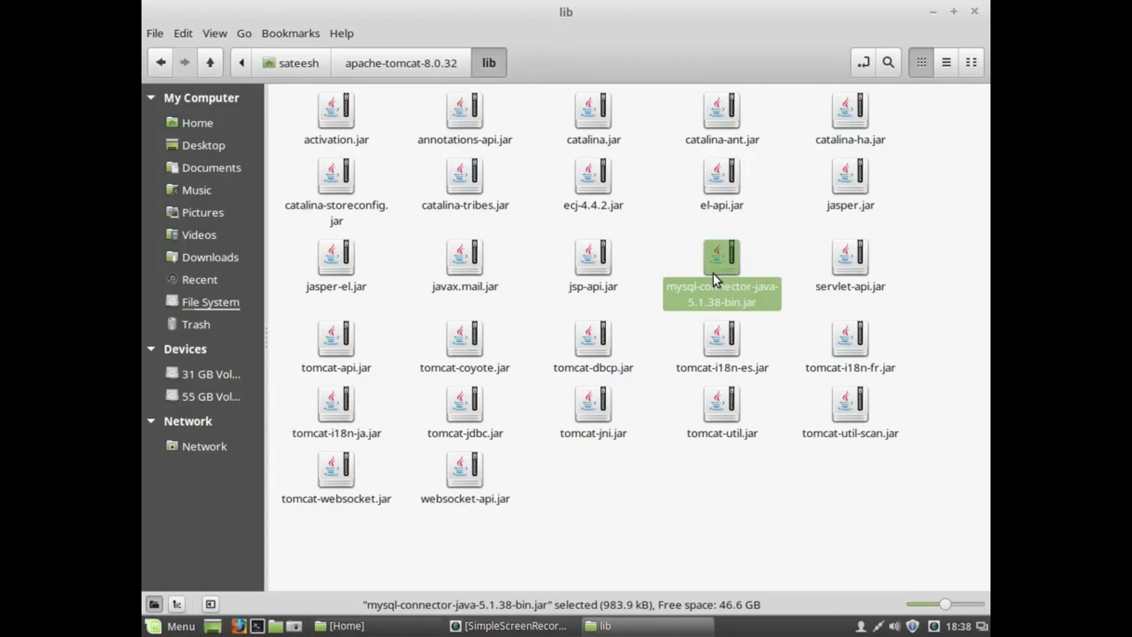
{"action": "mouse_move", "coordinate": [781, 328]}
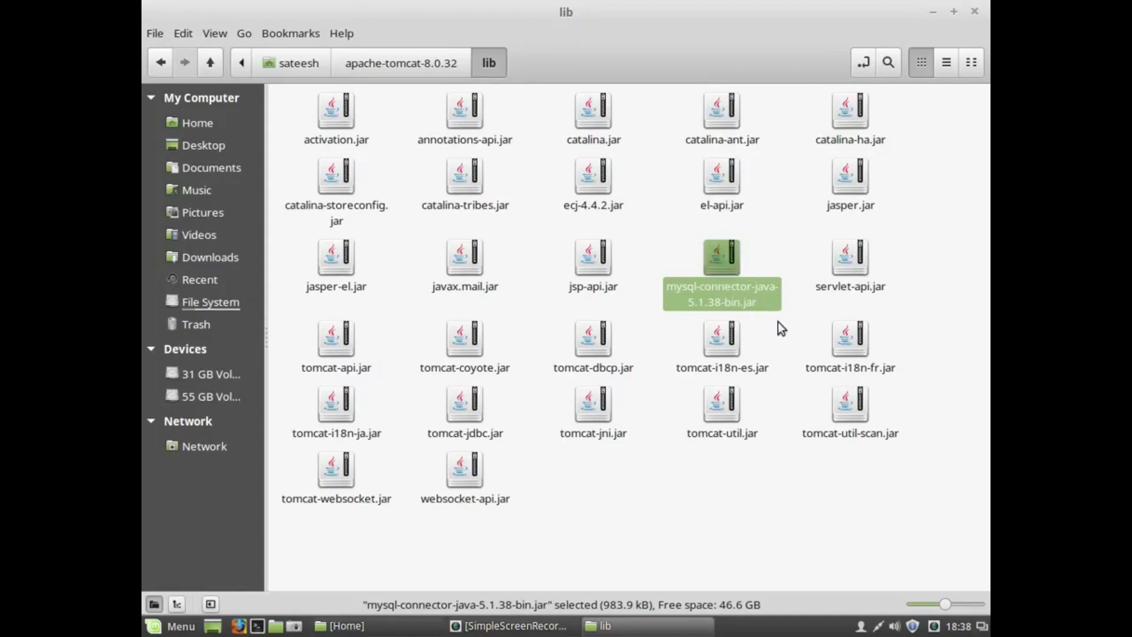
{"action": "mouse_move", "coordinate": [732, 302]}
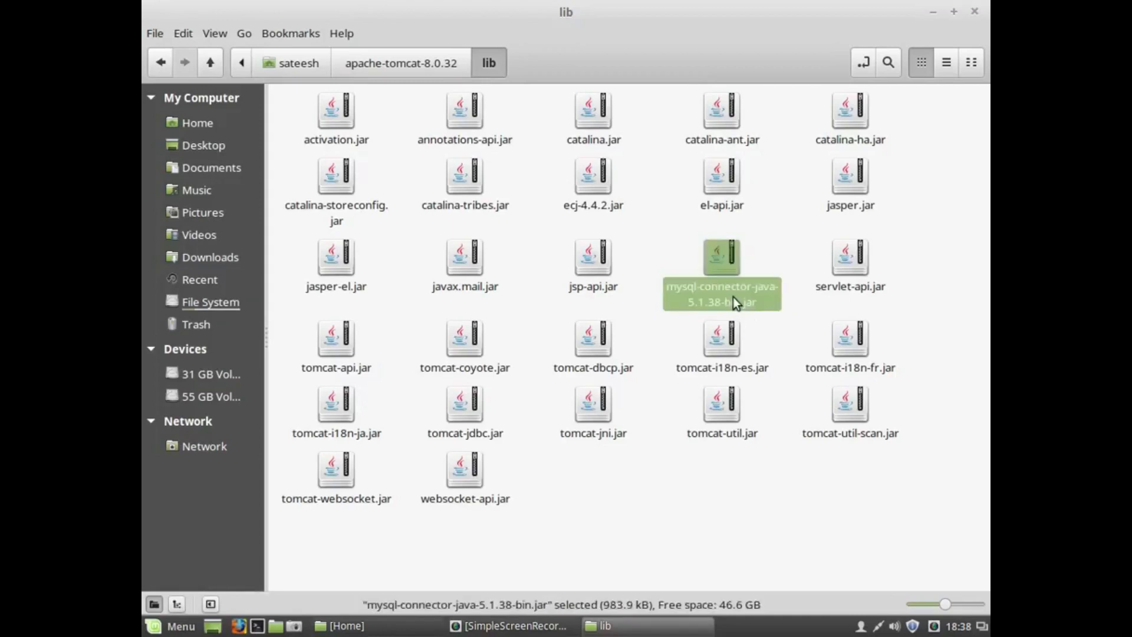
{"action": "mouse_move", "coordinate": [731, 303]}
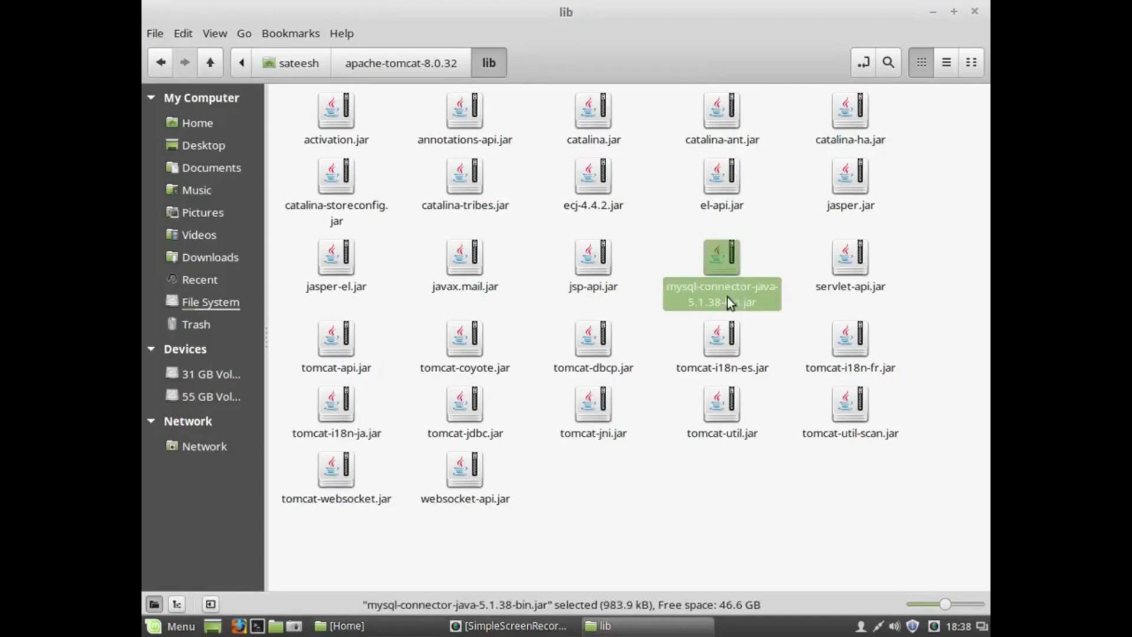
{"action": "mouse_move", "coordinate": [527, 116]}
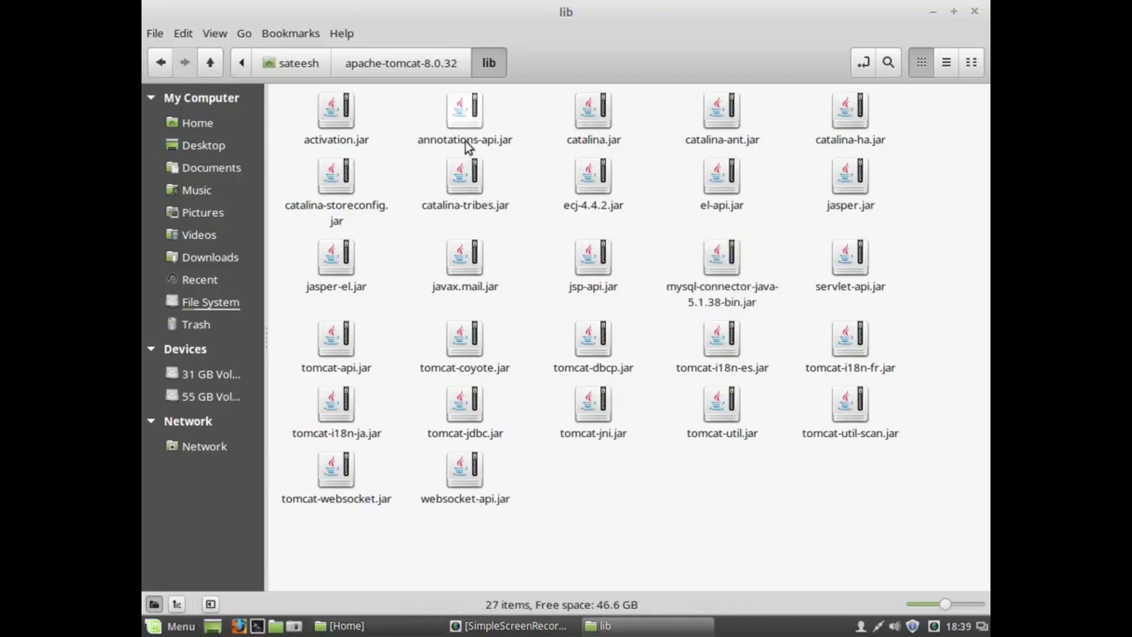
{"action": "mouse_move", "coordinate": [721, 256]}
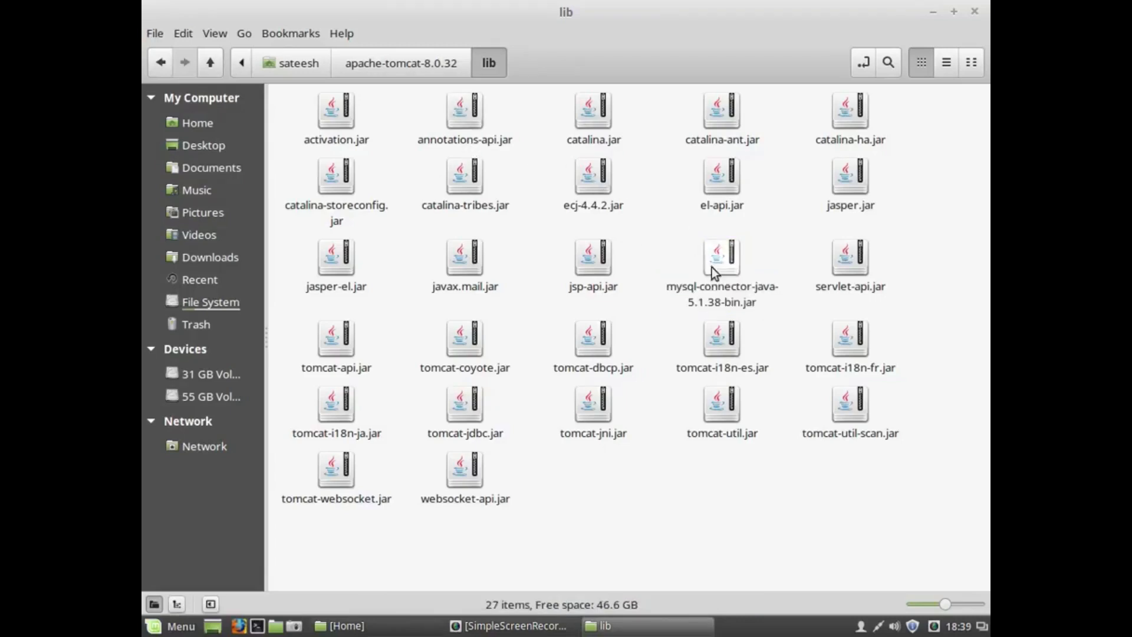
{"action": "mouse_move", "coordinate": [794, 248]}
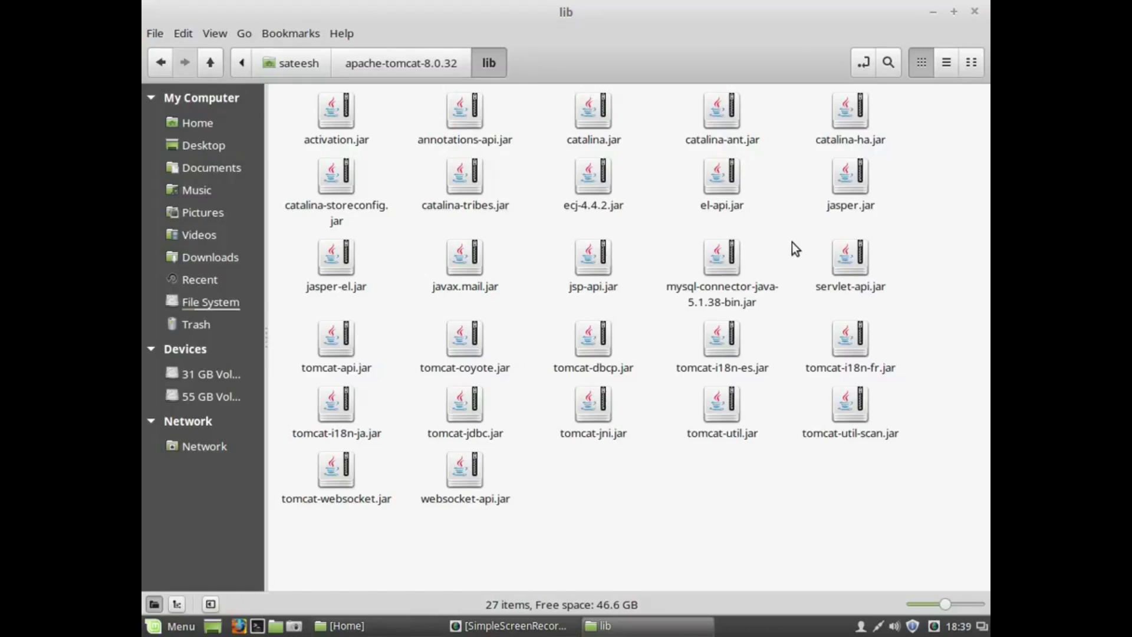
{"action": "left_click", "coordinate": [720, 258]}
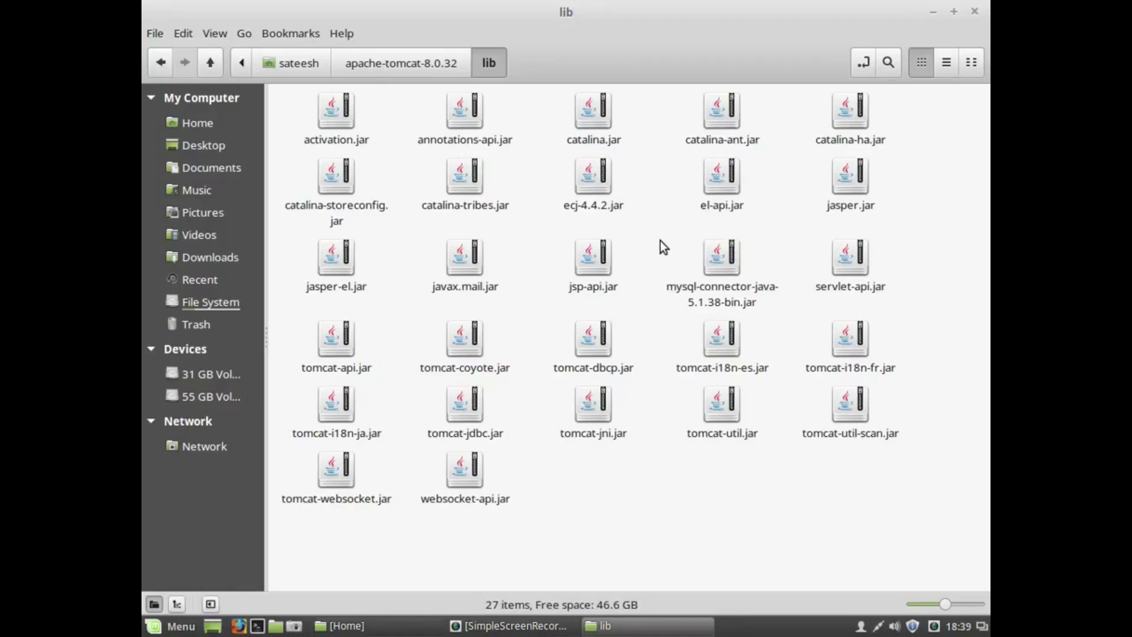
{"action": "mouse_move", "coordinate": [774, 303]}
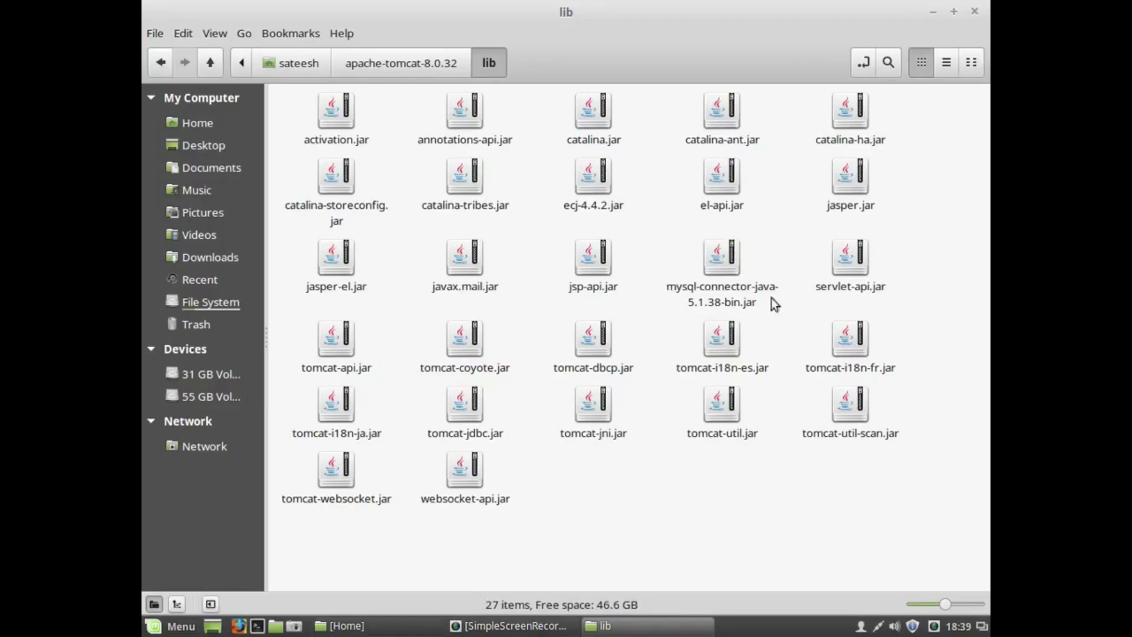
{"action": "left_click", "coordinate": [720, 258]}
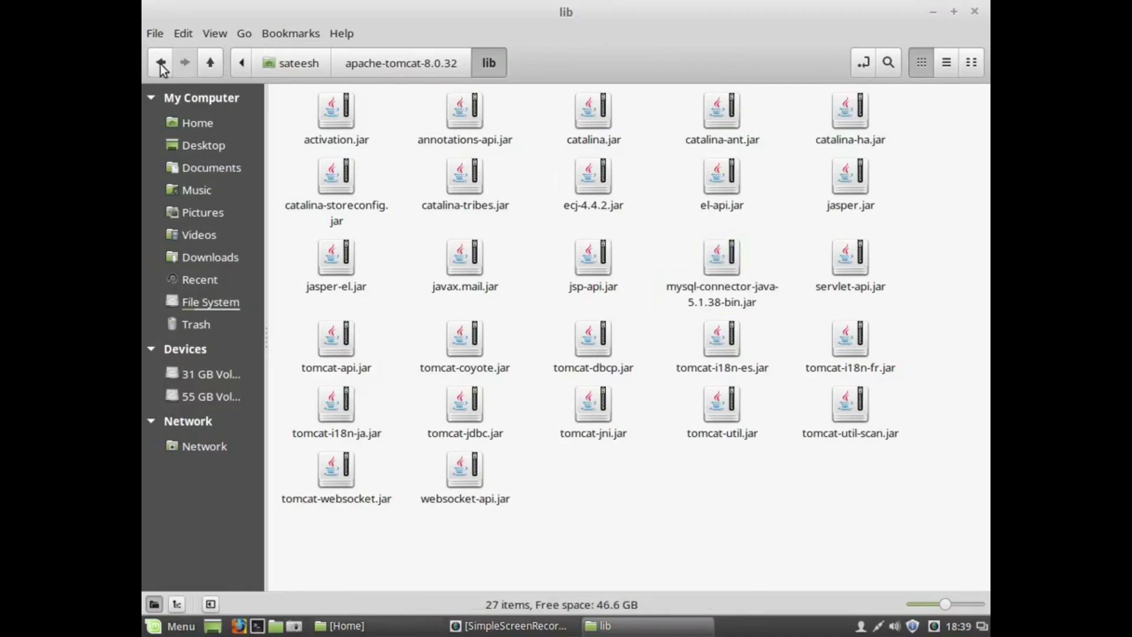
{"action": "left_click", "coordinate": [196, 123]}
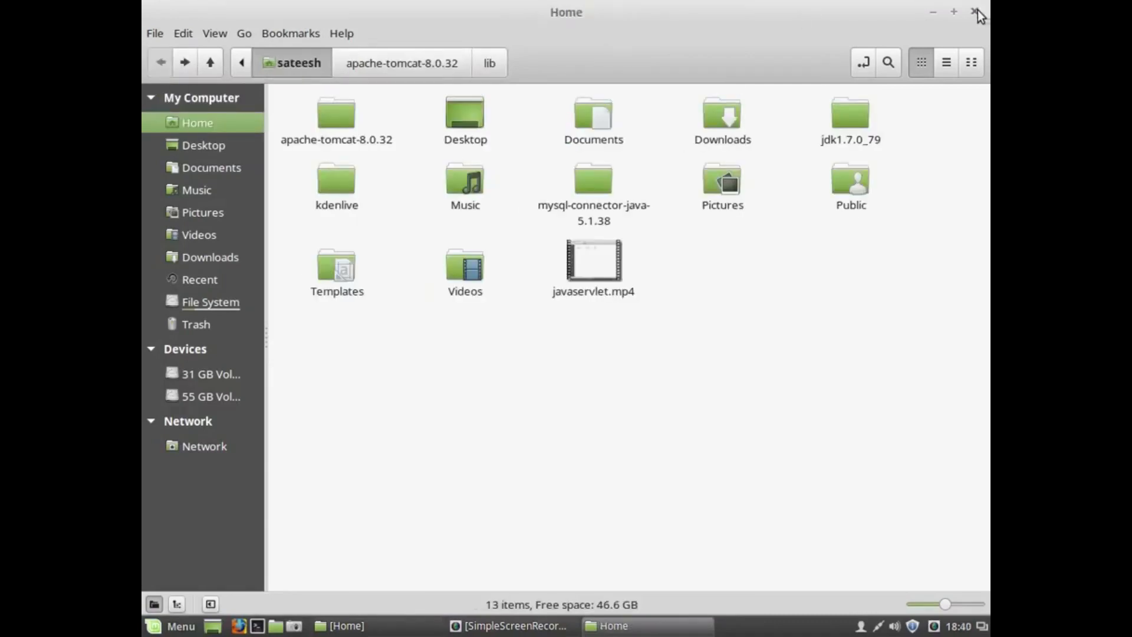
{"action": "left_click", "coordinate": [978, 13]}
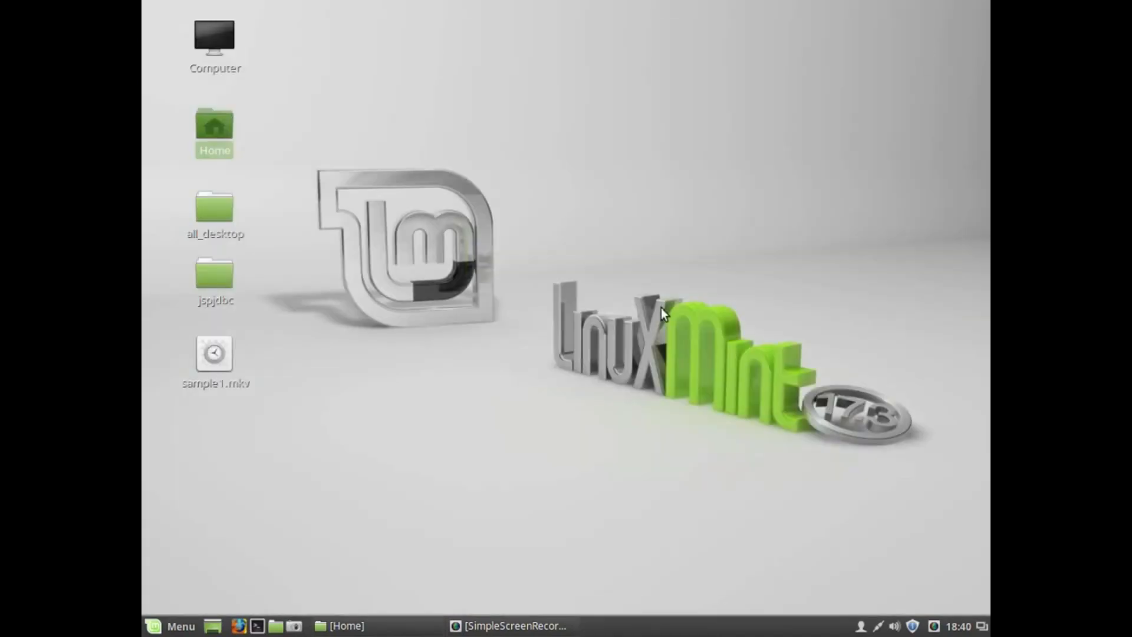
{"action": "left_click", "coordinate": [214, 282]}
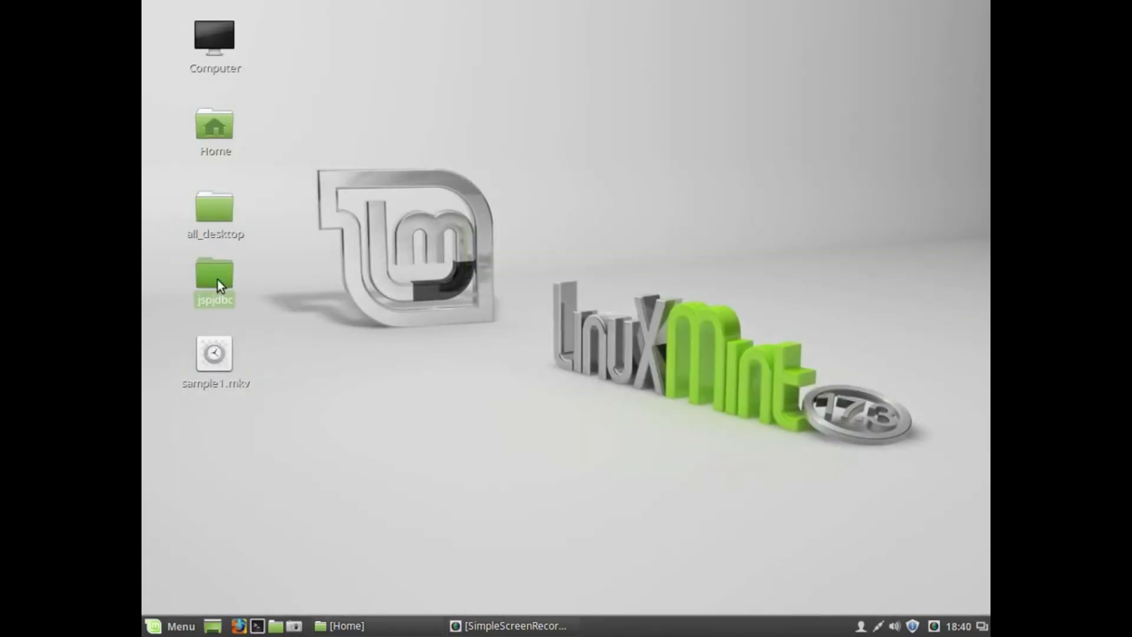
{"action": "double_click", "coordinate": [214, 282]}
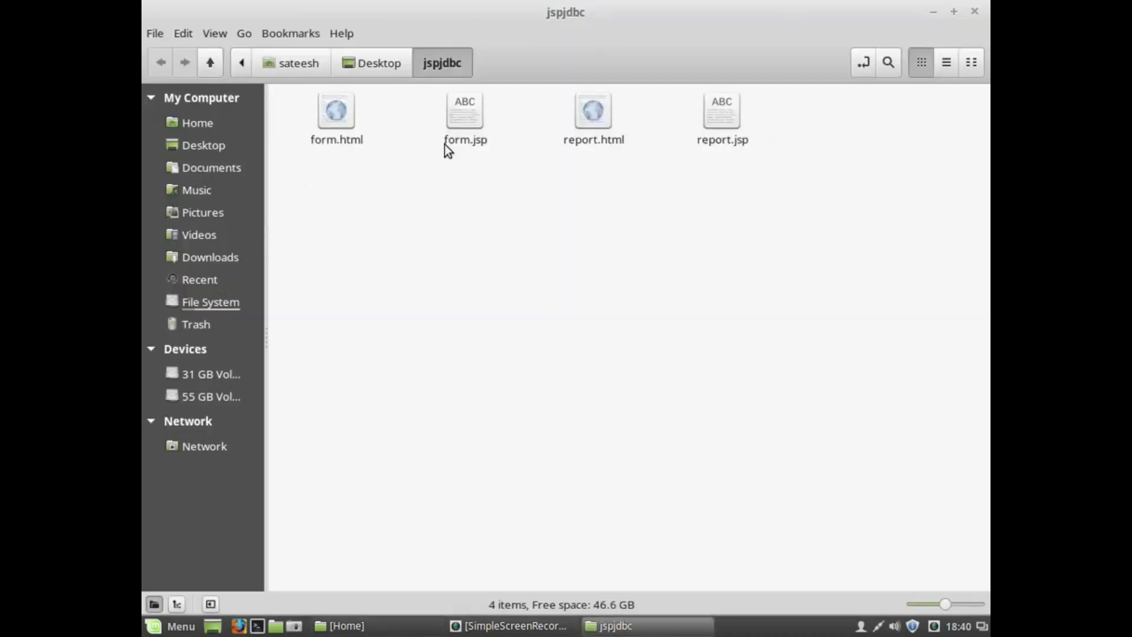
{"action": "mouse_move", "coordinate": [306, 329]}
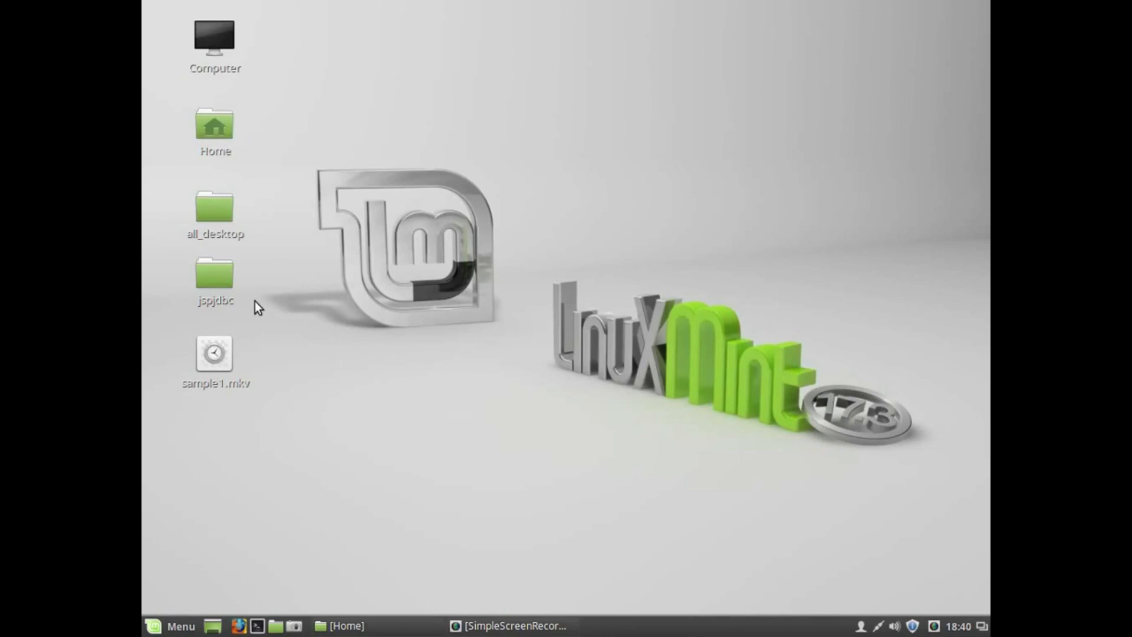
{"action": "mouse_move", "coordinate": [229, 296]}
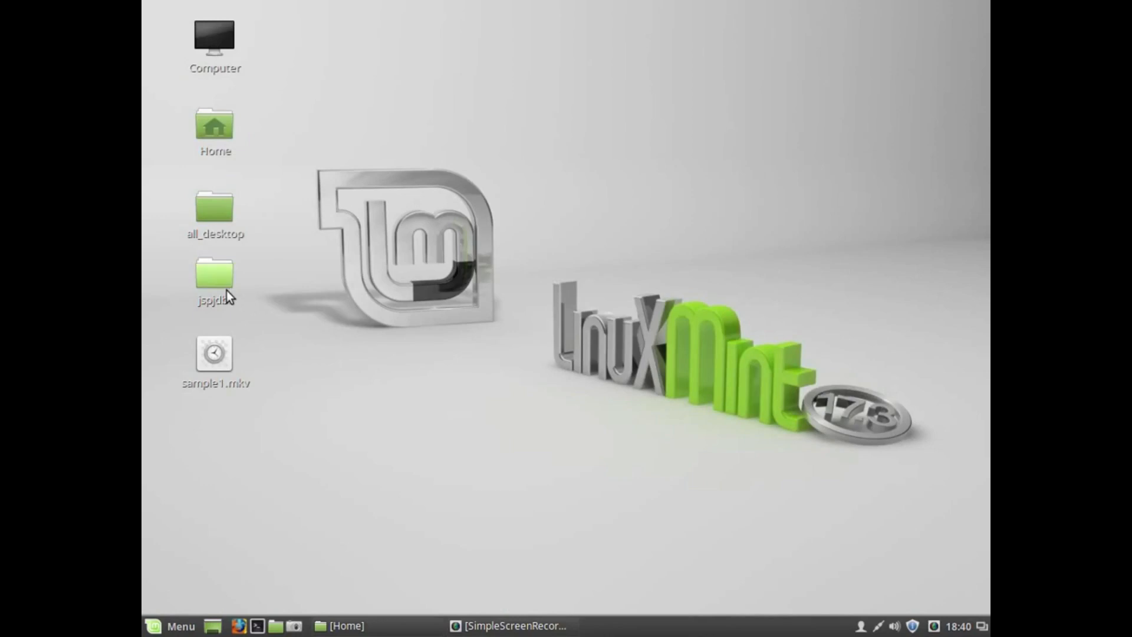
{"action": "left_click", "coordinate": [214, 280]}
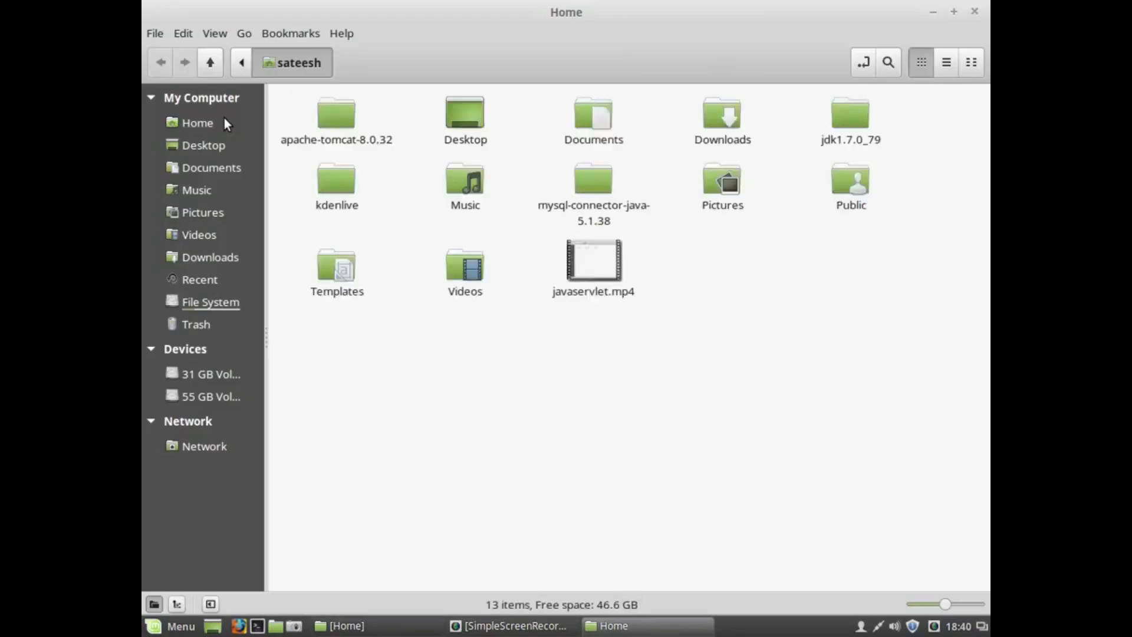
Step: Open webapps, check the deployed jspjdbc folder, then close Nemo
{"action": "double_click", "coordinate": [336, 116]}
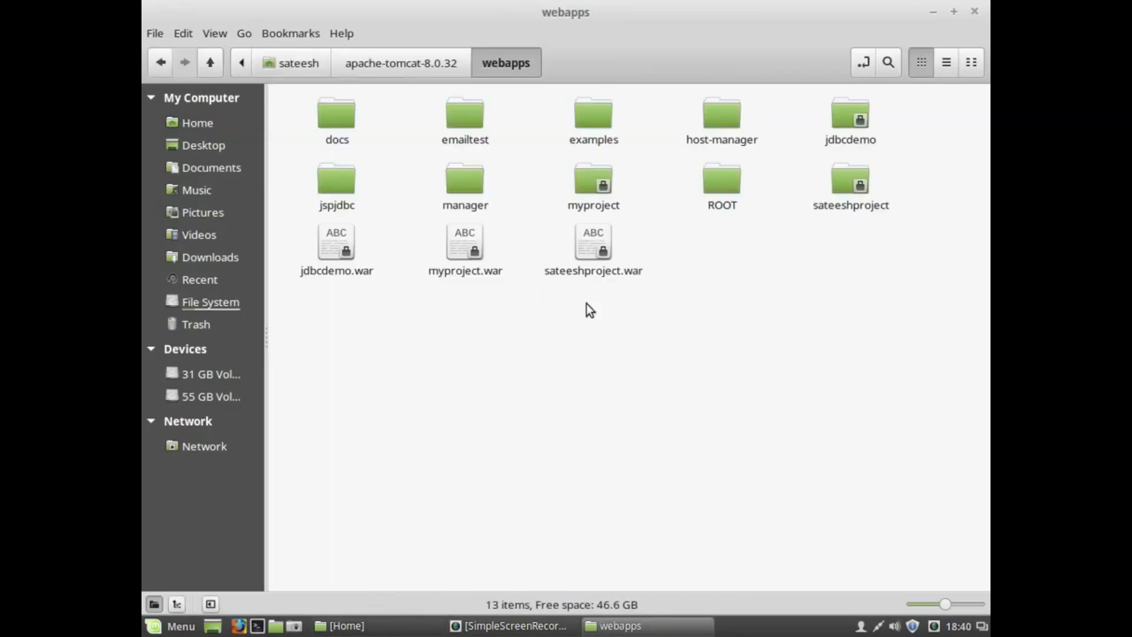
{"action": "mouse_move", "coordinate": [722, 179]}
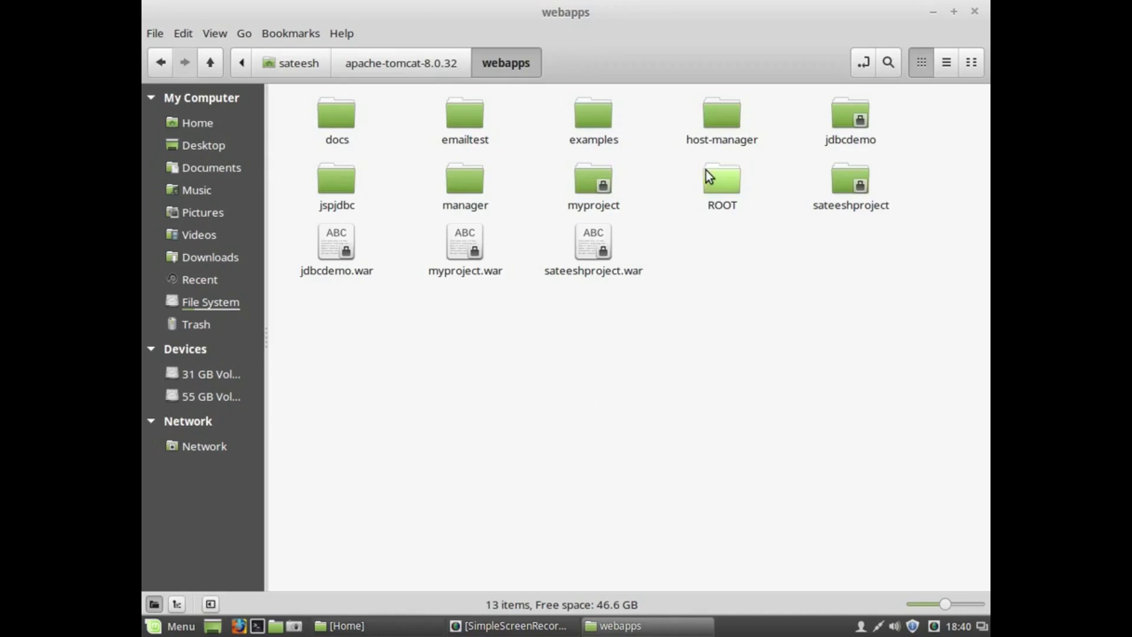
{"action": "left_click", "coordinate": [335, 184]}
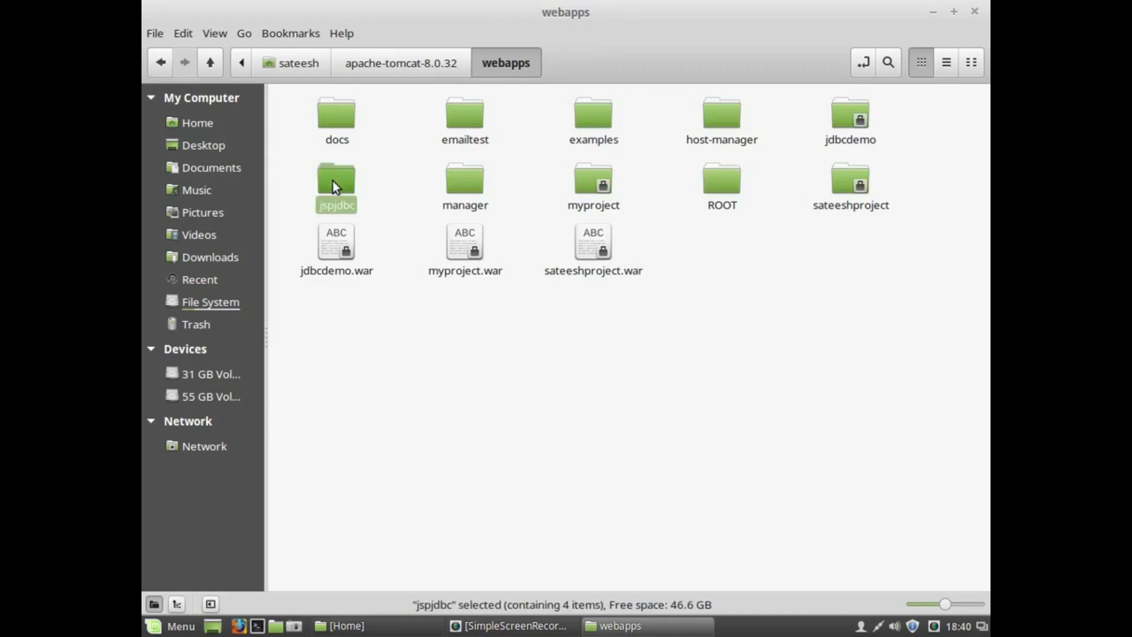
{"action": "double_click", "coordinate": [336, 181]}
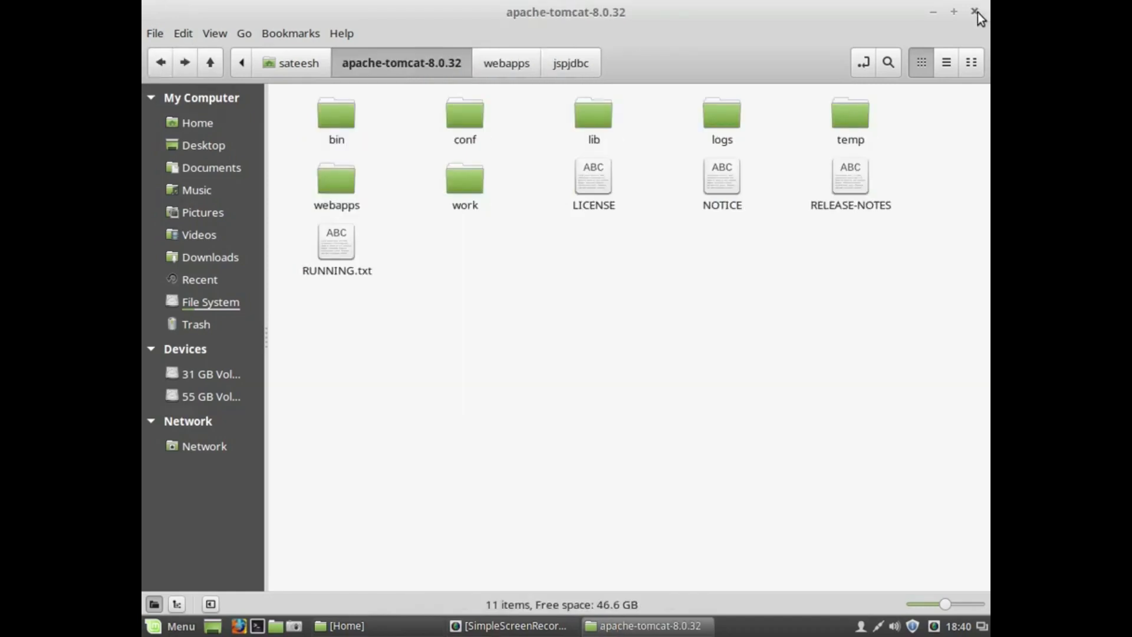
{"action": "left_click", "coordinate": [976, 13]}
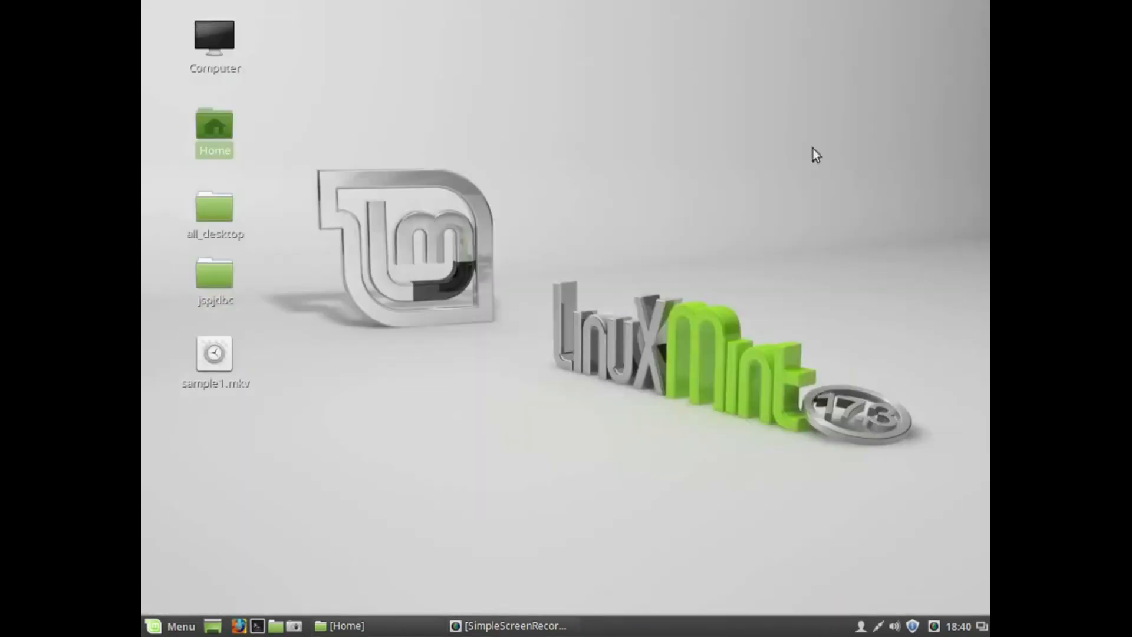
{"action": "left_click", "coordinate": [570, 260]}
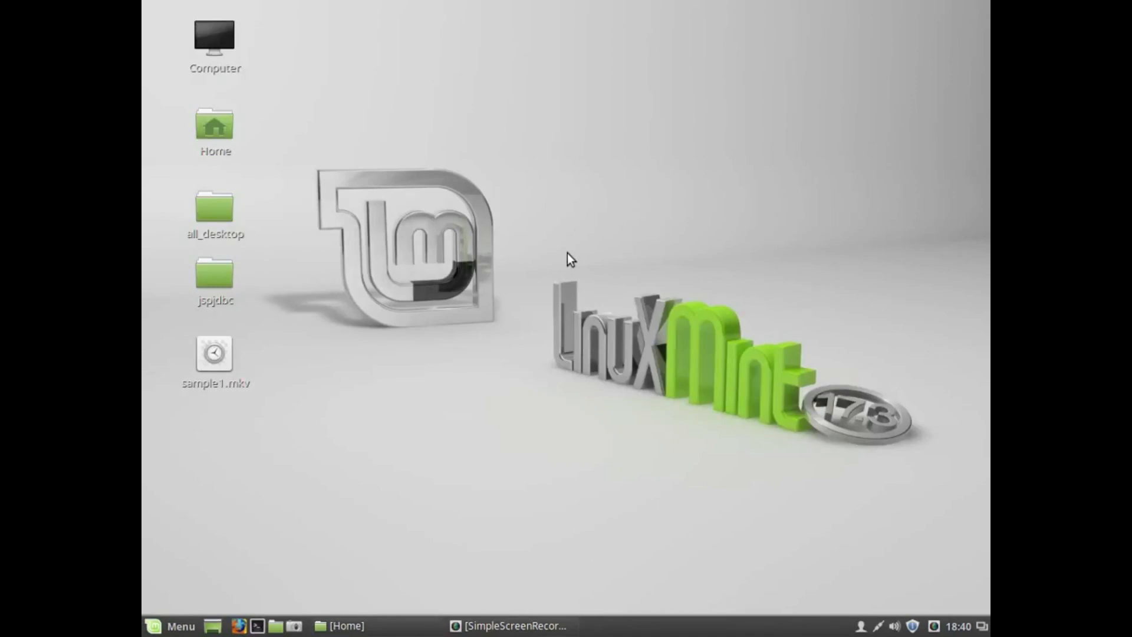
{"action": "mouse_move", "coordinate": [309, 302]}
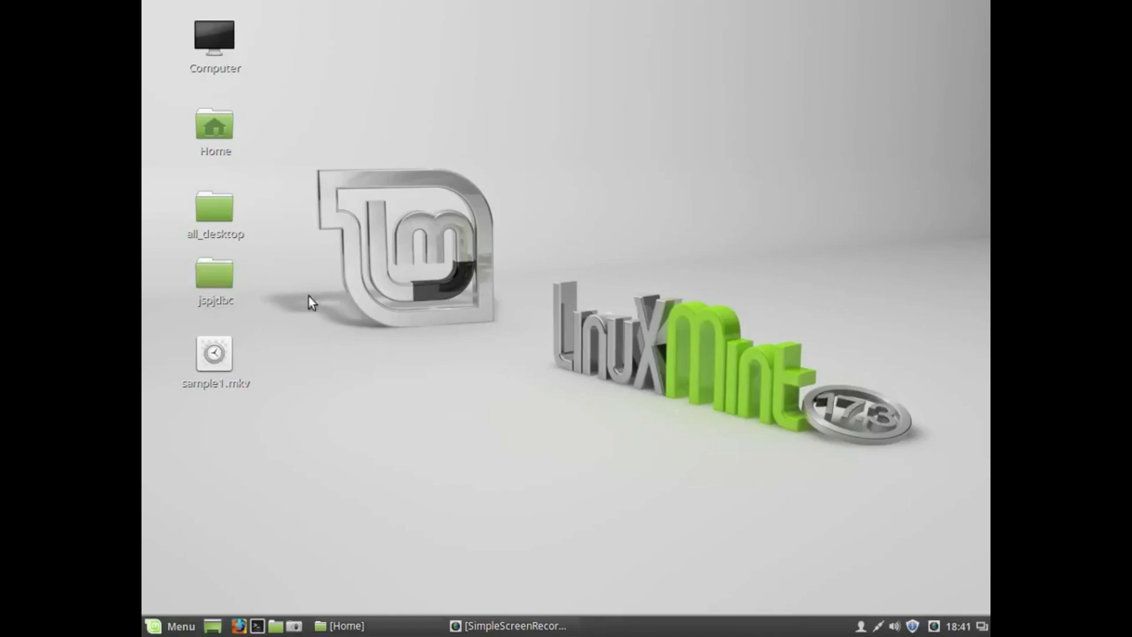
Step: In a new terminal, log into MySQL as sateesh and switch to the test database
{"action": "left_click", "coordinate": [238, 625]}
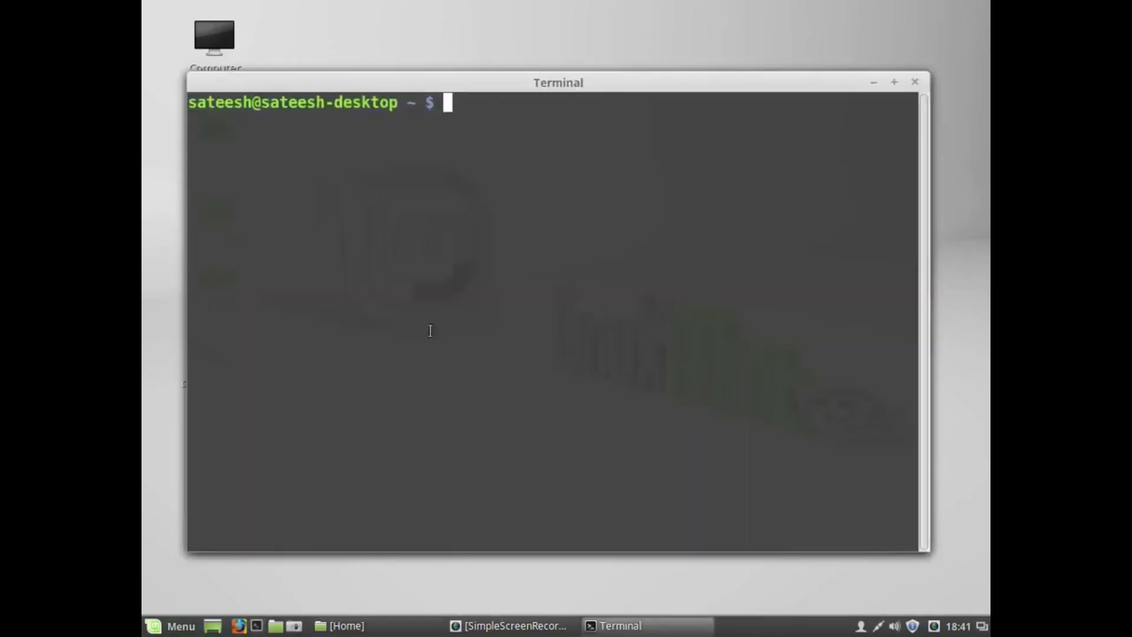
{"action": "type", "text": "mysql -u sateesh -p"}
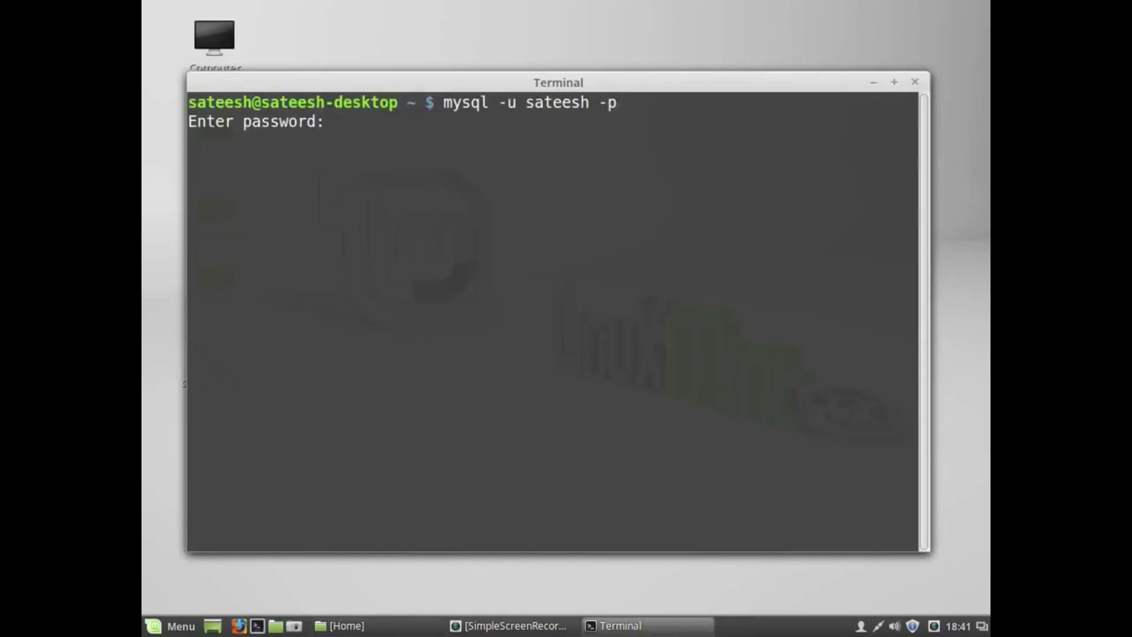
{"action": "type", "text": "use test;"}
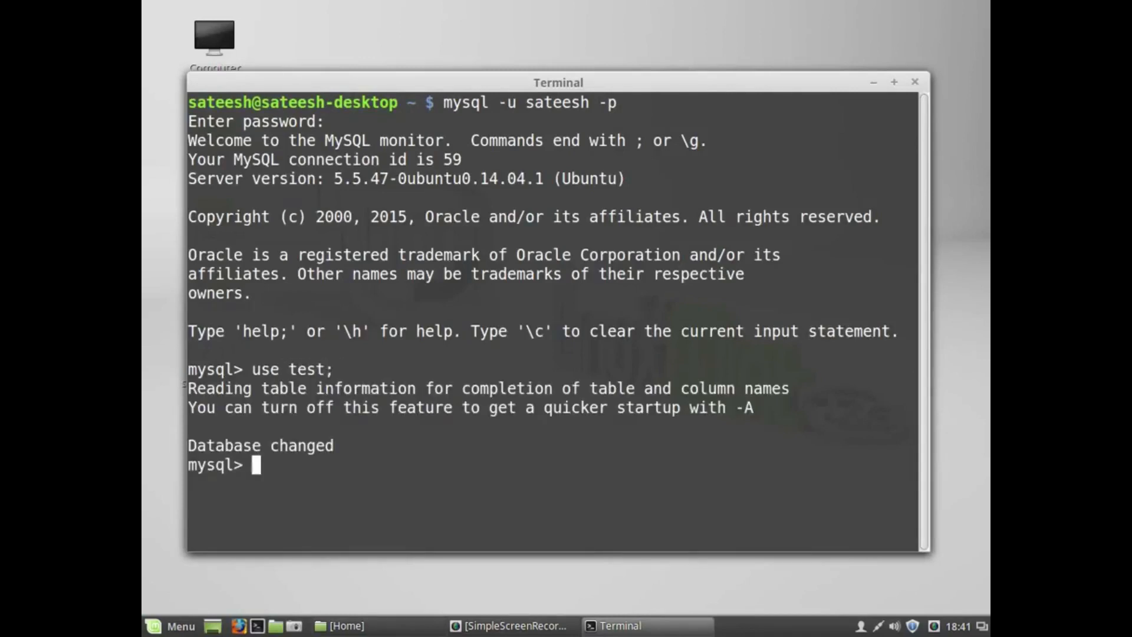
Step: Run 'select * from emp;' and 'desc emp;' to check emp is empty with char(25) columns
{"action": "type", "text": "sele"}
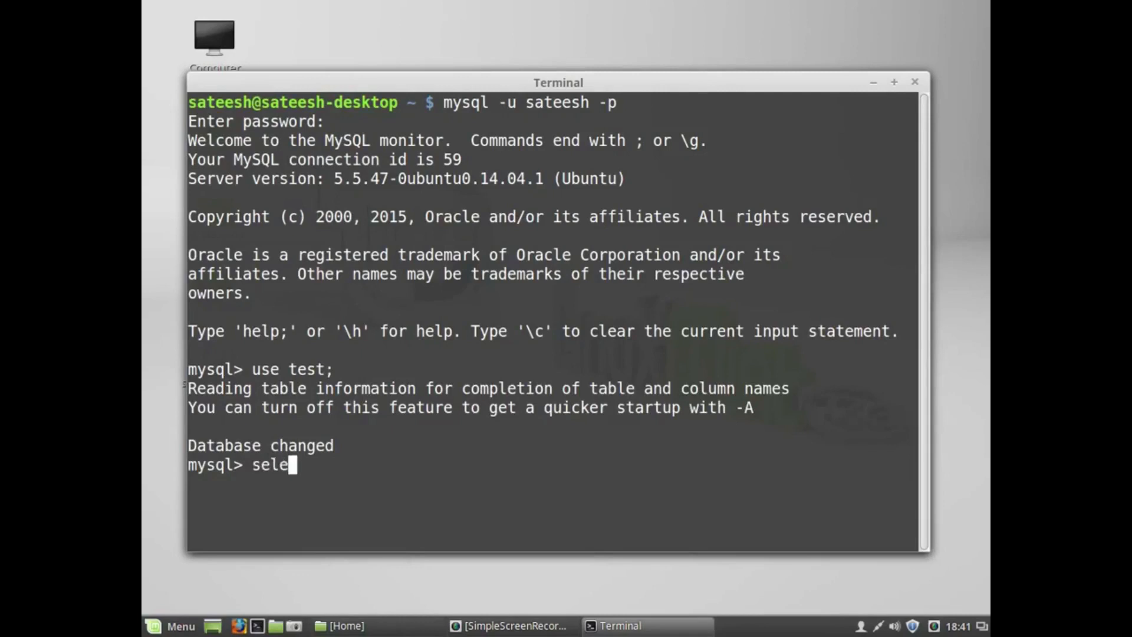
{"action": "type", "text": "ct * from"}
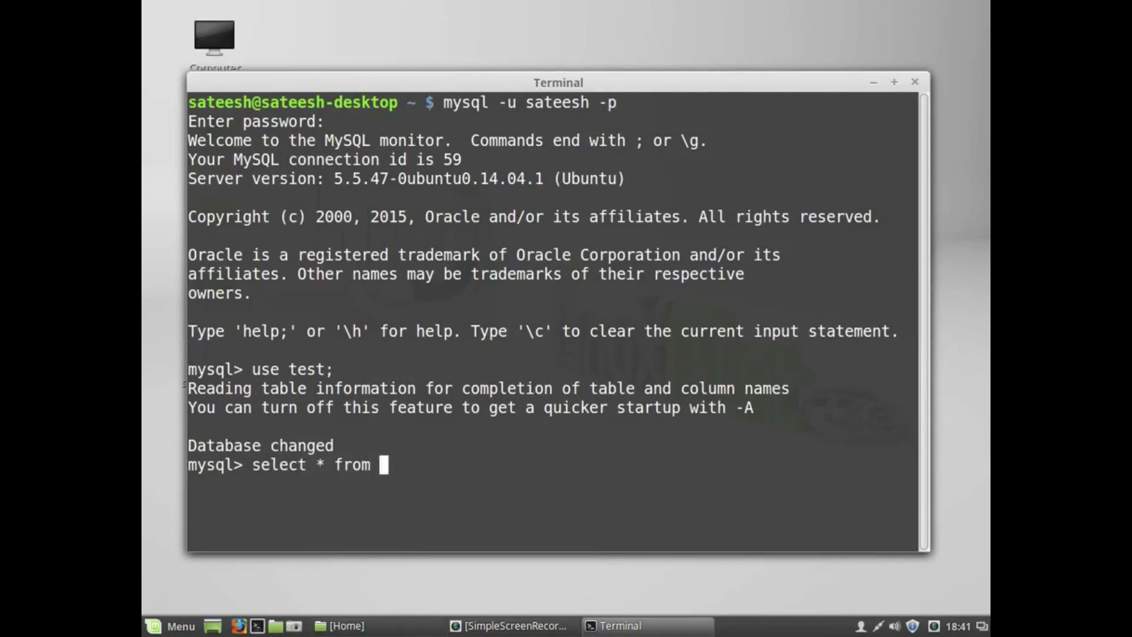
{"action": "type", "text": "emp;"}
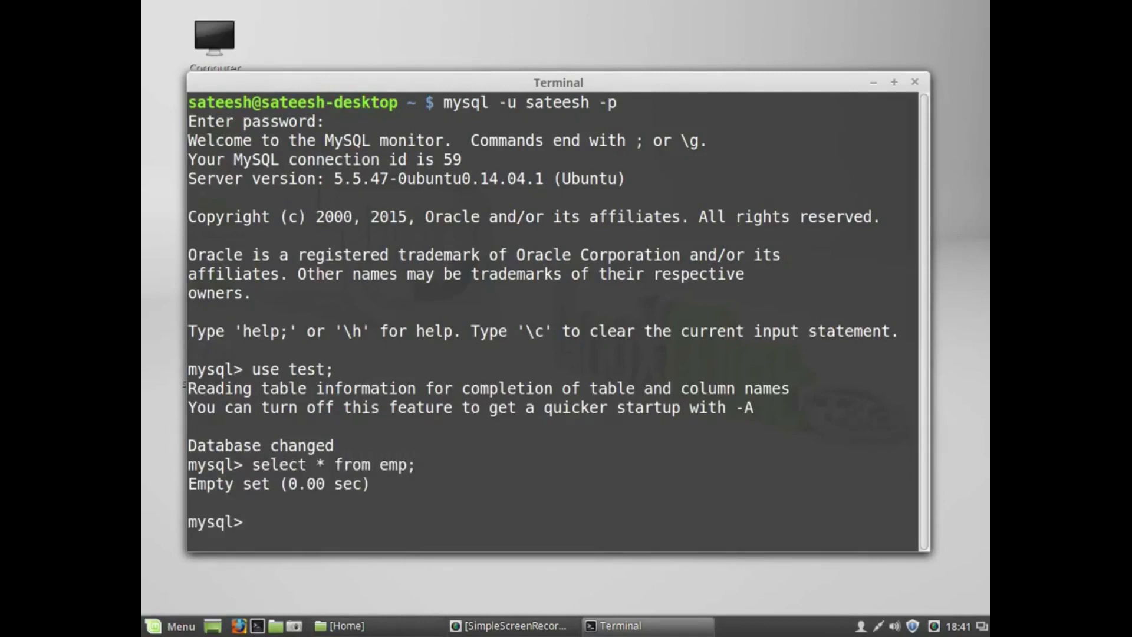
{"action": "type", "text": "desc"}
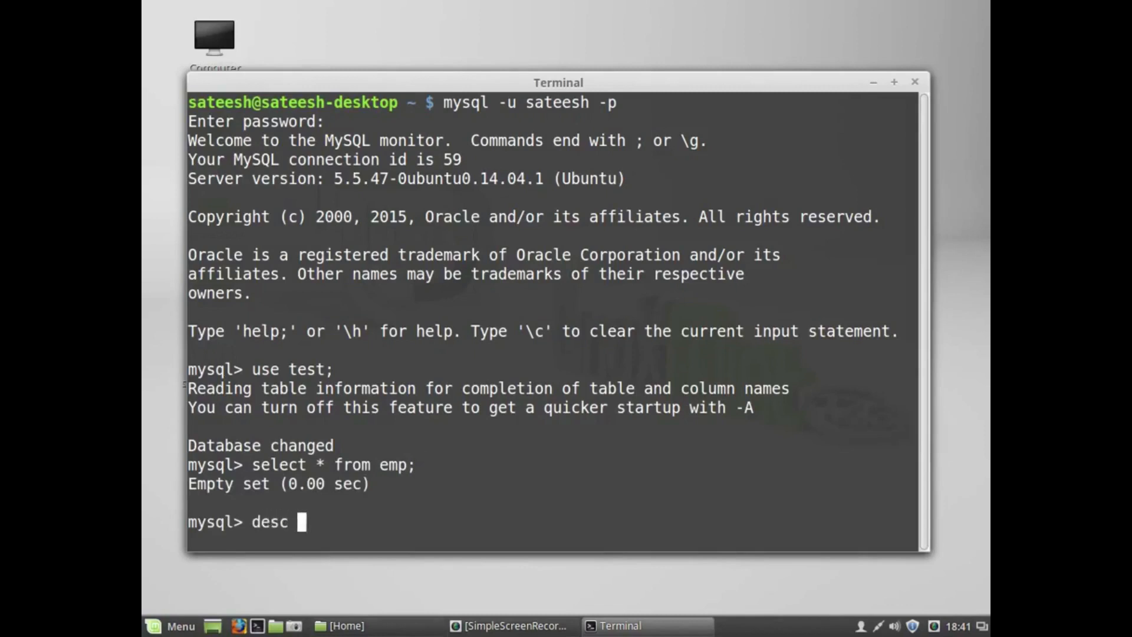
{"action": "type", "text": "emp;"}
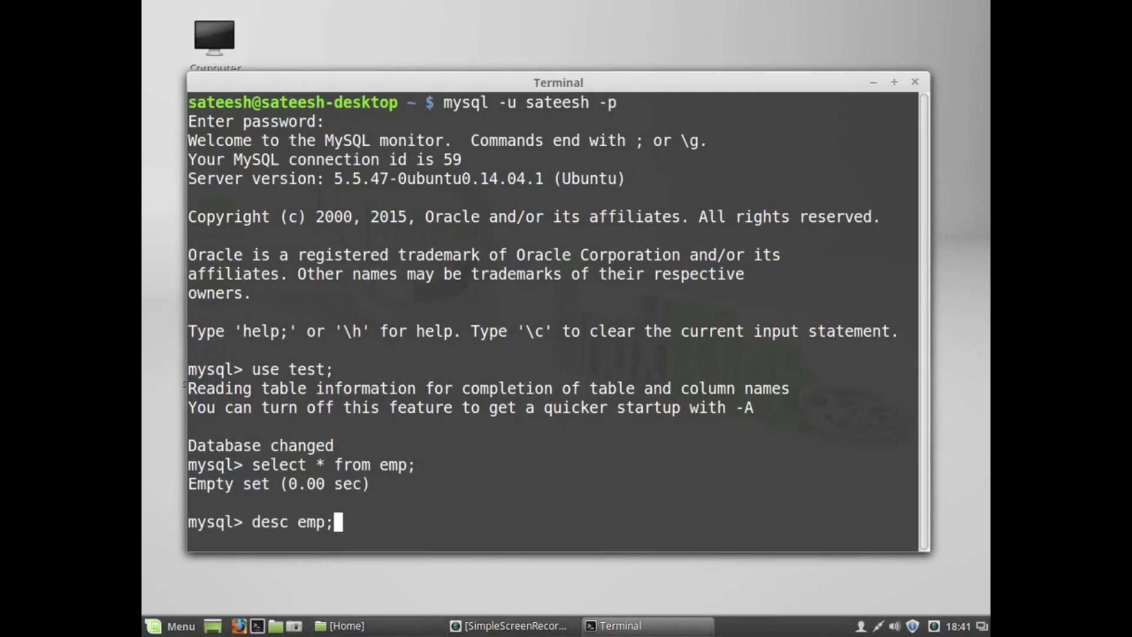
{"action": "key", "text": "Return"}
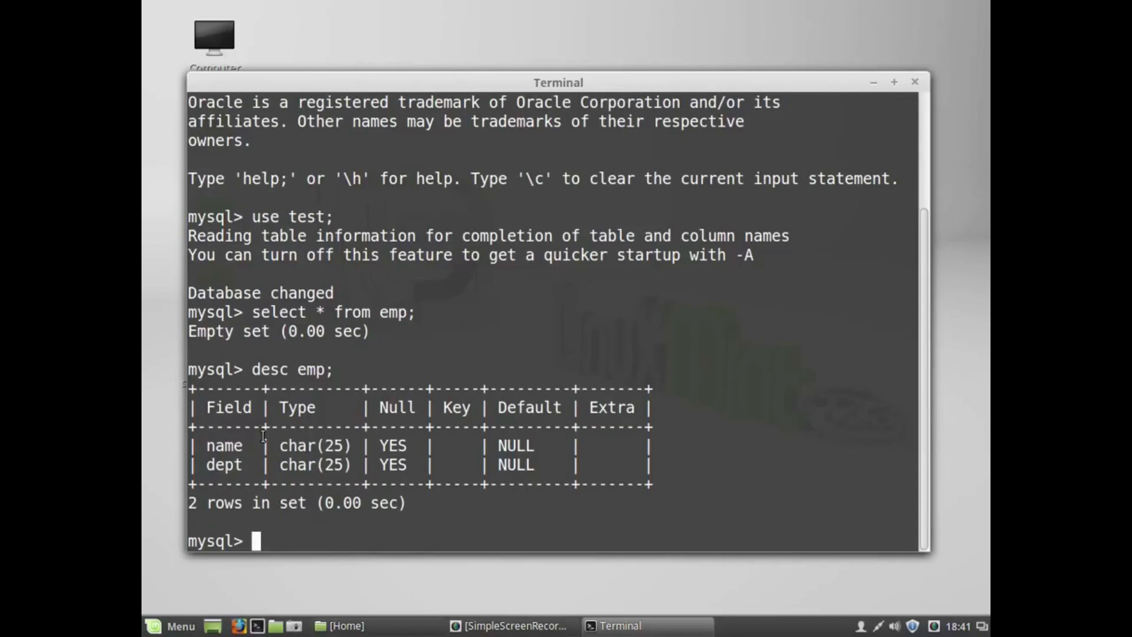
{"action": "mouse_move", "coordinate": [380, 435]}
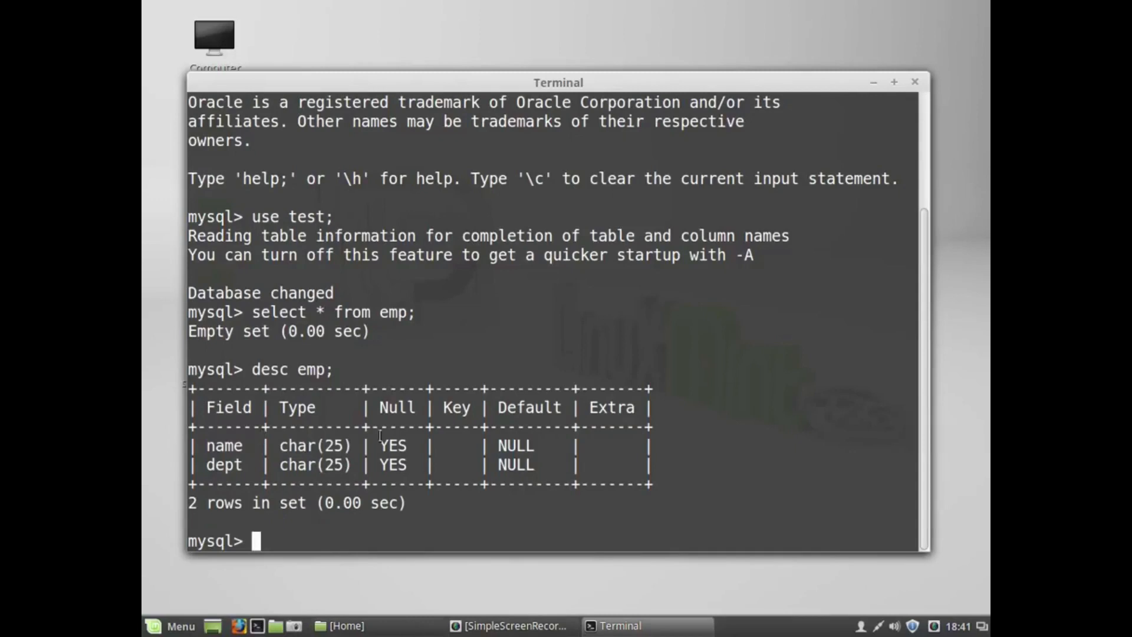
{"action": "mouse_move", "coordinate": [875, 88]}
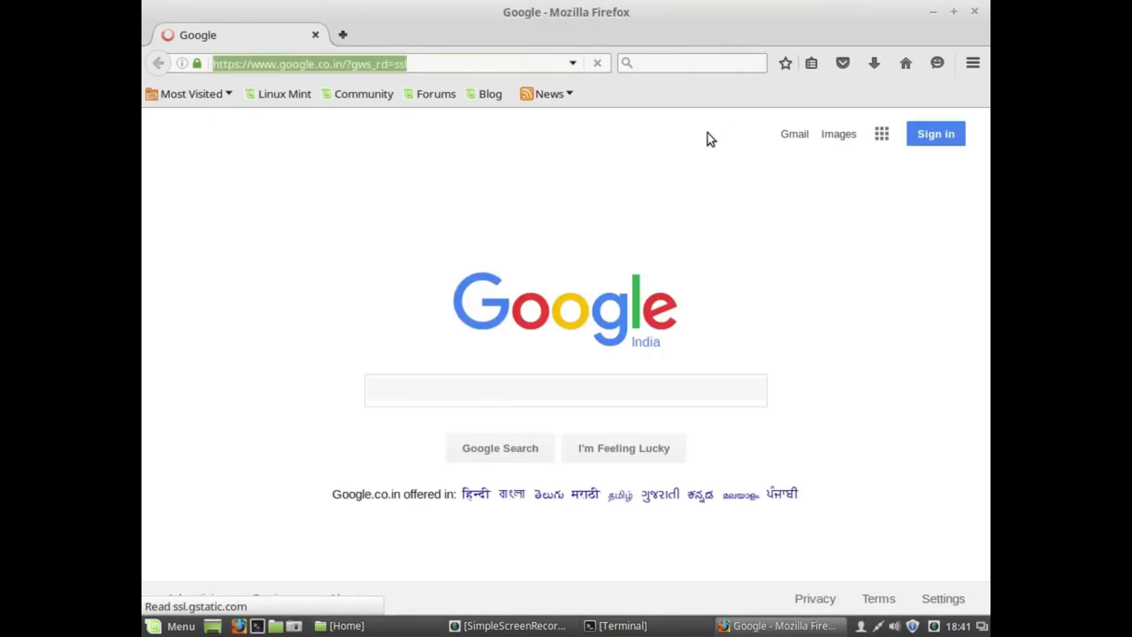
Step: Open the jspjdbc form page on localhost and save employee sachin with dept cse
{"action": "type", "text": "localhost:808"}
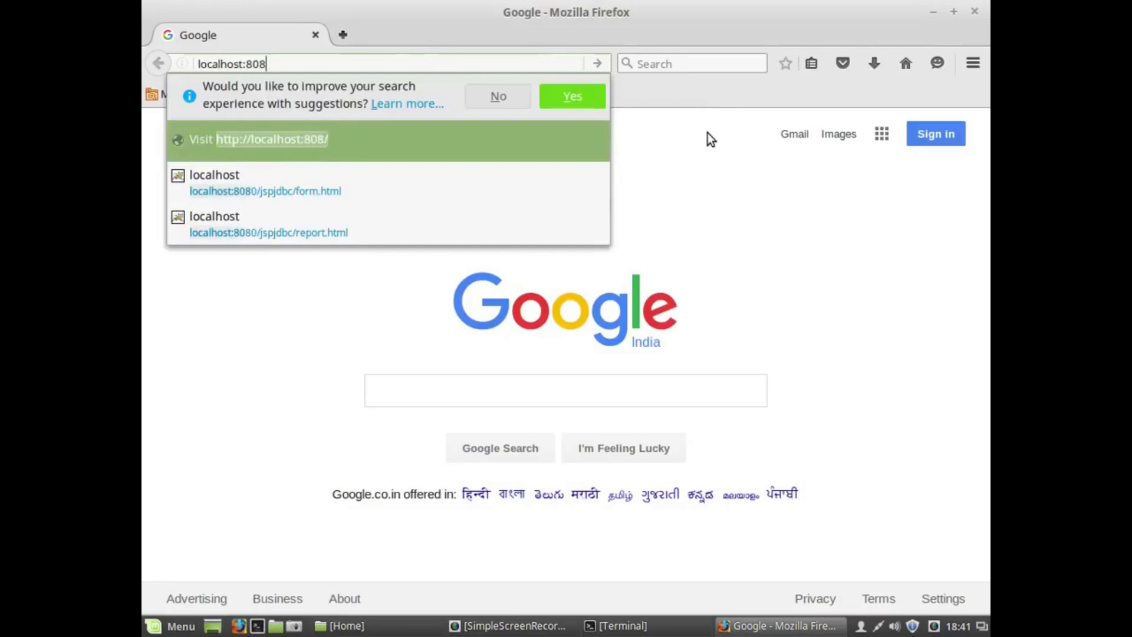
{"action": "type", "text": "0/j"}
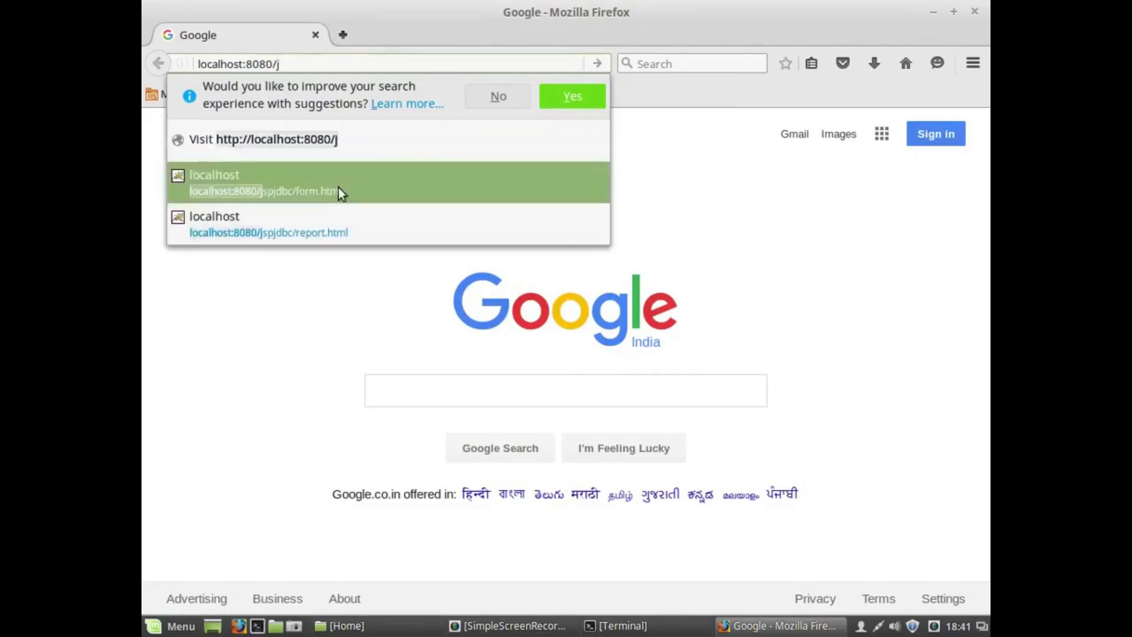
{"action": "left_click", "coordinate": [265, 183]}
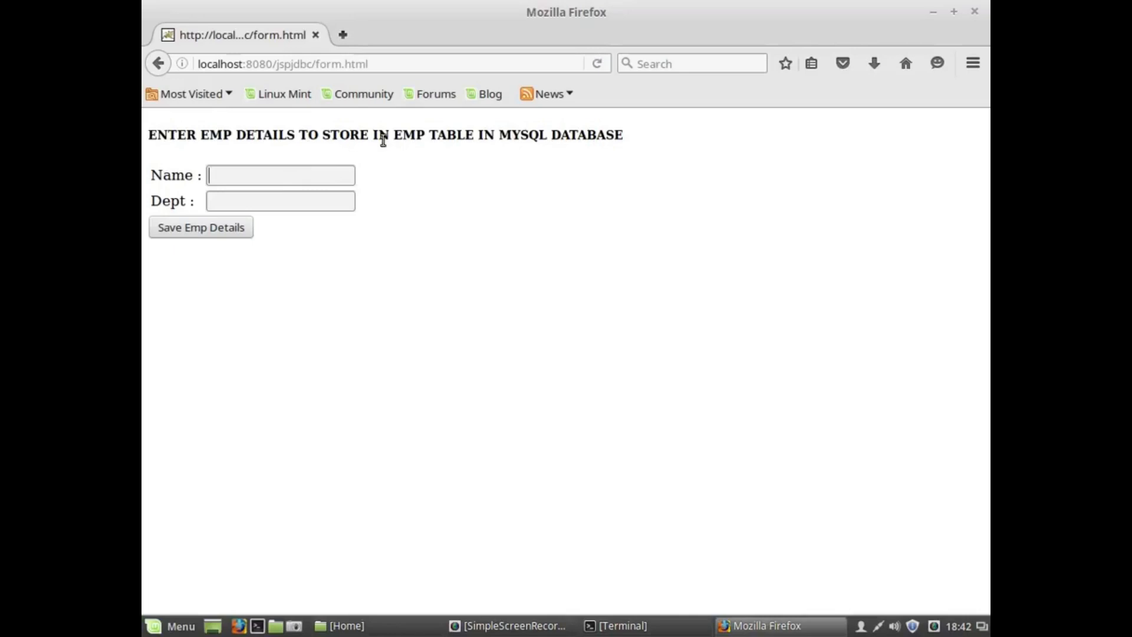
{"action": "mouse_move", "coordinate": [264, 178]}
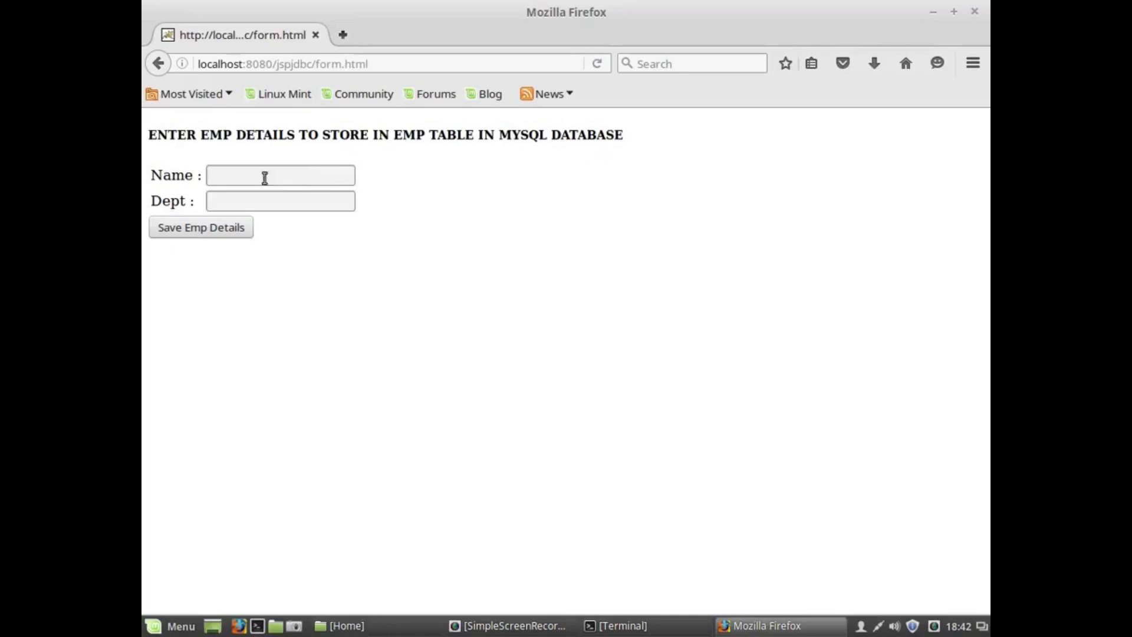
{"action": "type", "text": "sa"}
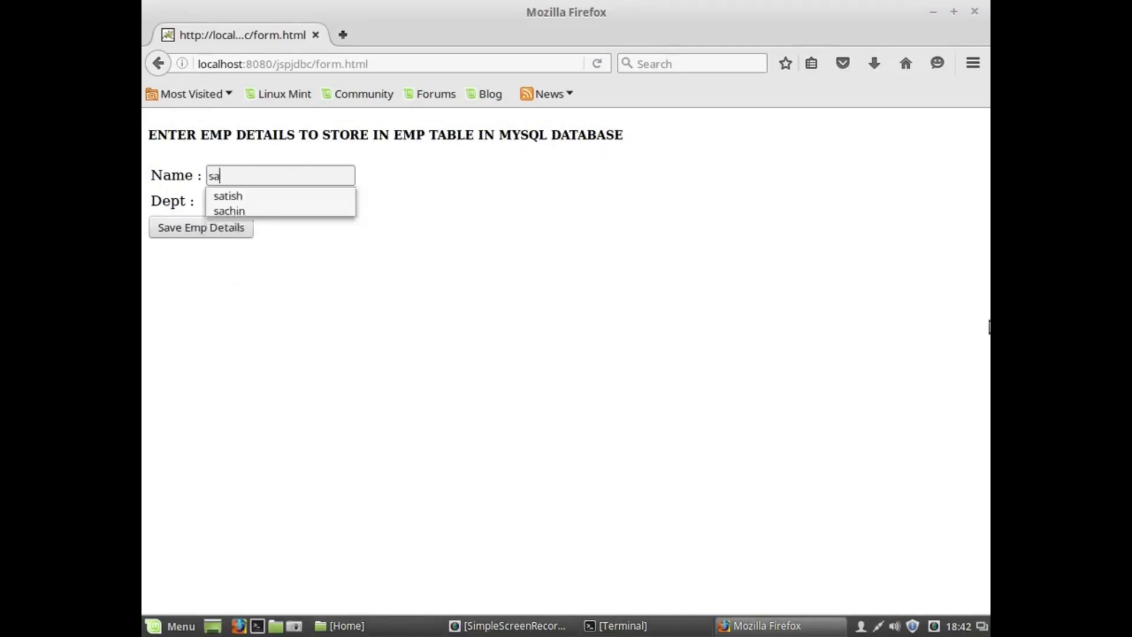
{"action": "type", "text": "cse"}
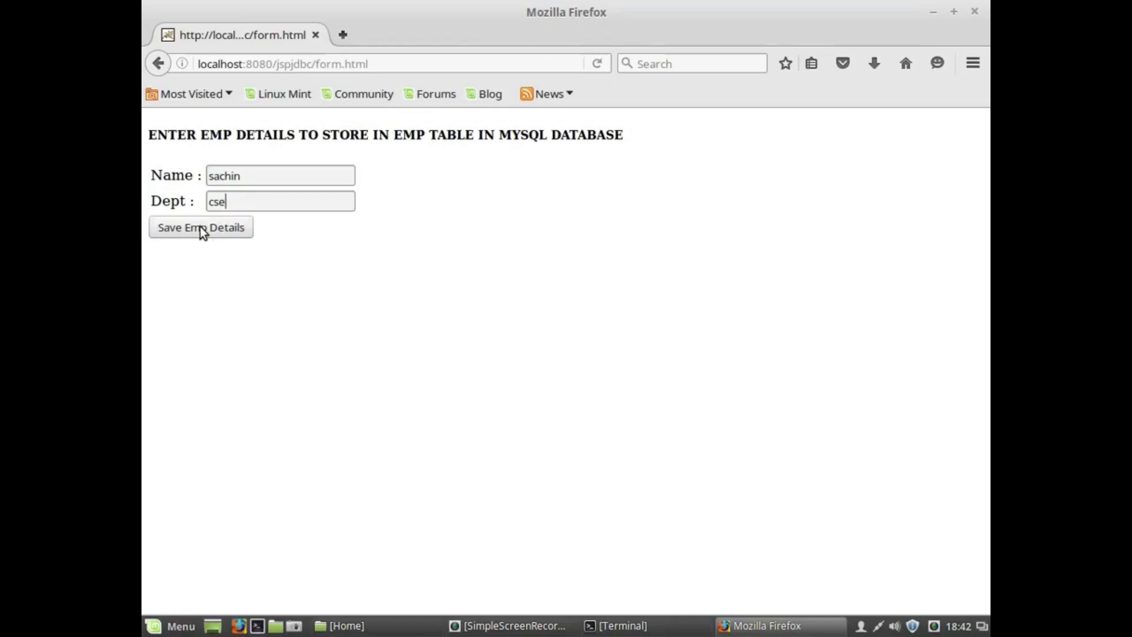
{"action": "left_click", "coordinate": [201, 226]}
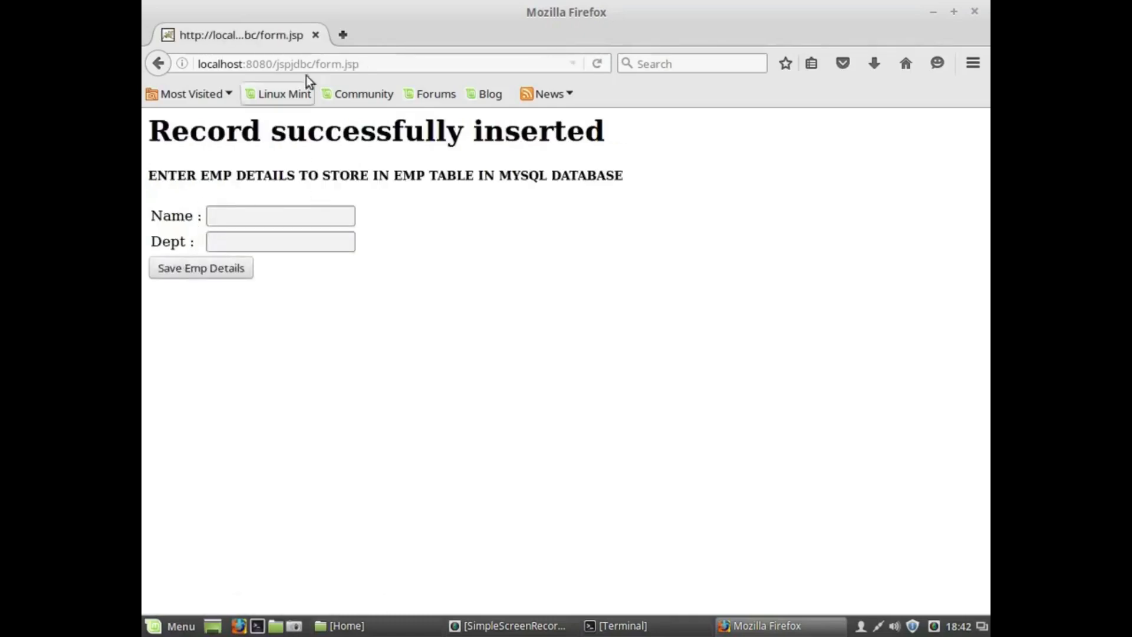
Step: Enter employee rohit with department cse in the form
{"action": "double_click", "coordinate": [336, 64]}
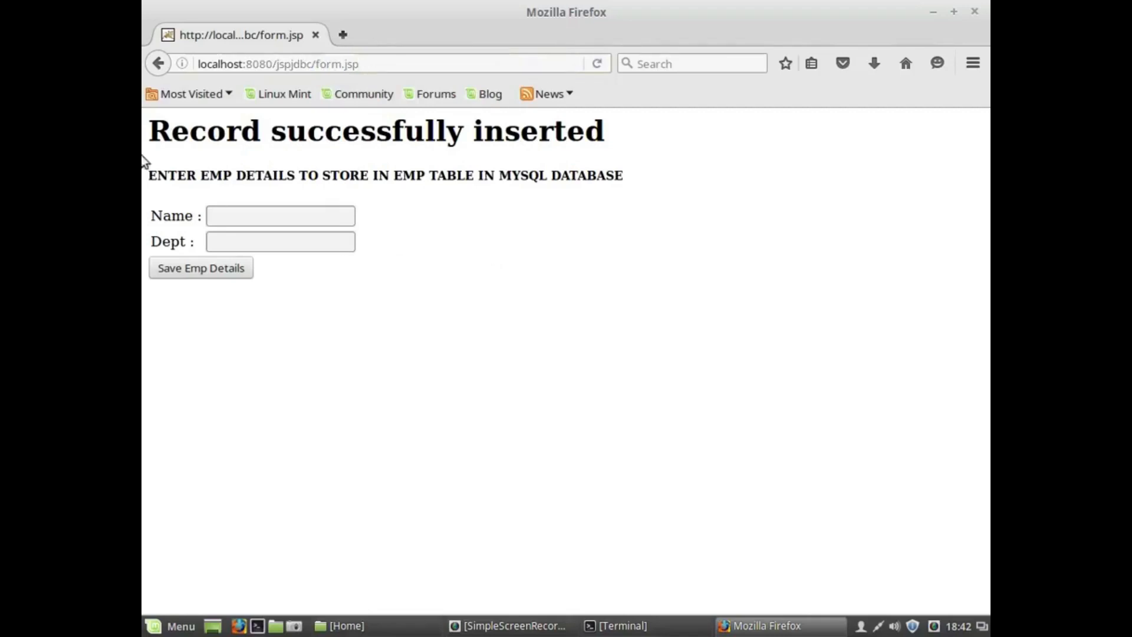
{"action": "left_click_drag", "start_coordinate": [148, 131], "coordinate": [405, 138]}
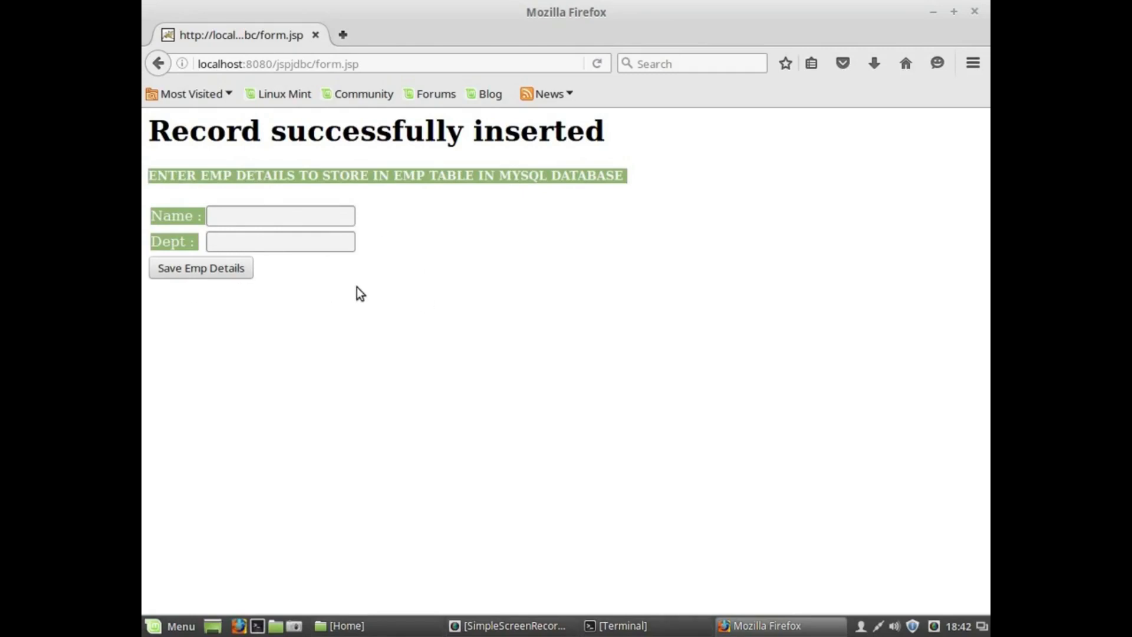
{"action": "left_click", "coordinate": [329, 176]}
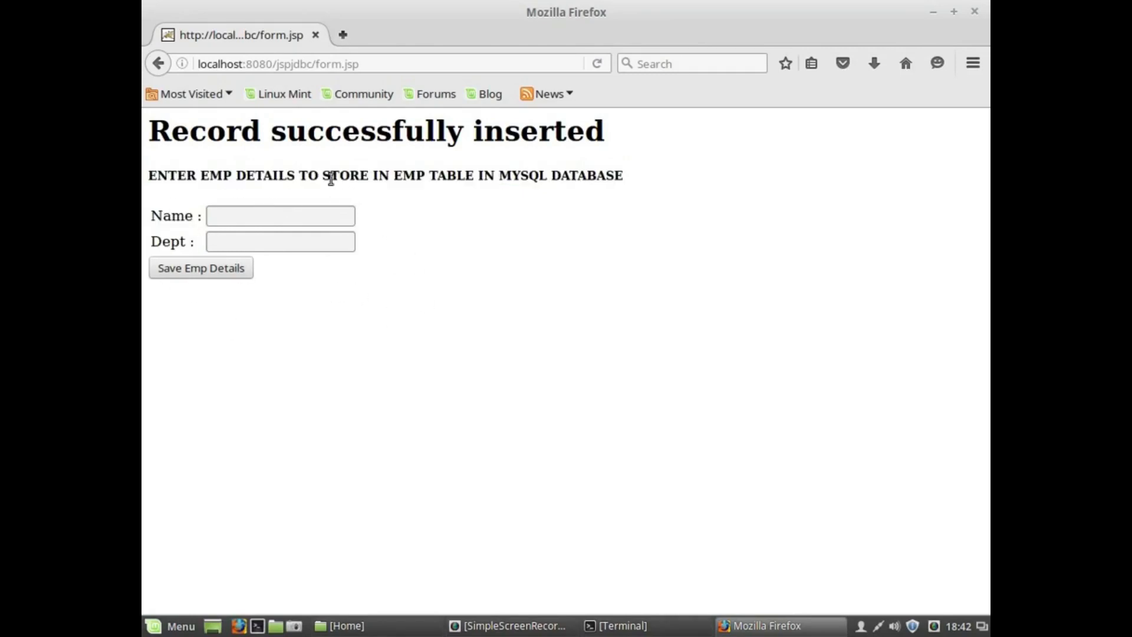
{"action": "mouse_move", "coordinate": [340, 283]}
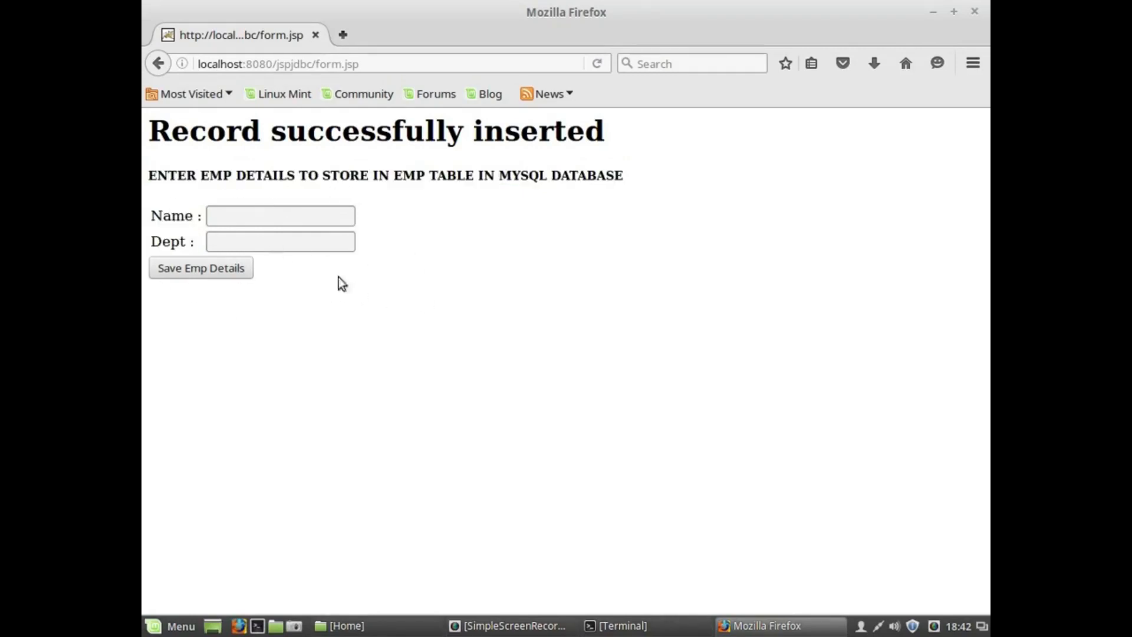
{"action": "left_click", "coordinate": [280, 215]}
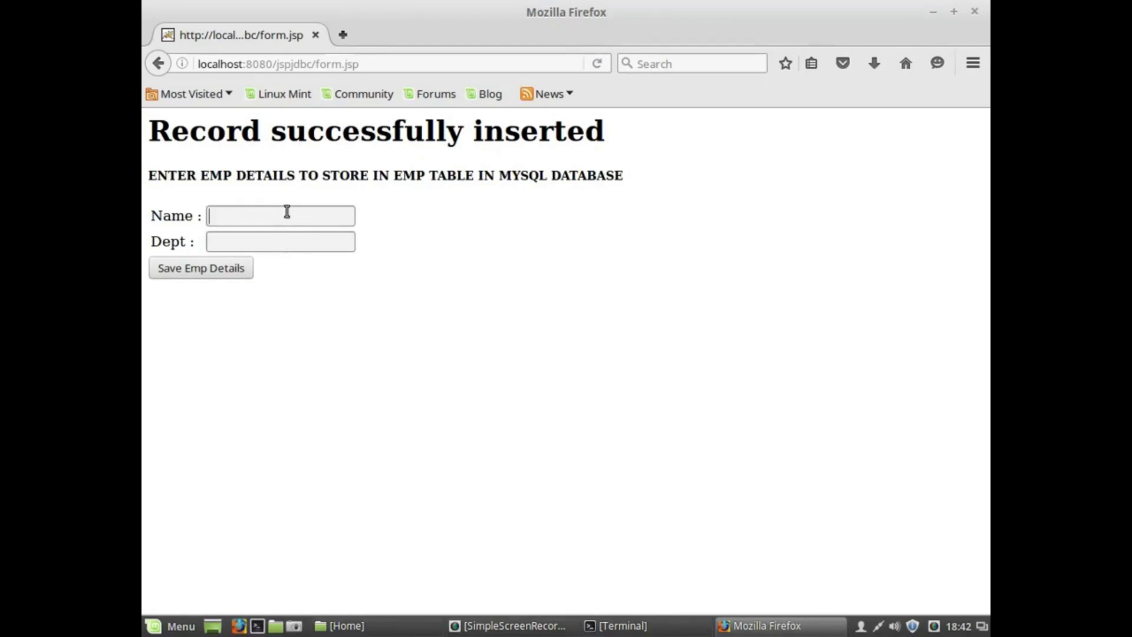
{"action": "type", "text": "rohit"}
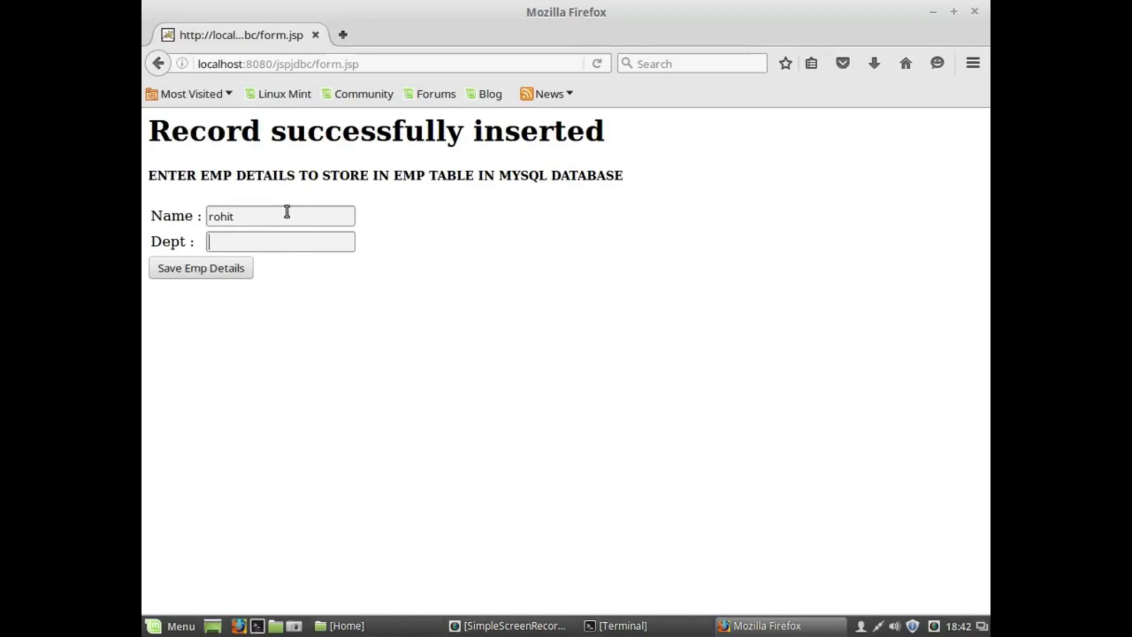
{"action": "type", "text": "cse"}
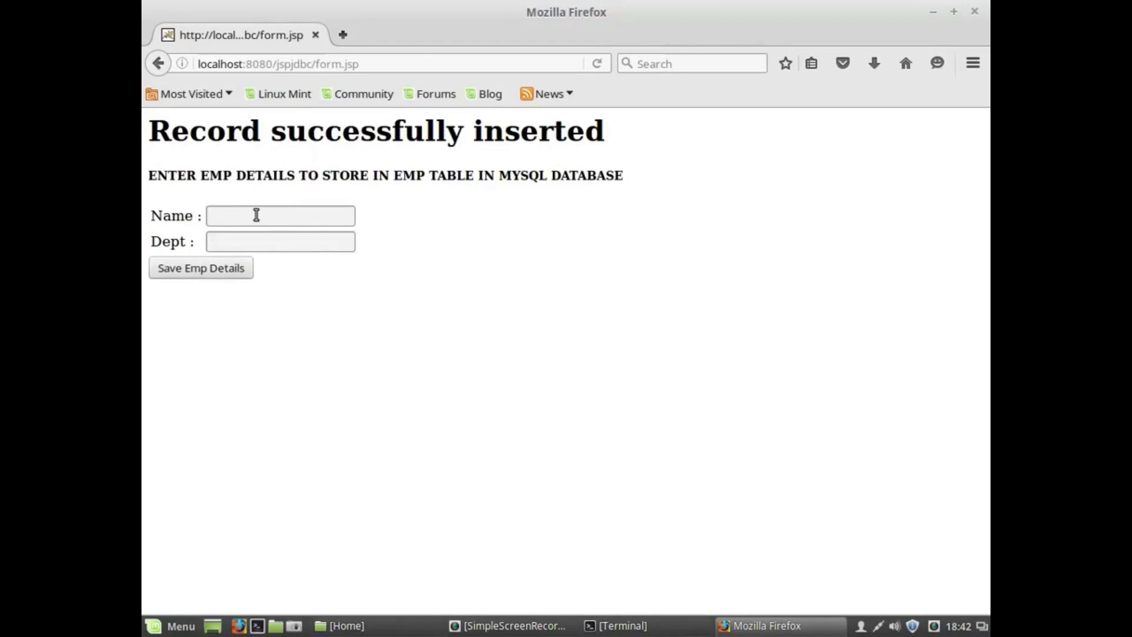
Step: Enter employee suresh with department it and save the record
{"action": "type", "text": "sured"}
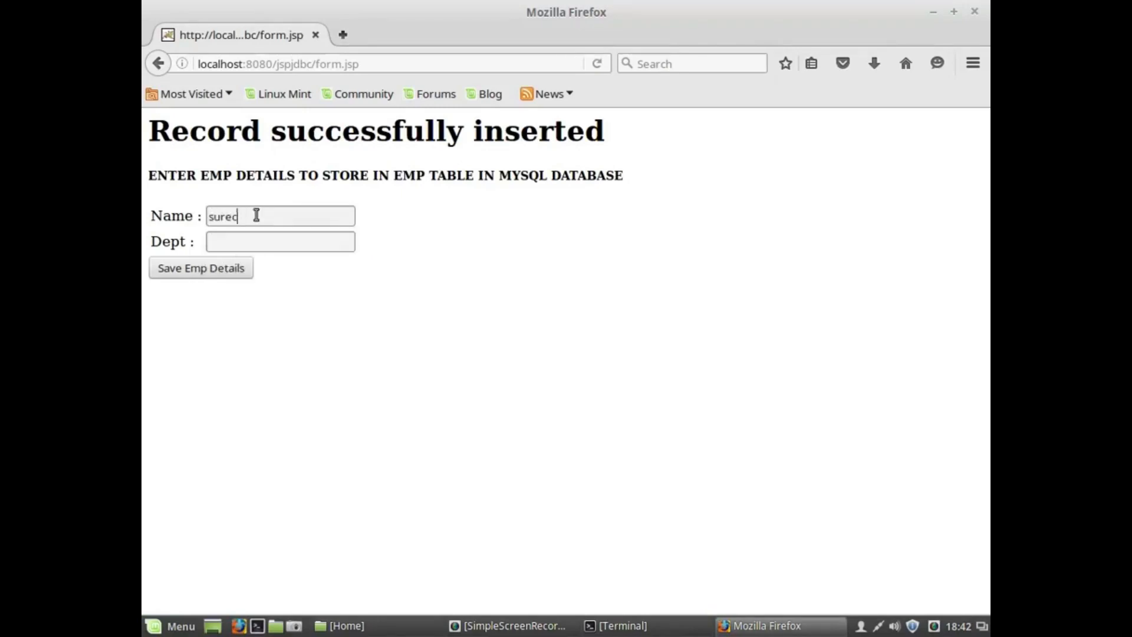
{"action": "type", "text": "it"}
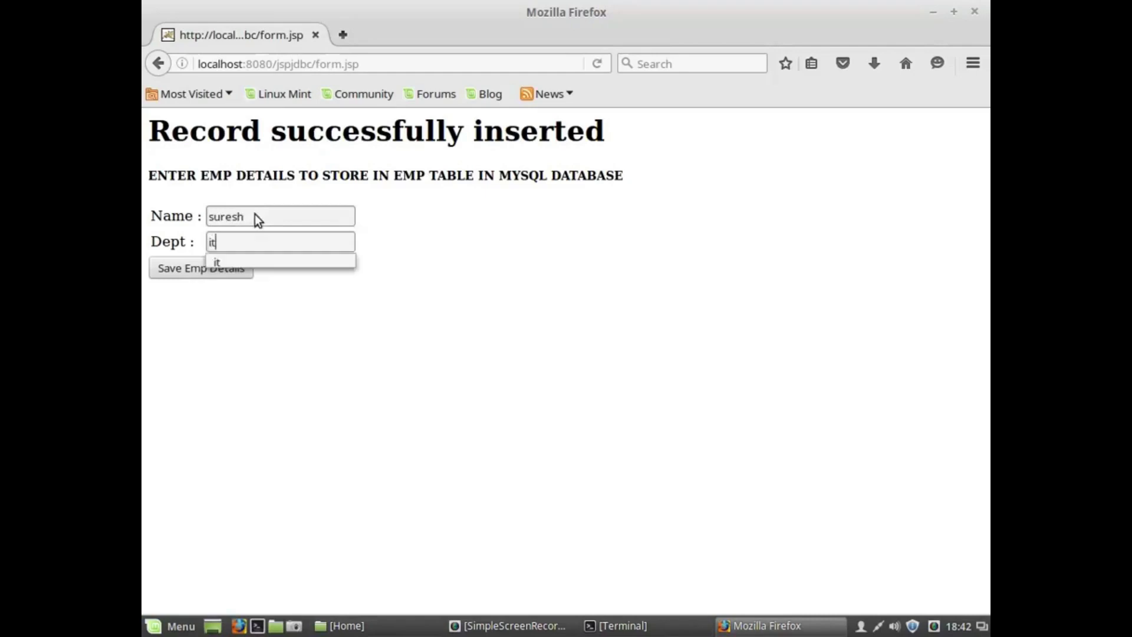
{"action": "left_click", "coordinate": [200, 268]}
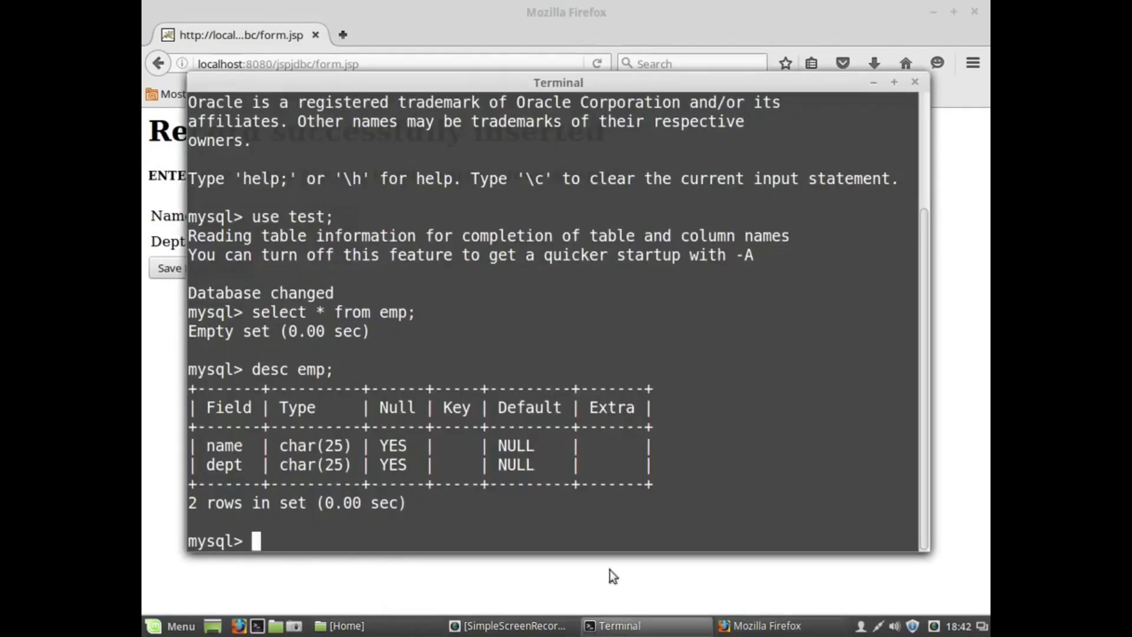
Step: Query 'select * from emp;' to see rows sachin cse, rohit cse, suresh it
{"action": "type", "text": "selc"}
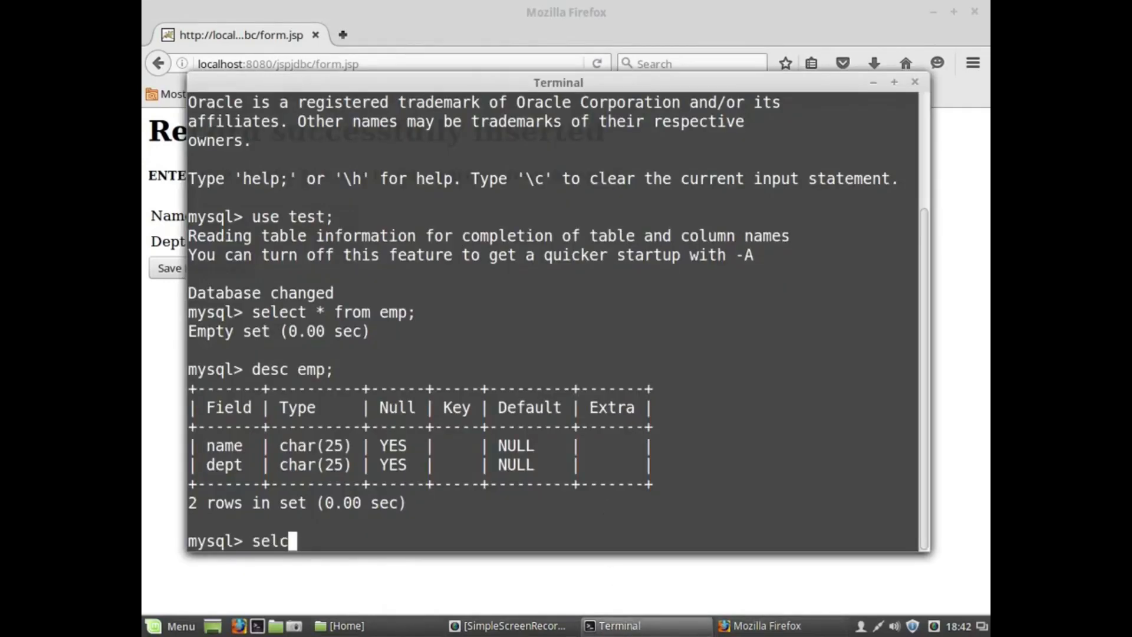
{"action": "type", "text": "ect * from emp;"}
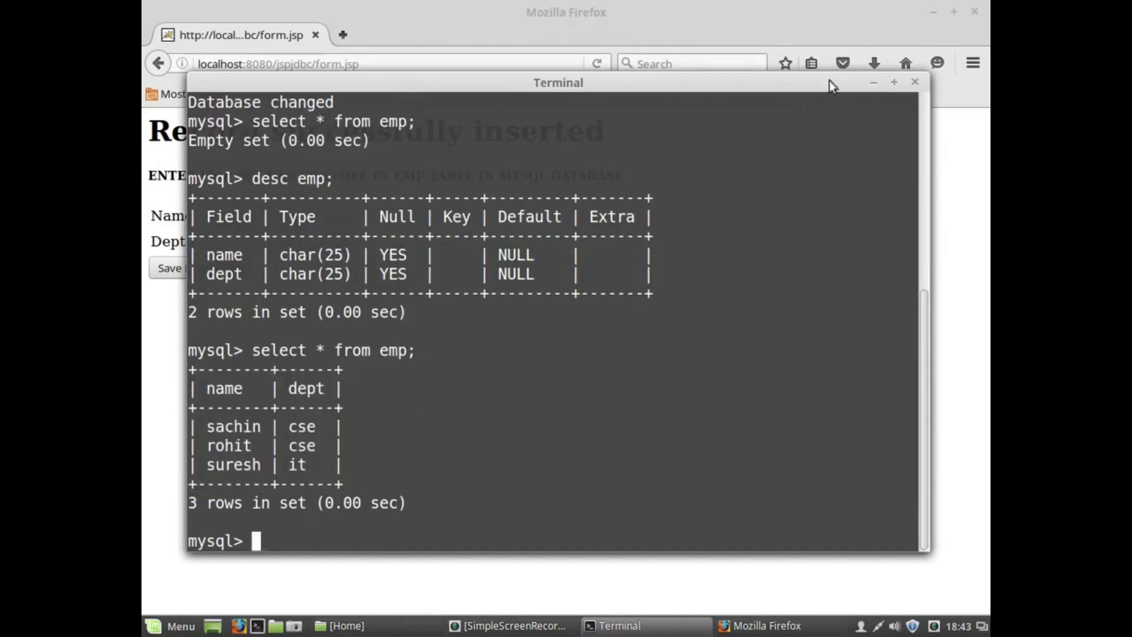
Step: Load report.html in Firefox, enter cse as the department, and glance at the MySQL records
{"action": "left_click", "coordinate": [766, 625]}
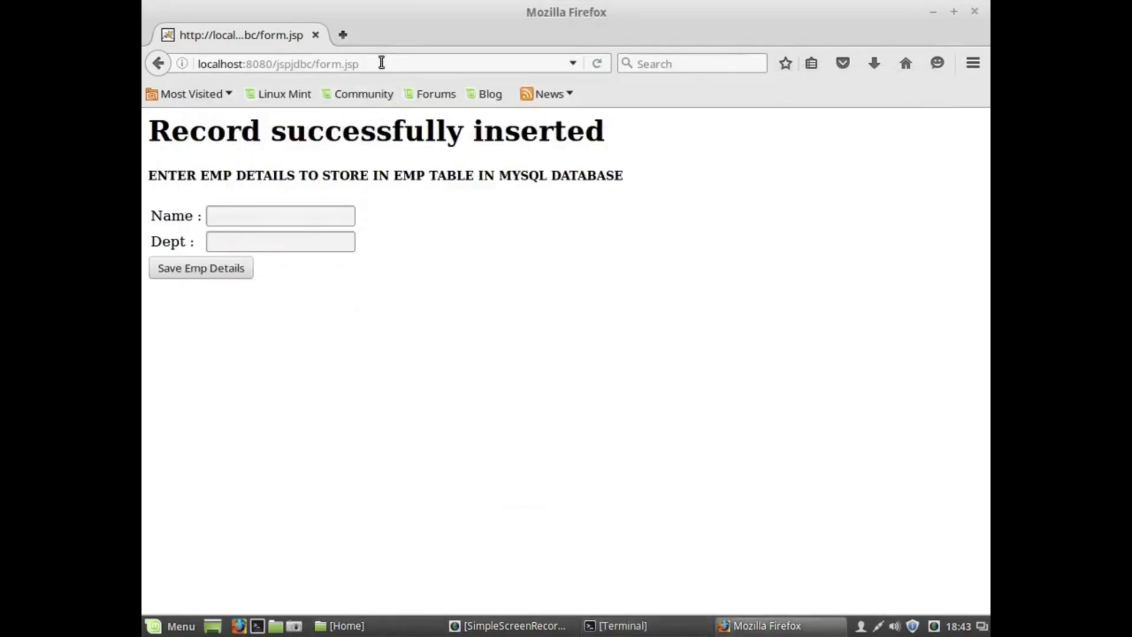
{"action": "double_click", "coordinate": [337, 64]}
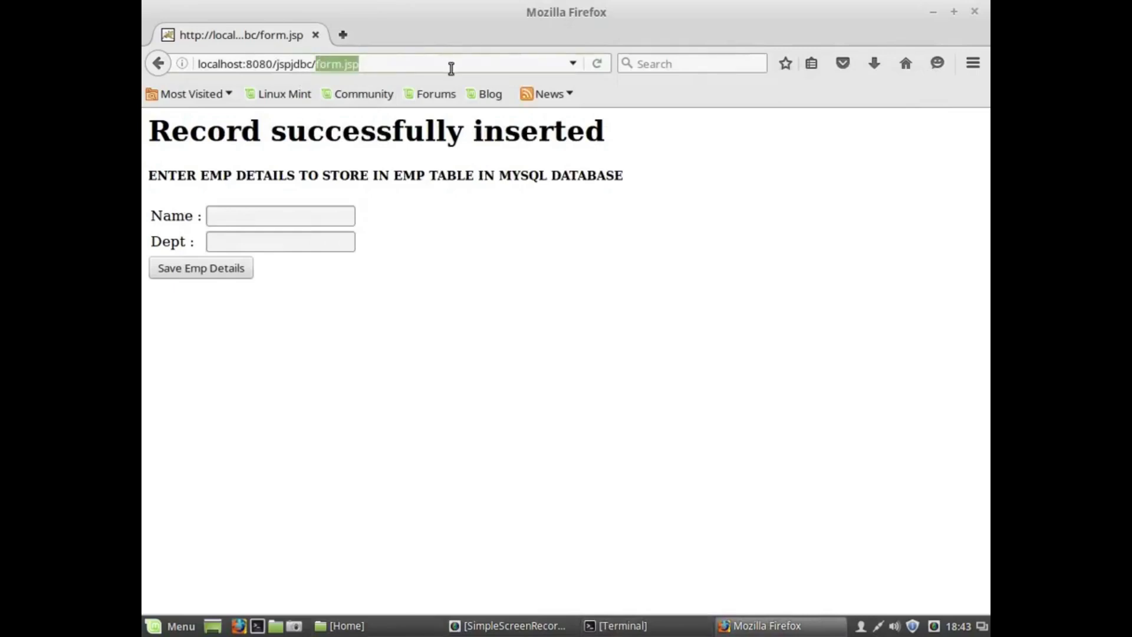
{"action": "type", "text": "report."}
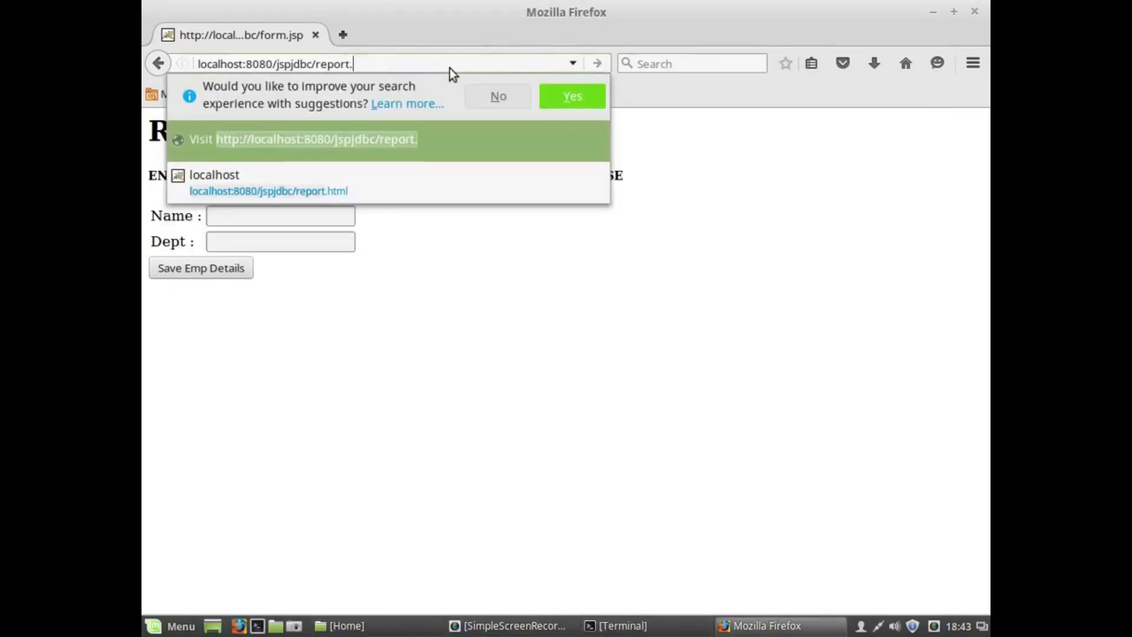
{"action": "left_click", "coordinate": [268, 190]}
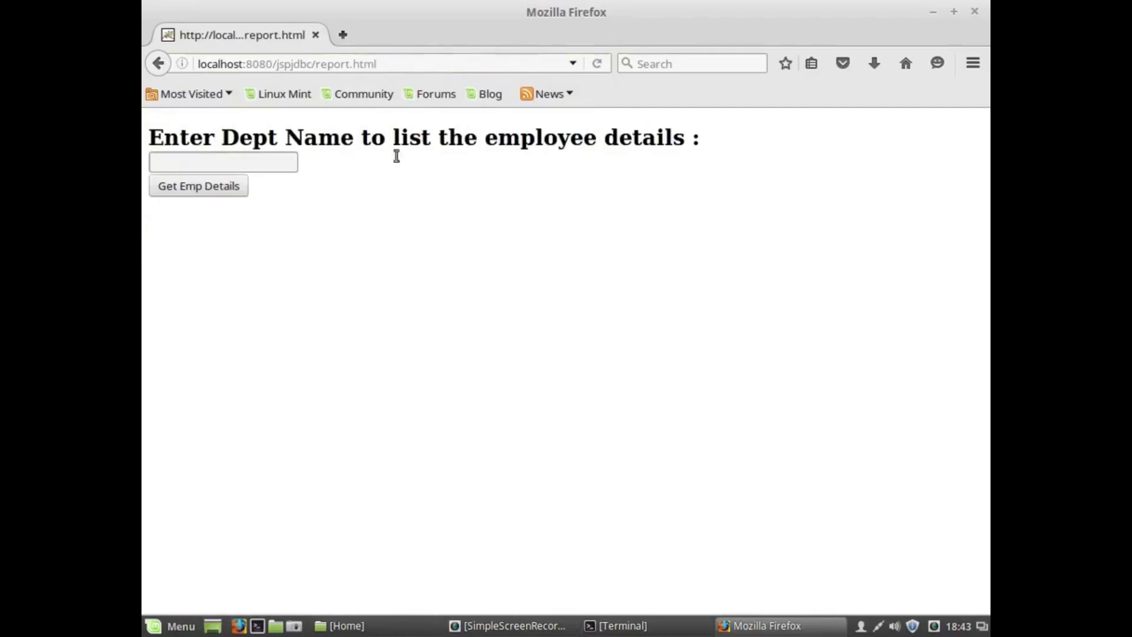
{"action": "left_click", "coordinate": [223, 161]}
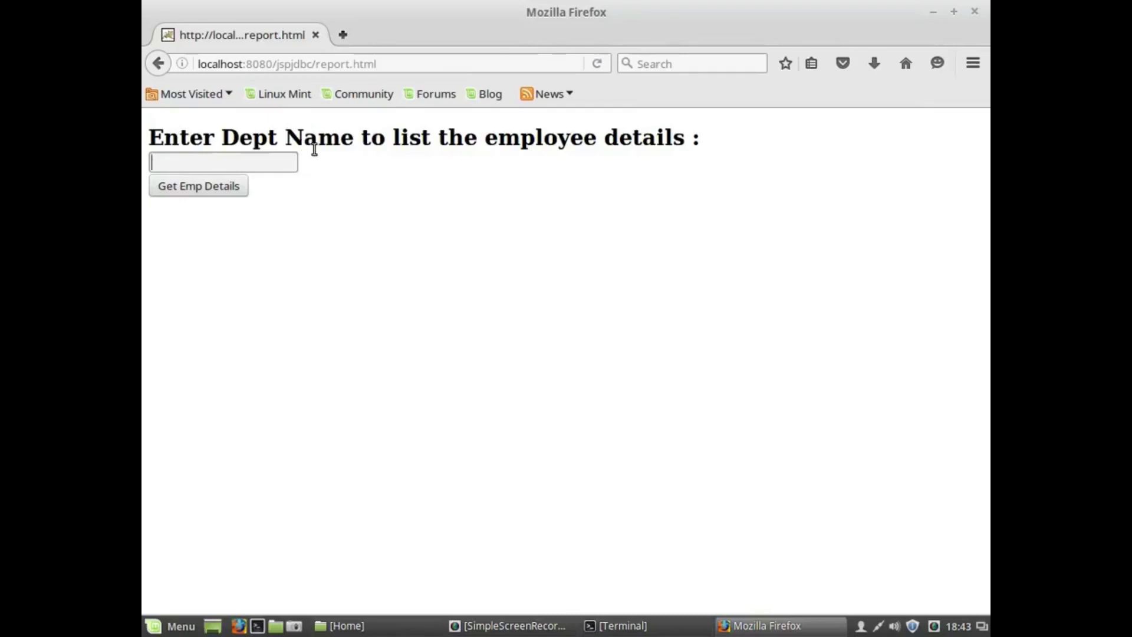
{"action": "type", "text": "cse"}
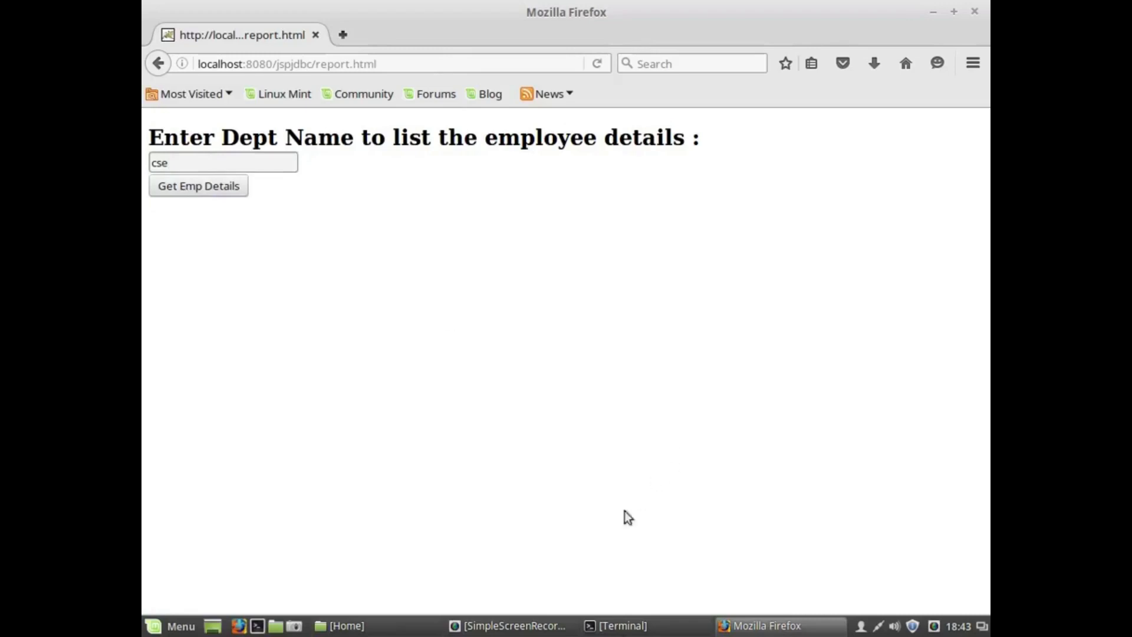
{"action": "left_click", "coordinate": [614, 624]}
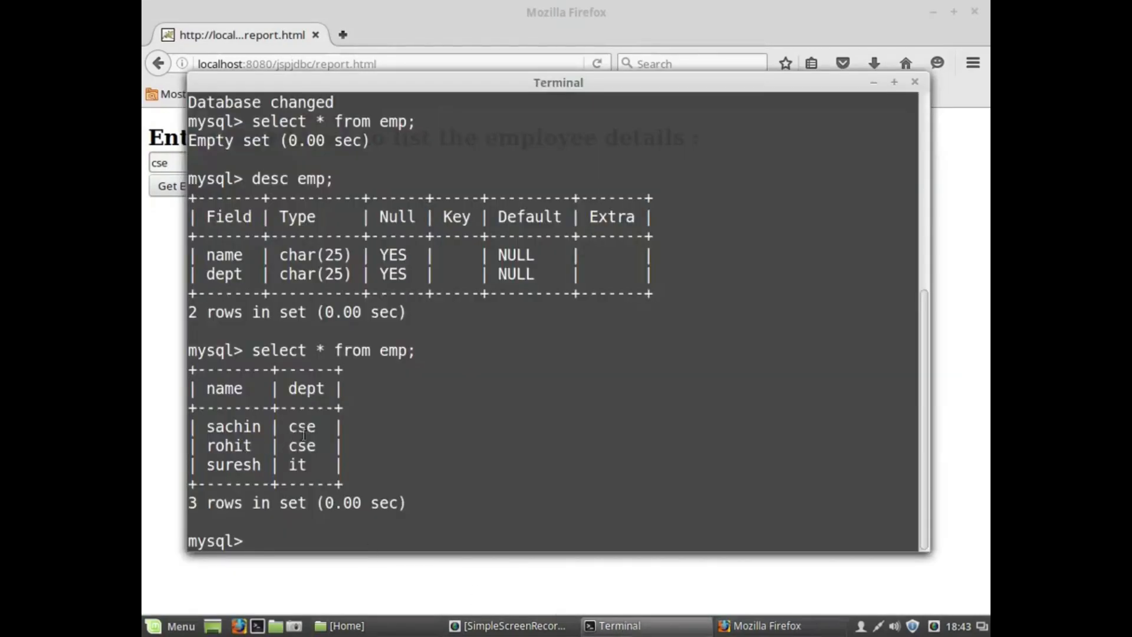
{"action": "left_click_drag", "start_coordinate": [205, 426], "coordinate": [347, 447]}
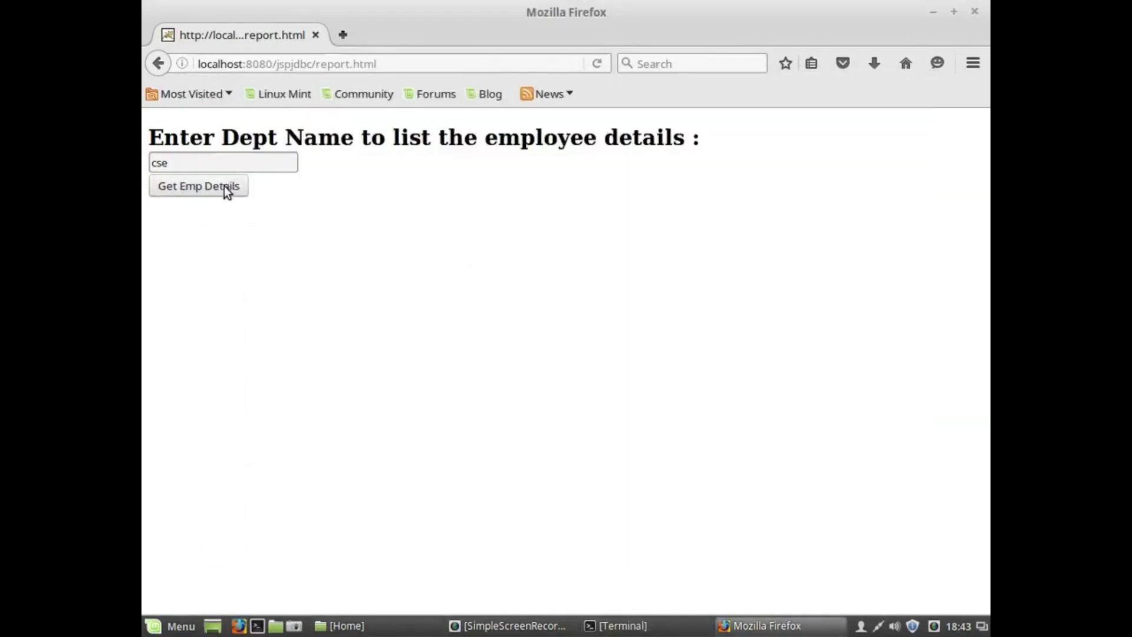
Step: Submit Get Emp Details to list cse employees sachin and rohit on report.jsp
{"action": "left_click", "coordinate": [198, 186]}
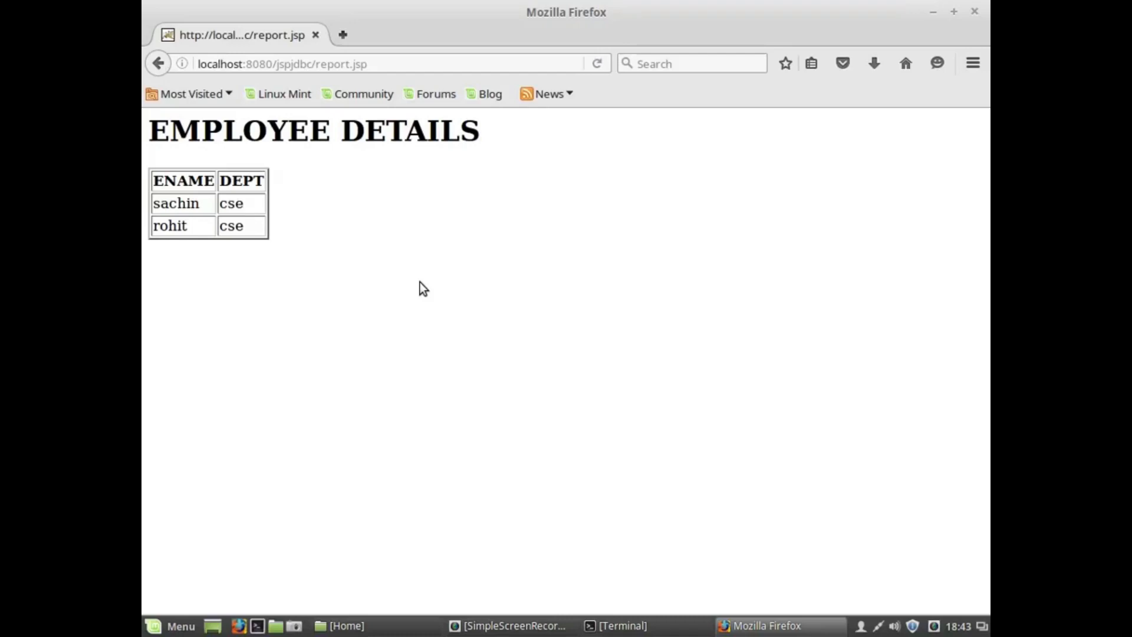
{"action": "mouse_move", "coordinate": [436, 287]}
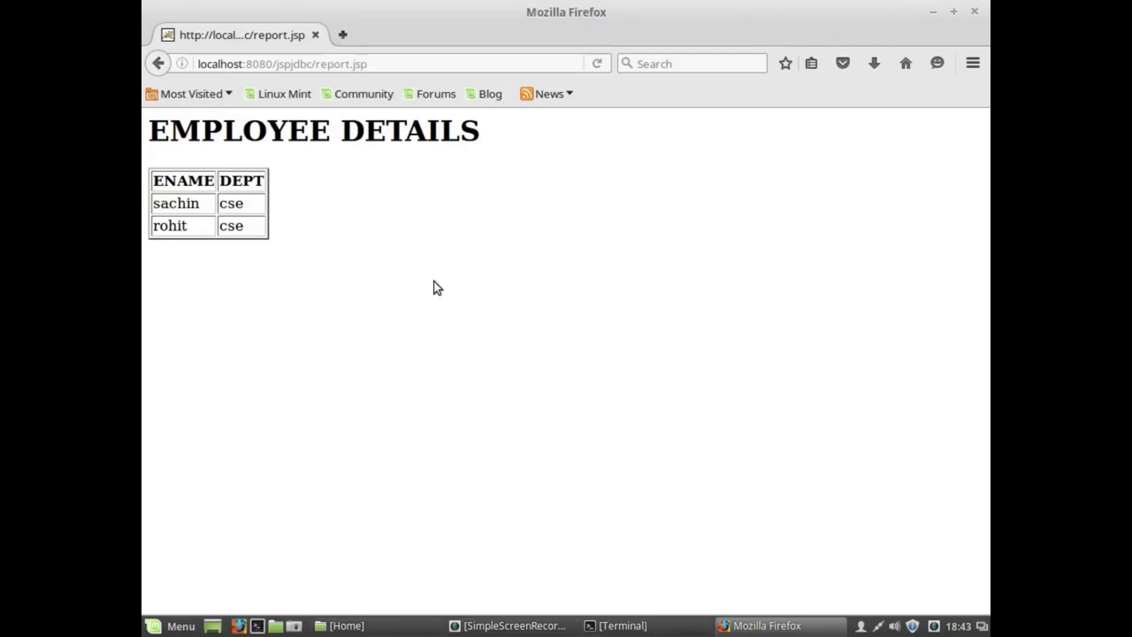
{"action": "mouse_move", "coordinate": [443, 285]}
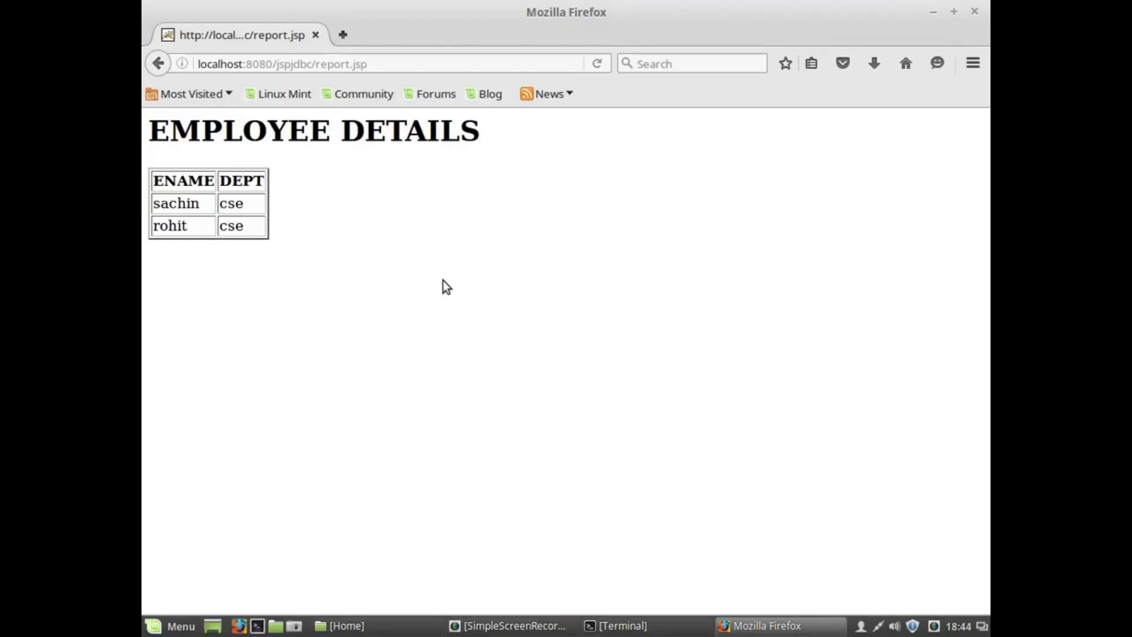